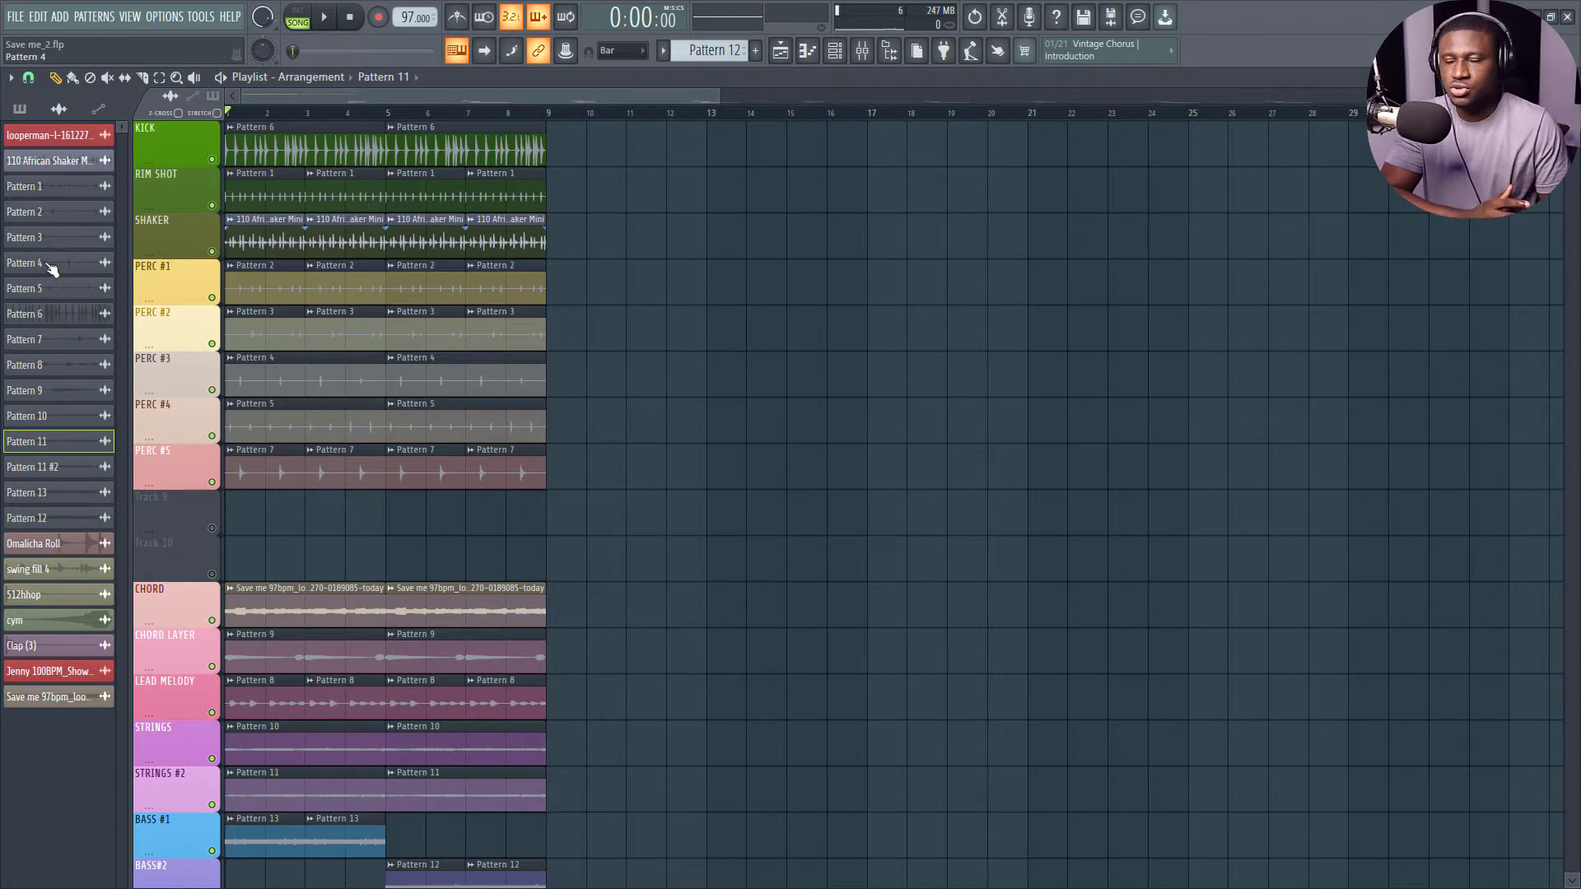
- Drag the whole eight-bar loop from the song start out to around bar 77
click(45, 161)
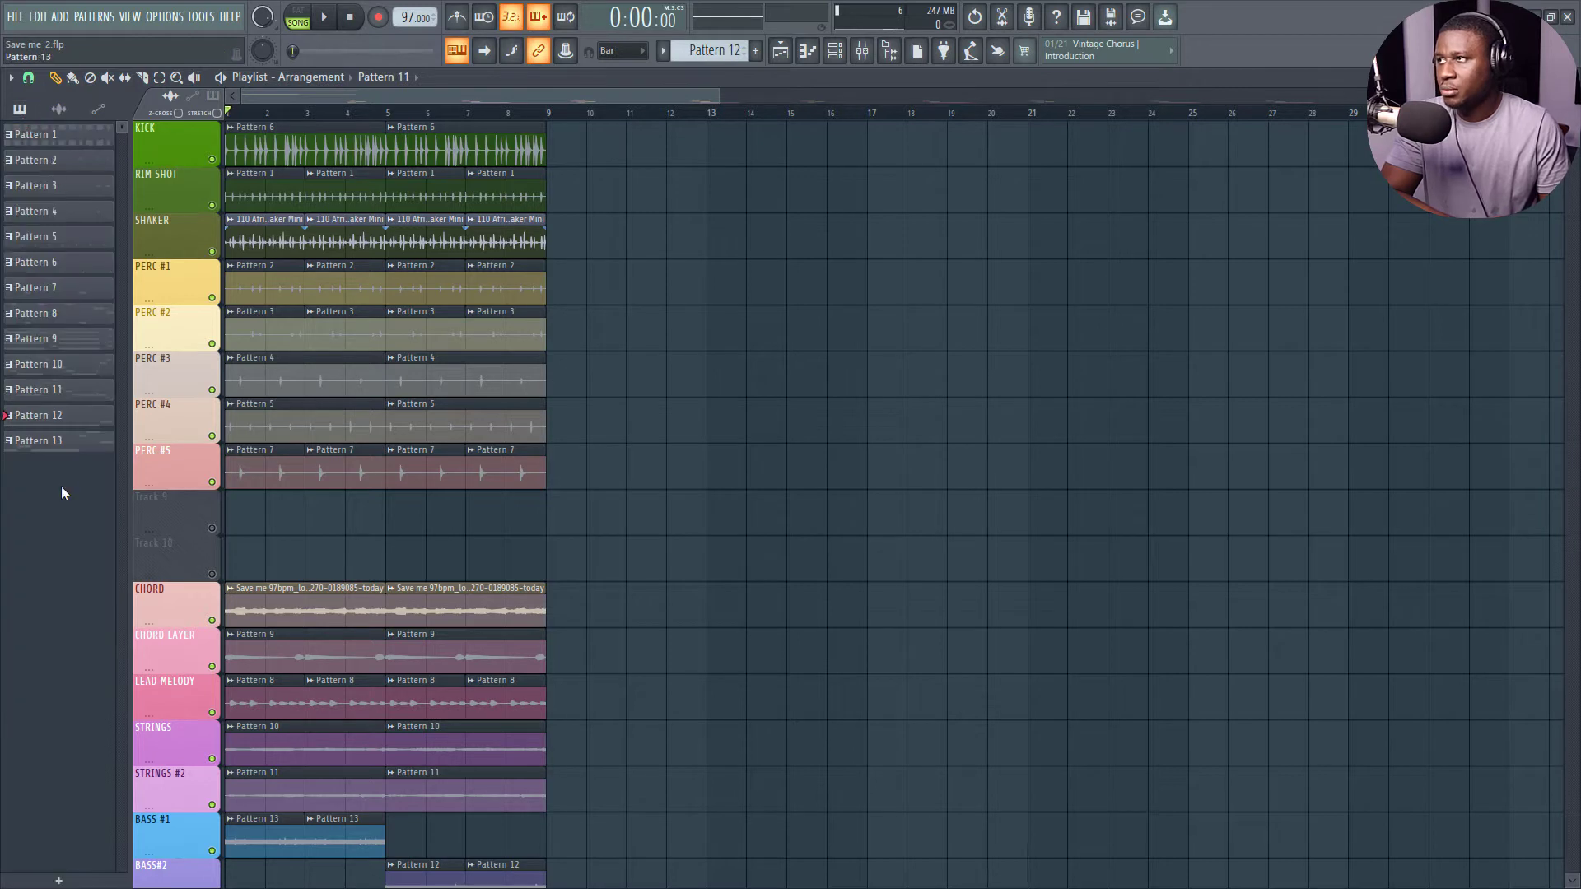
click(59, 75)
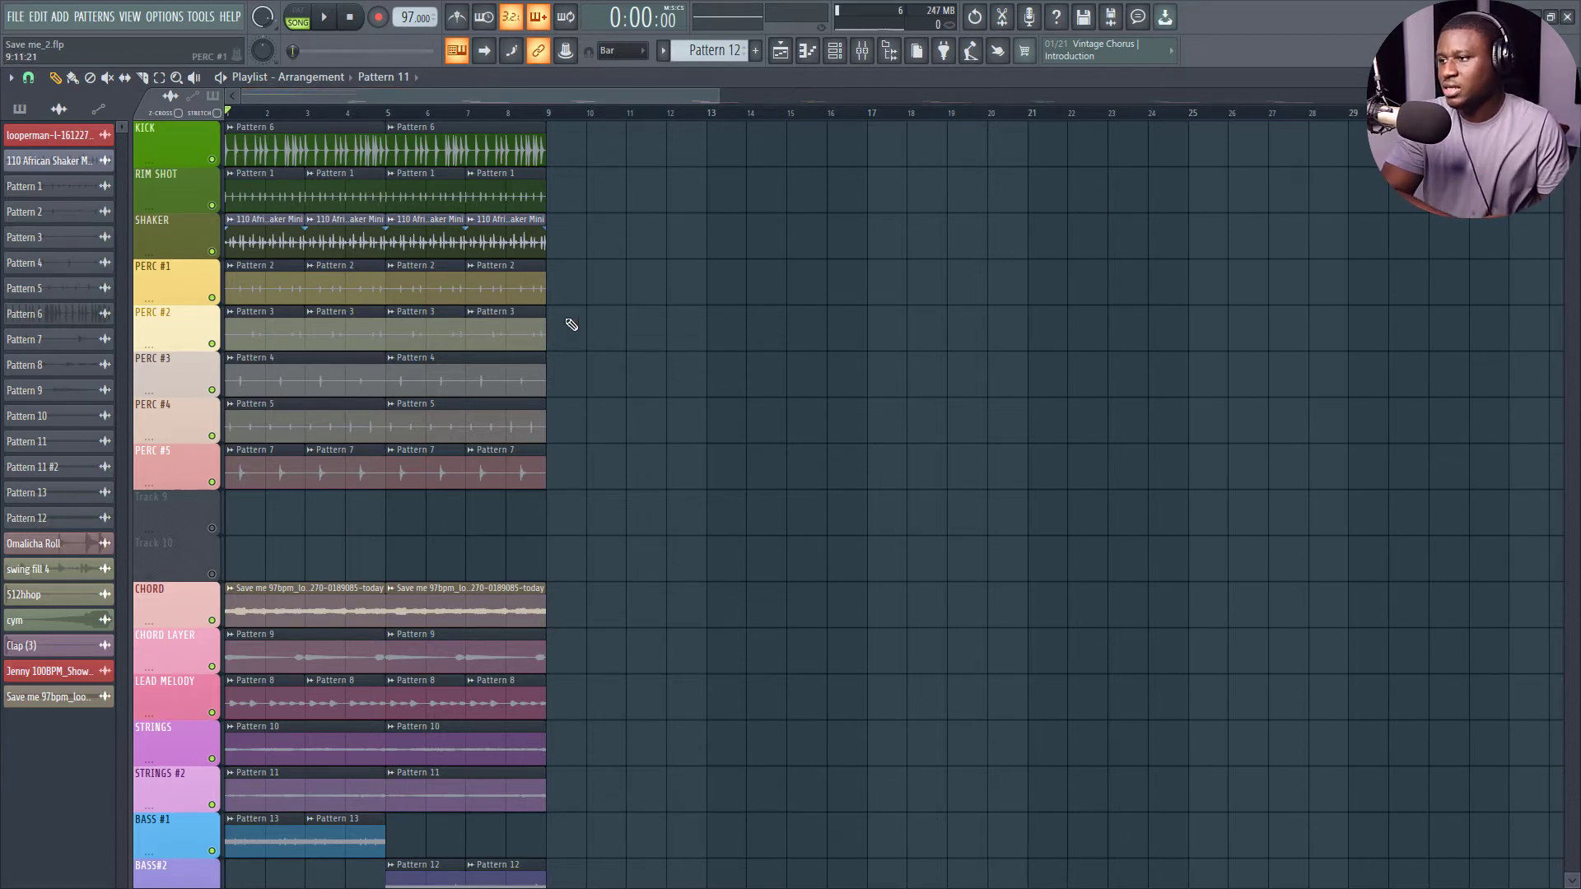
scroll(down, 3)
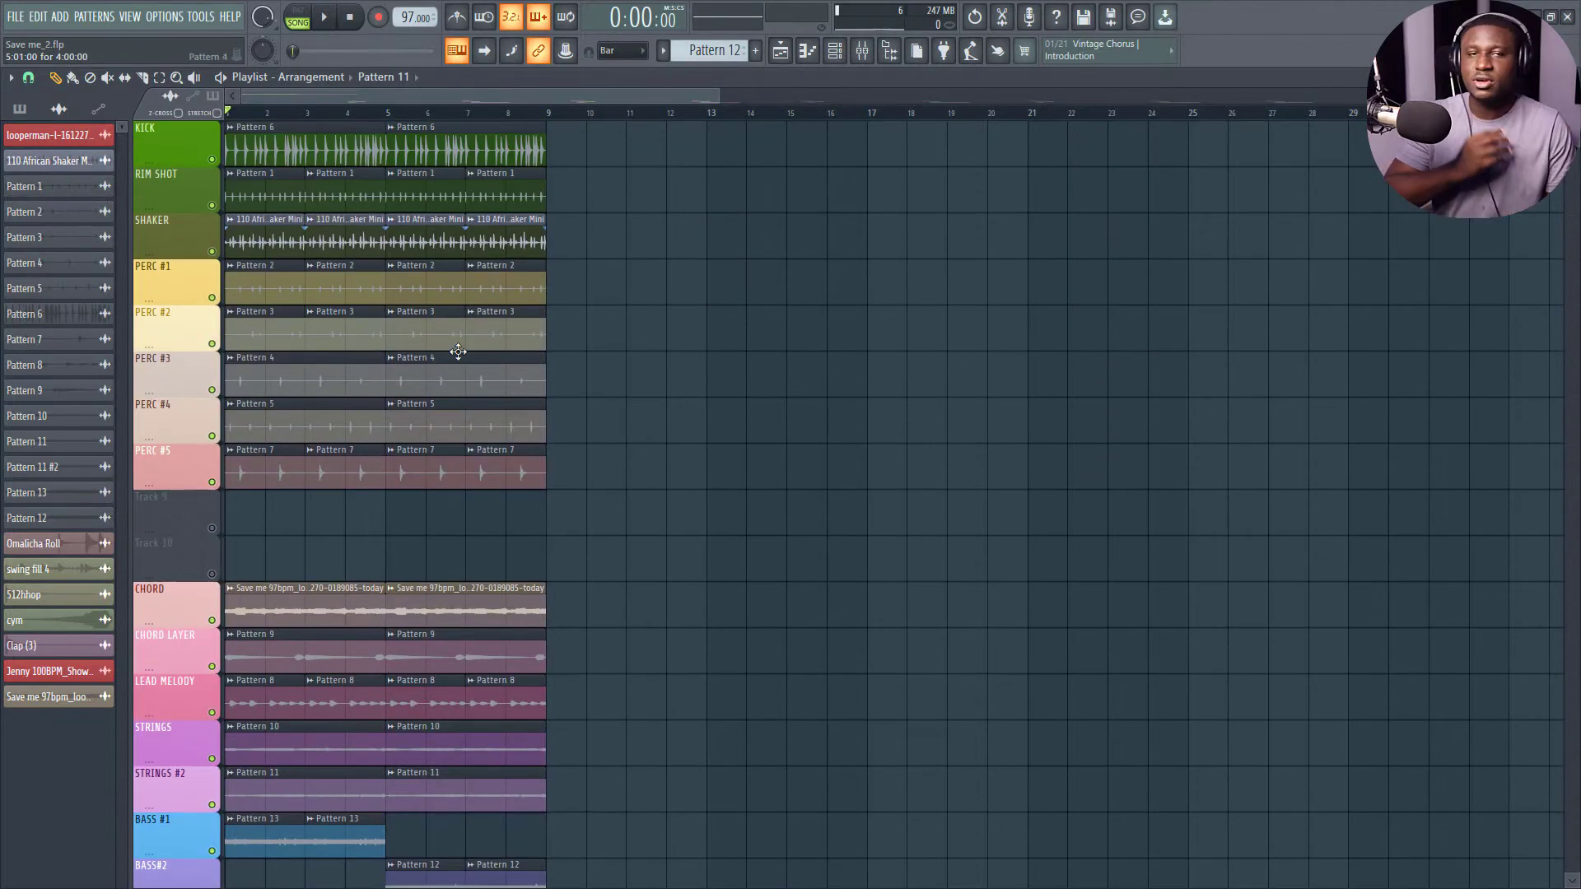
drag(232, 131, 579, 398)
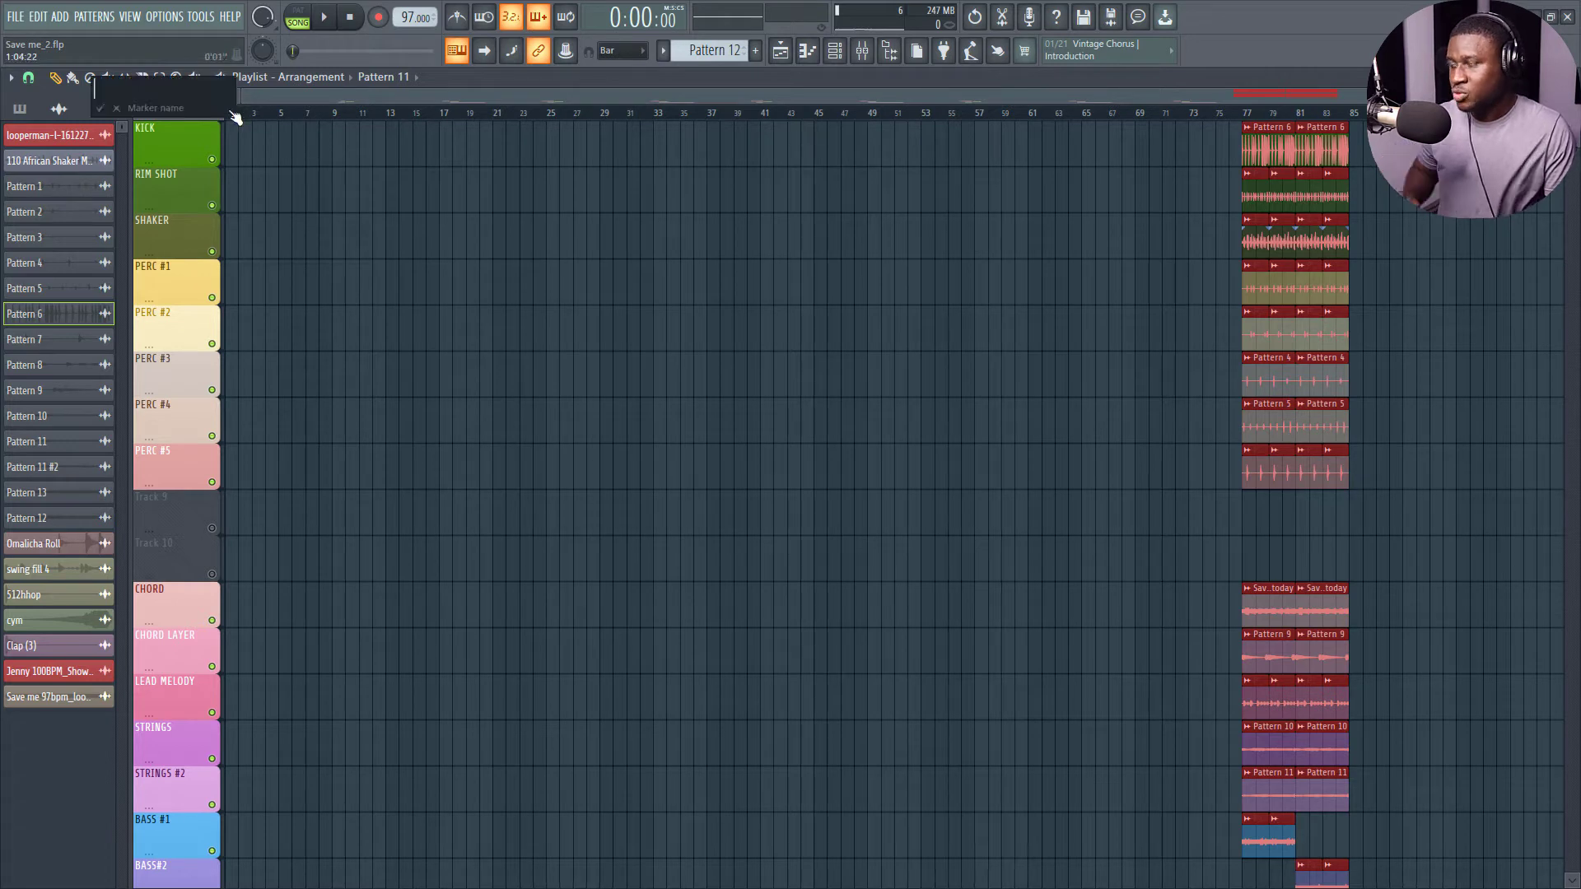
- Name the first marker INTRO, set the playhead for VERSE, and change grid snap
text(INTRO)
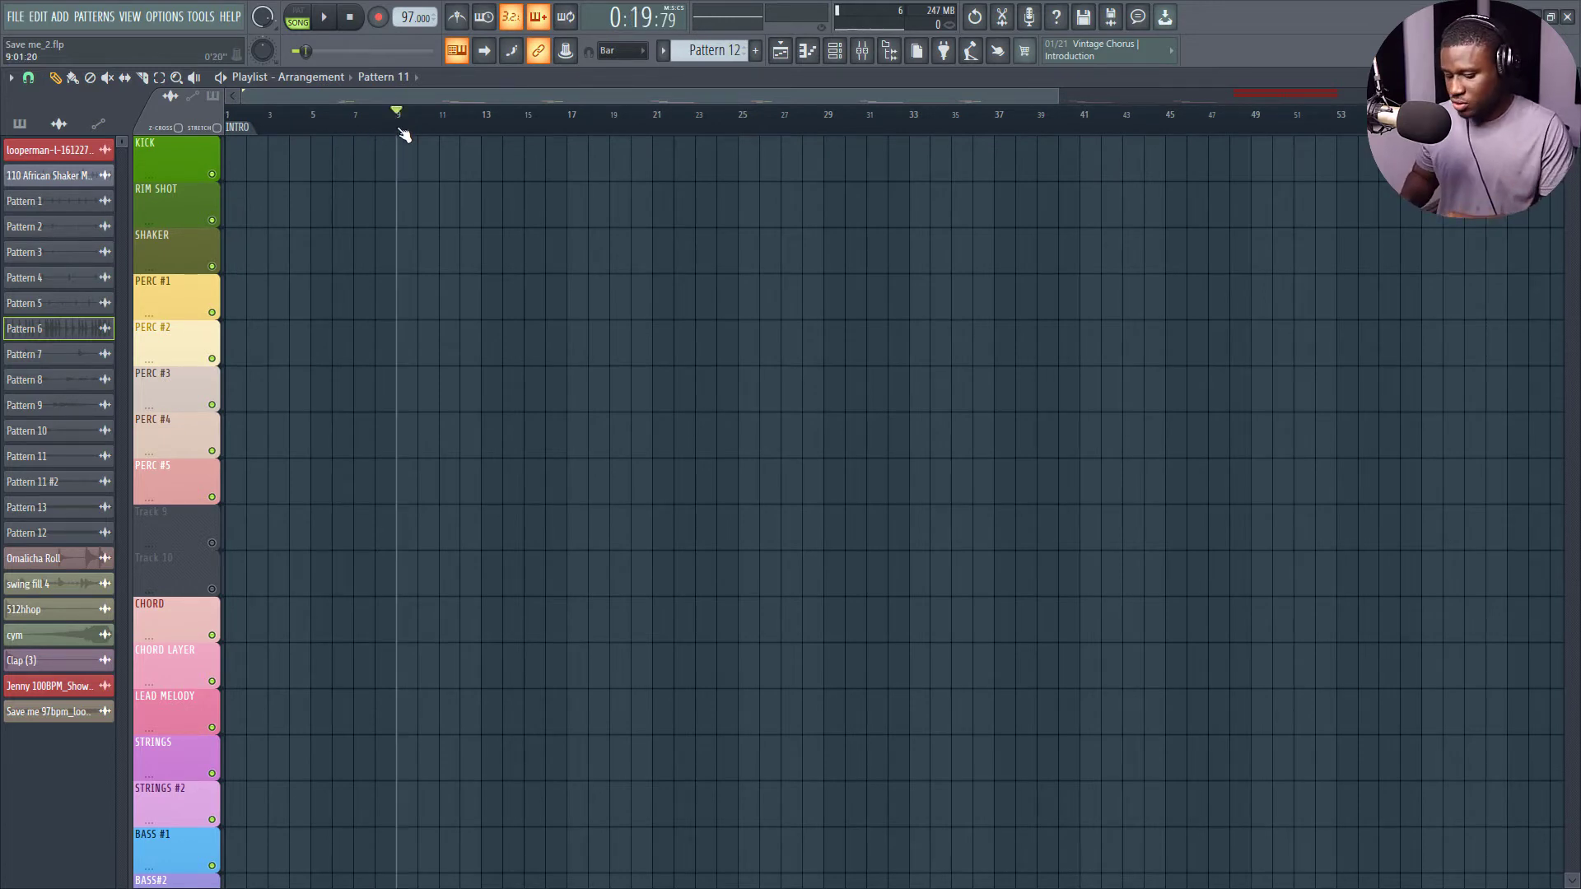
click(396, 113)
text(VERSE)
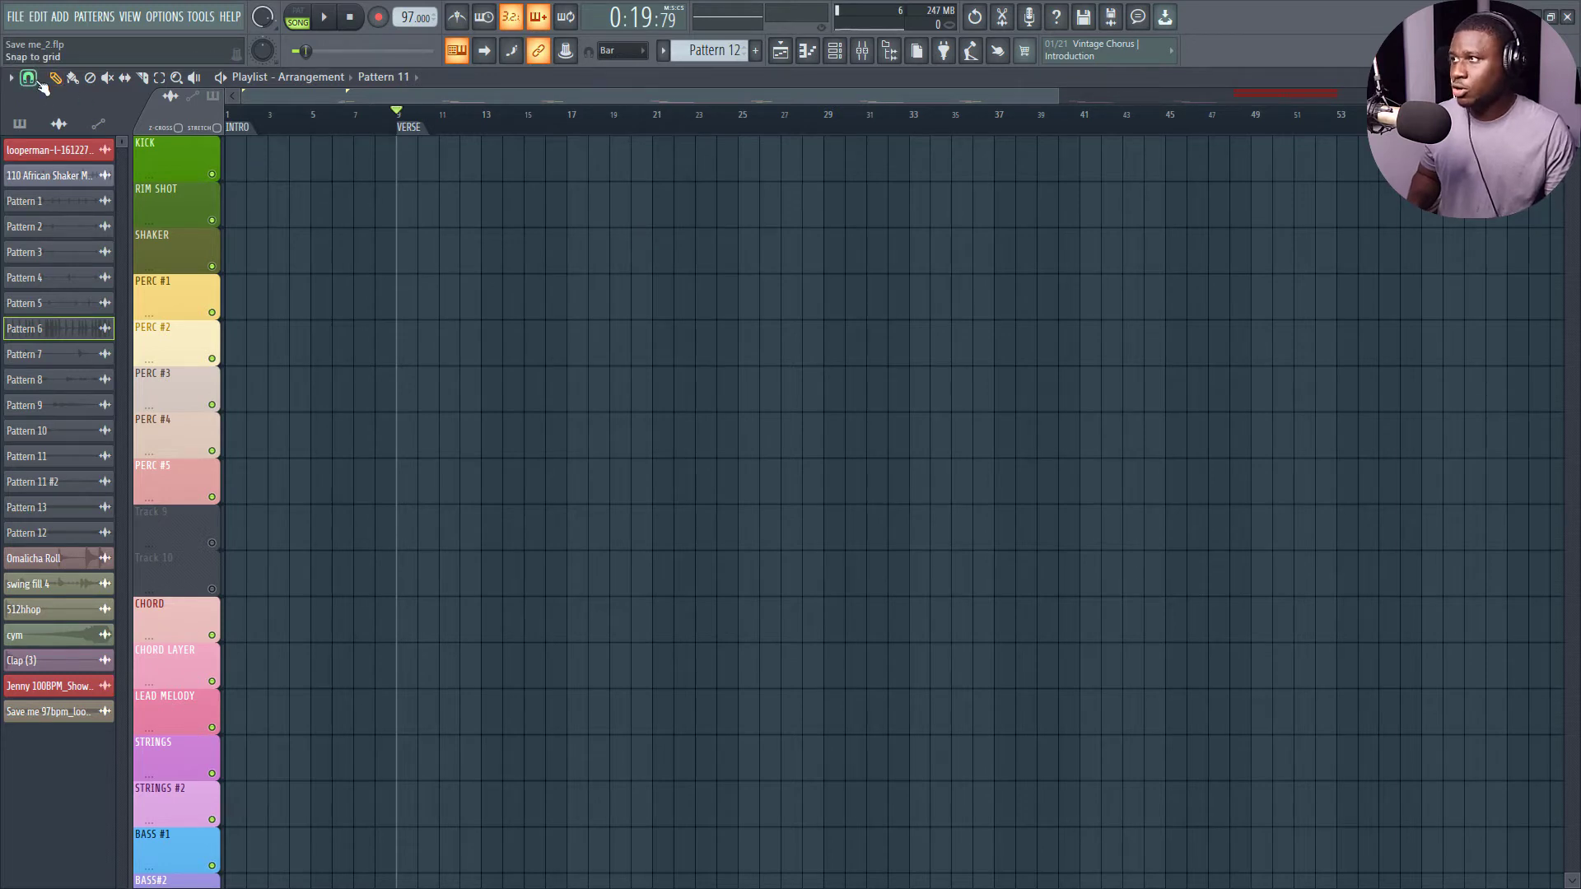
click(26, 78)
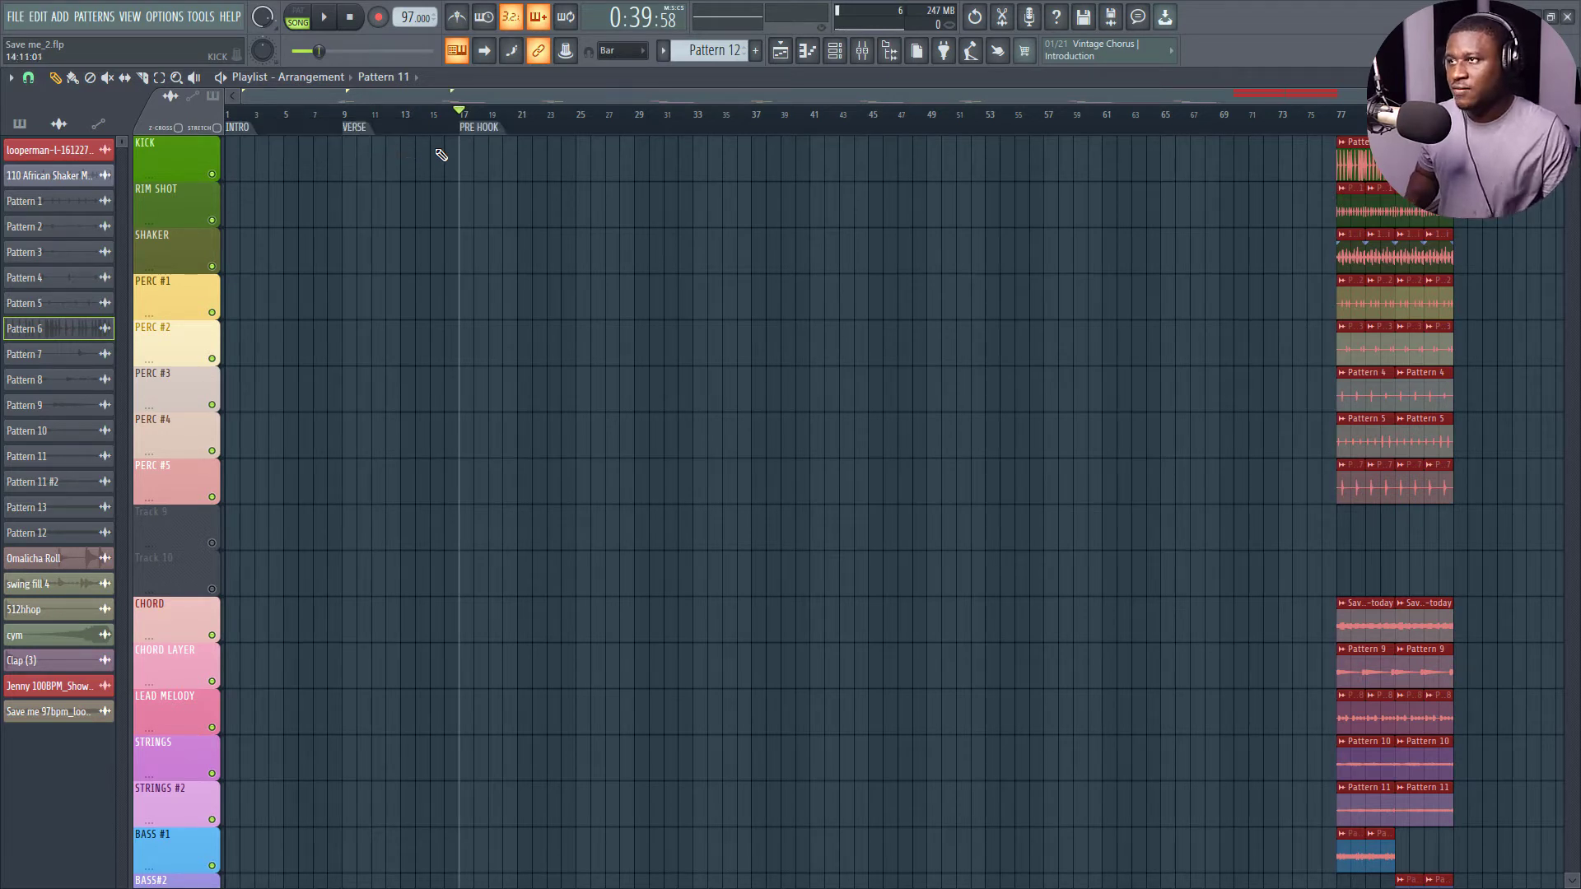
- Add HOOK at bar 25, BRIDGE at bar 41, and 2ND VERSE at bar 45
click(577, 114)
text(HOOK)
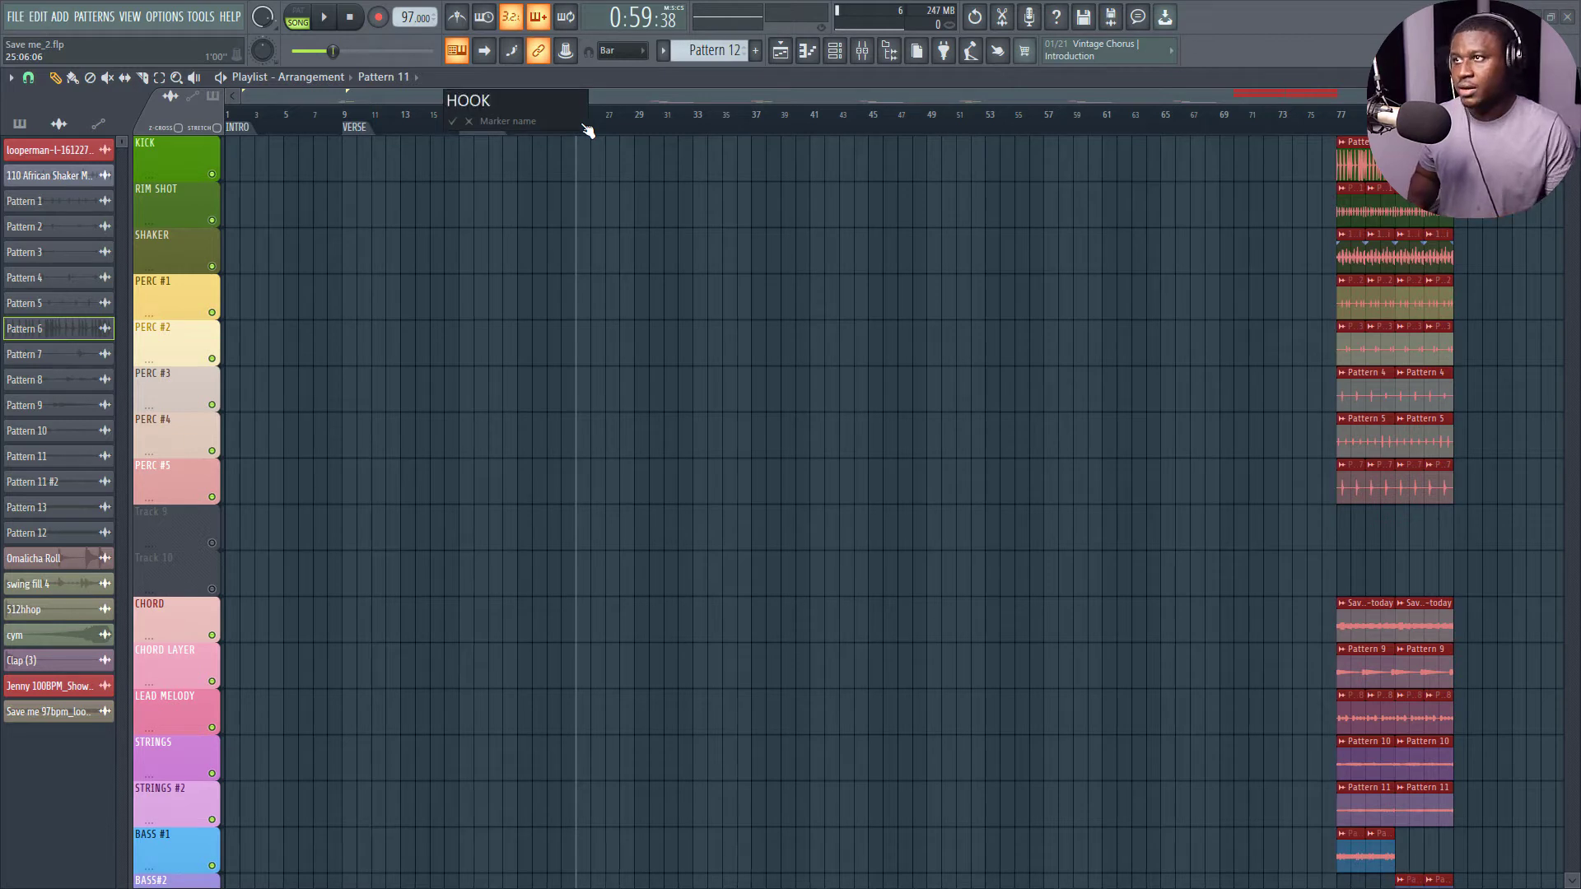
click(453, 121)
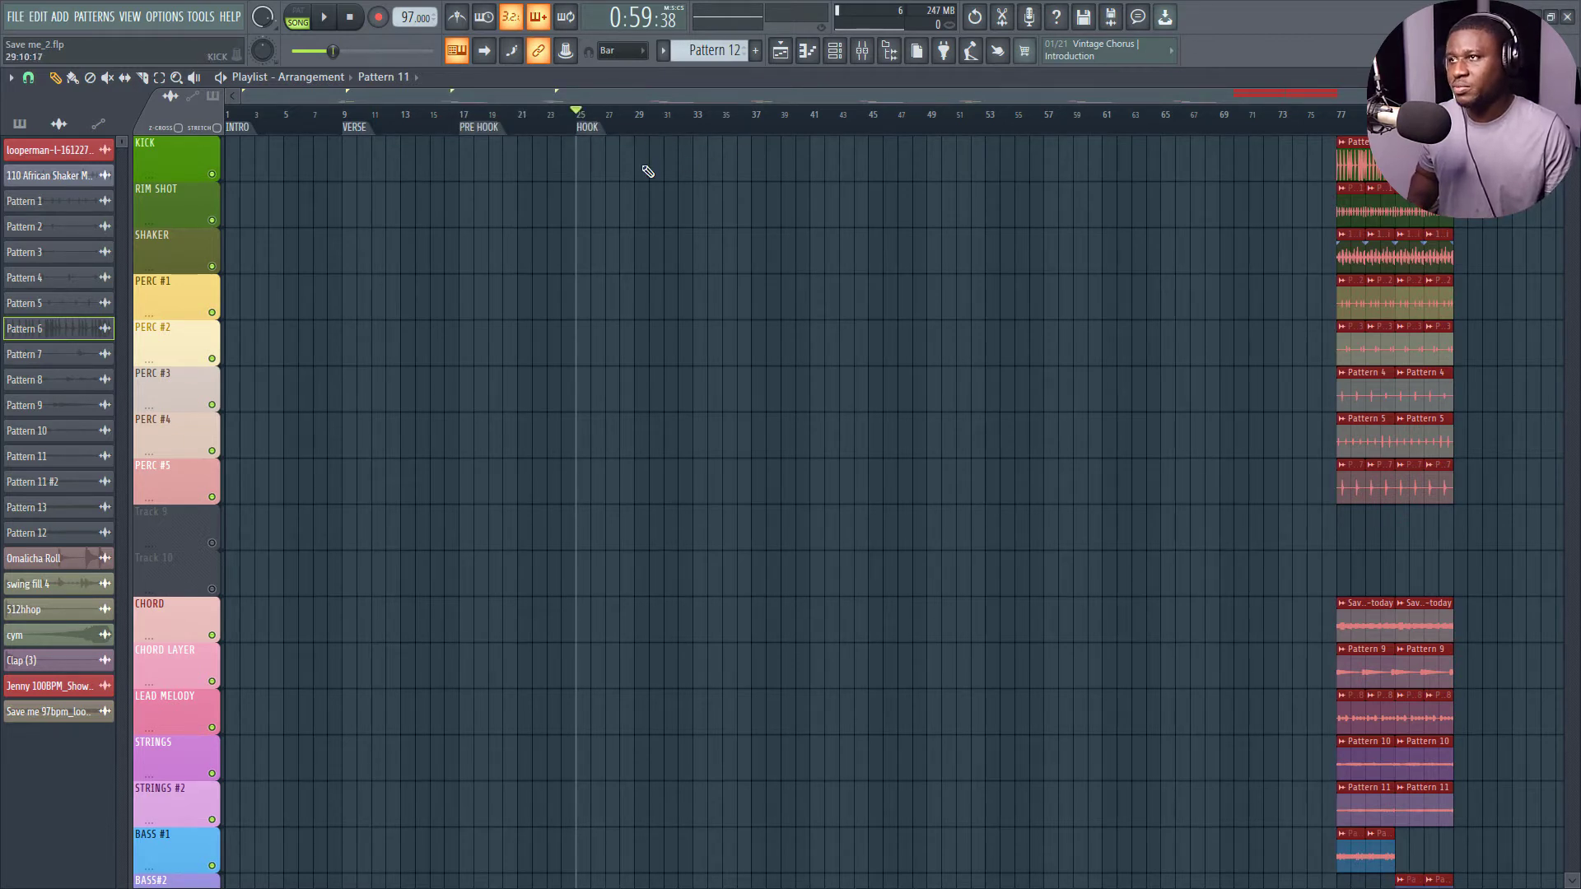
mouse_move(603, 169)
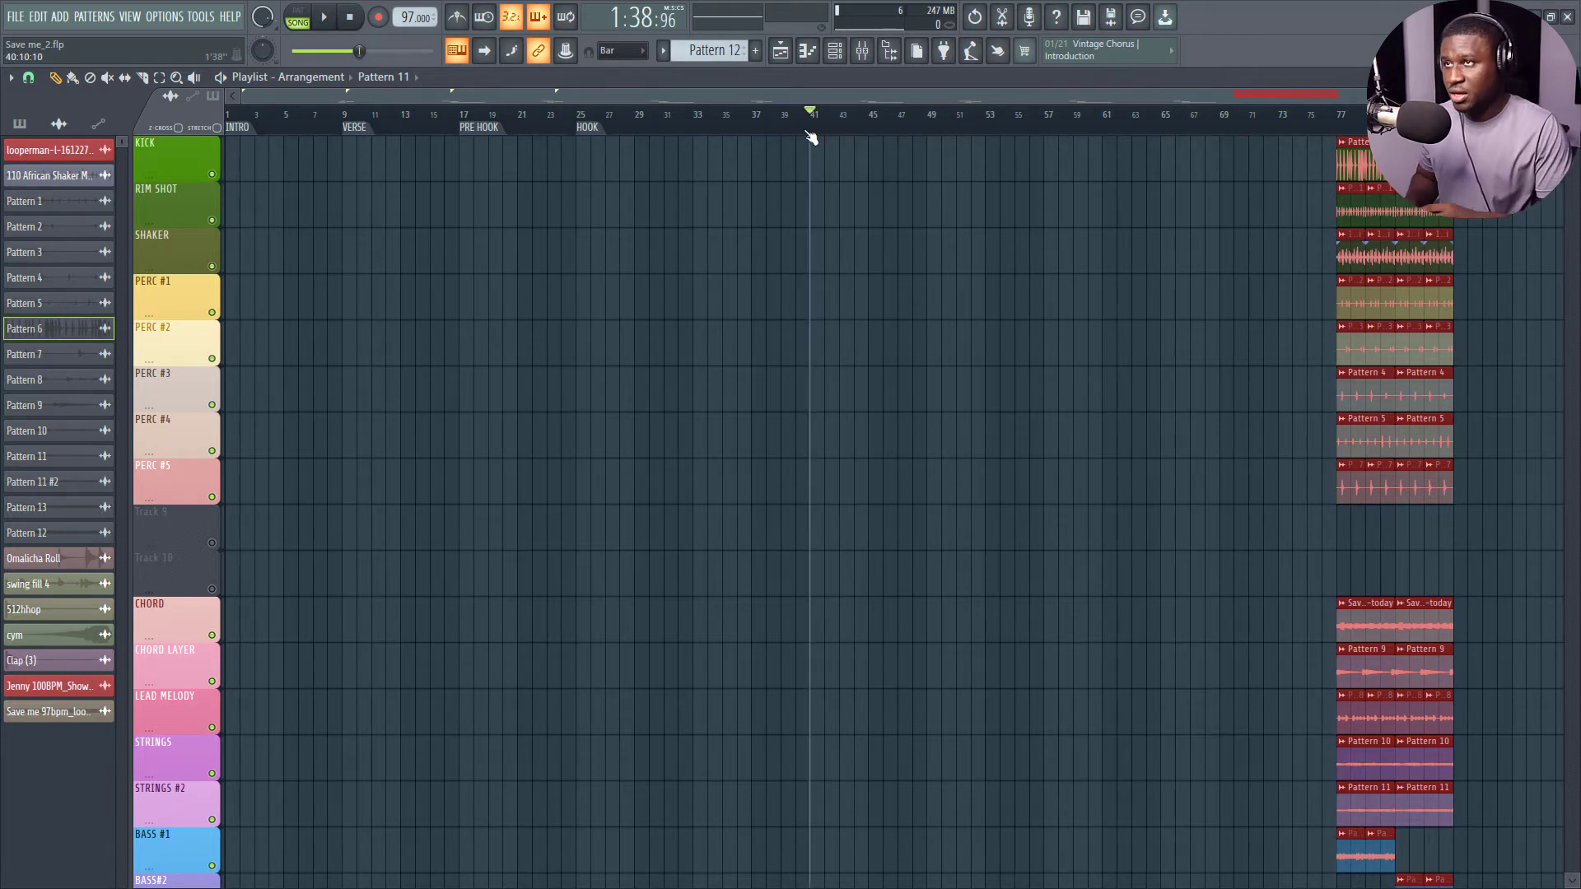
click(811, 111)
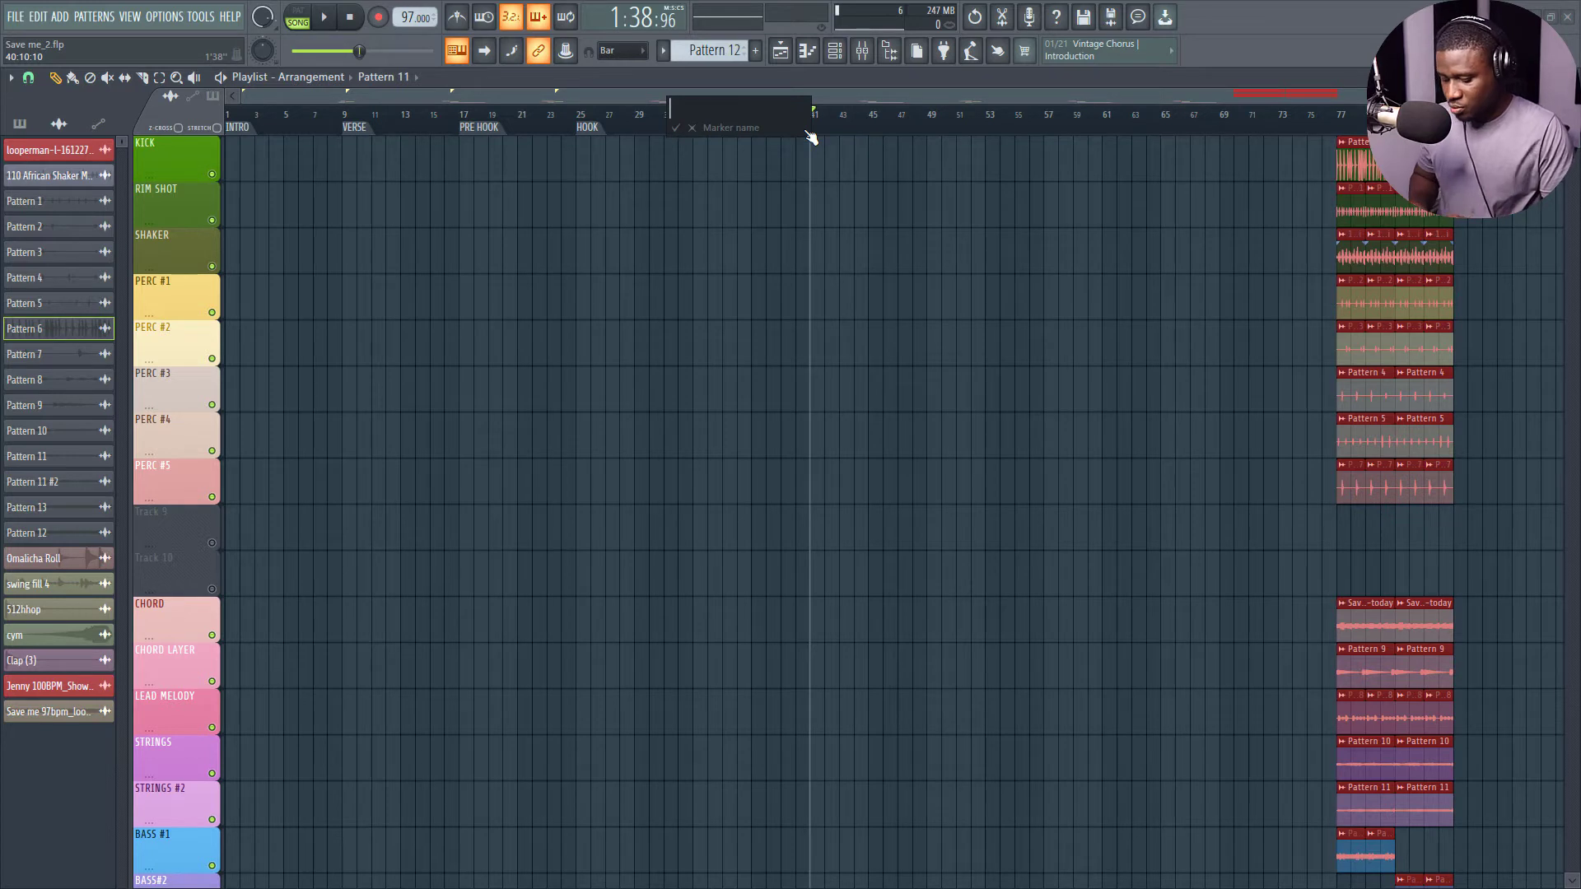
text(BRIDGE)
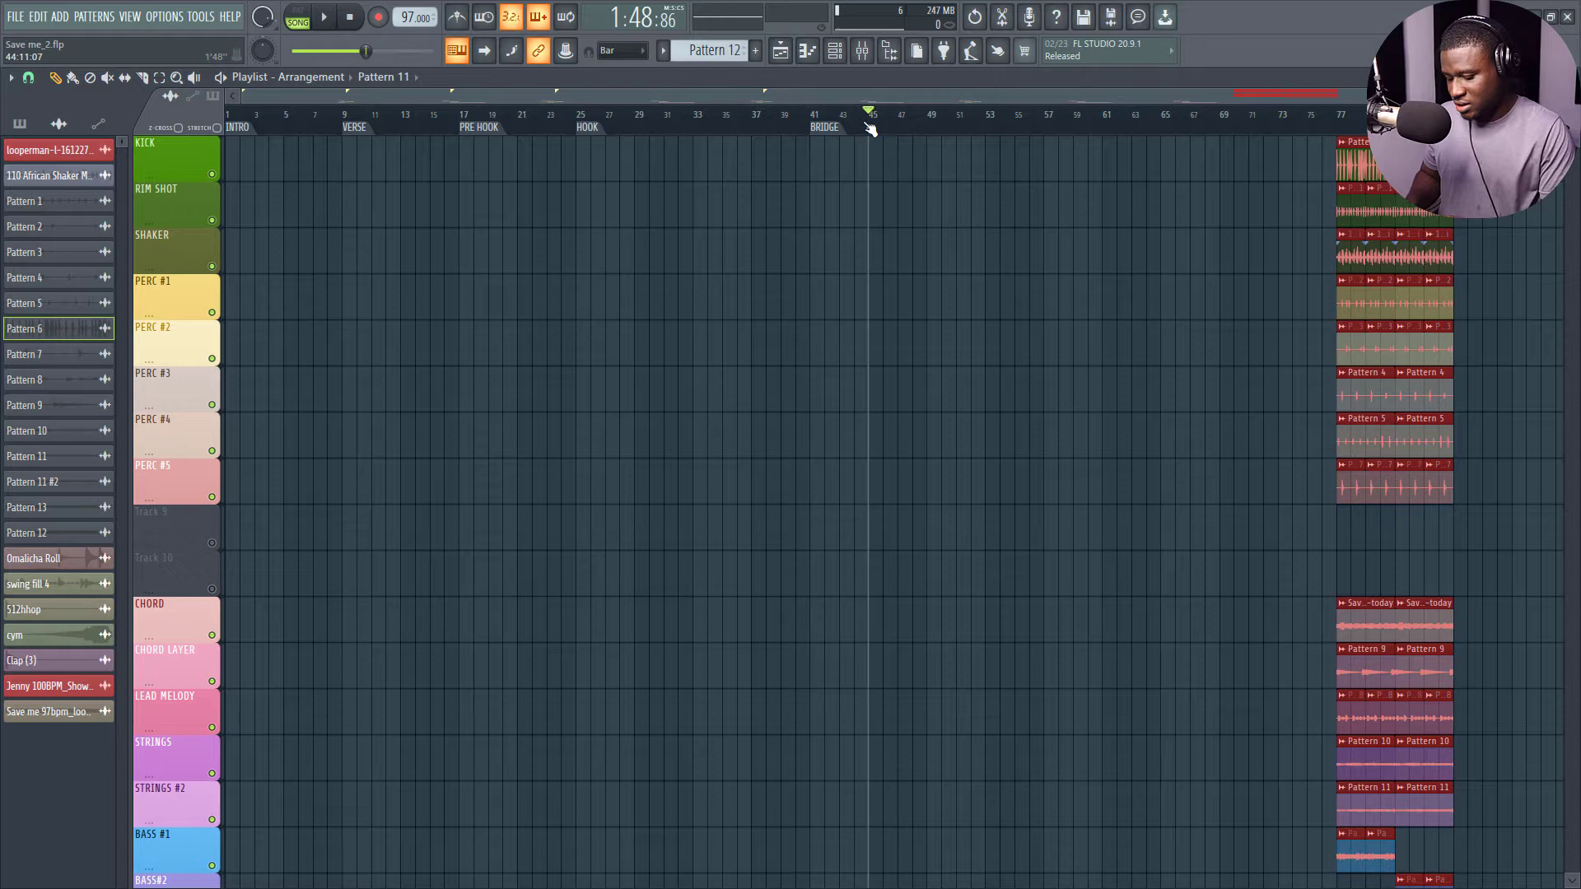
text(2ND)
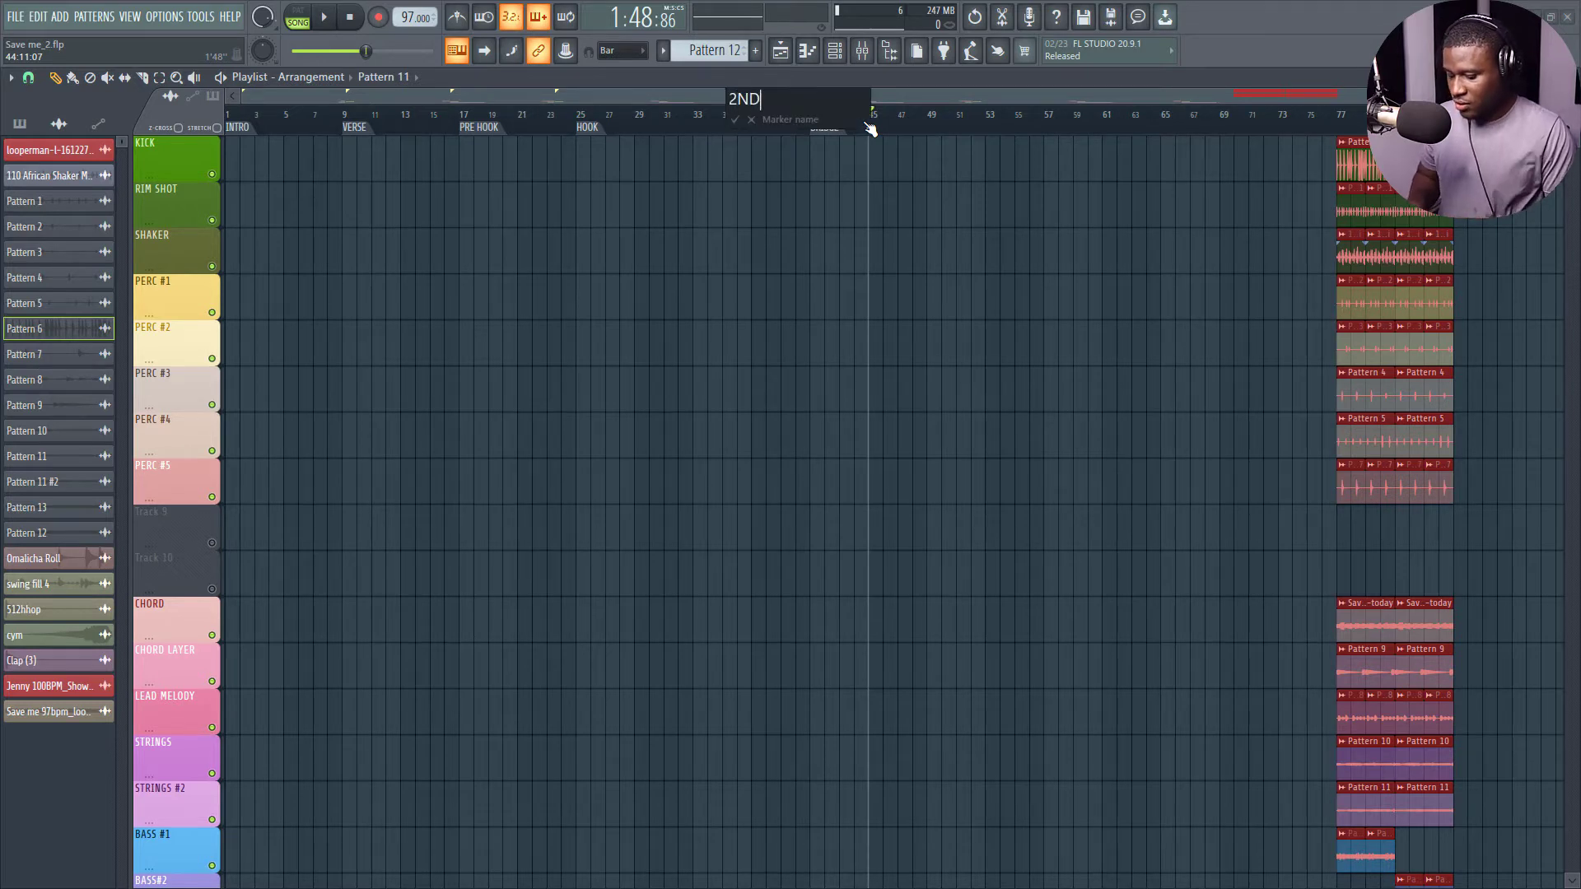
key(Enter)
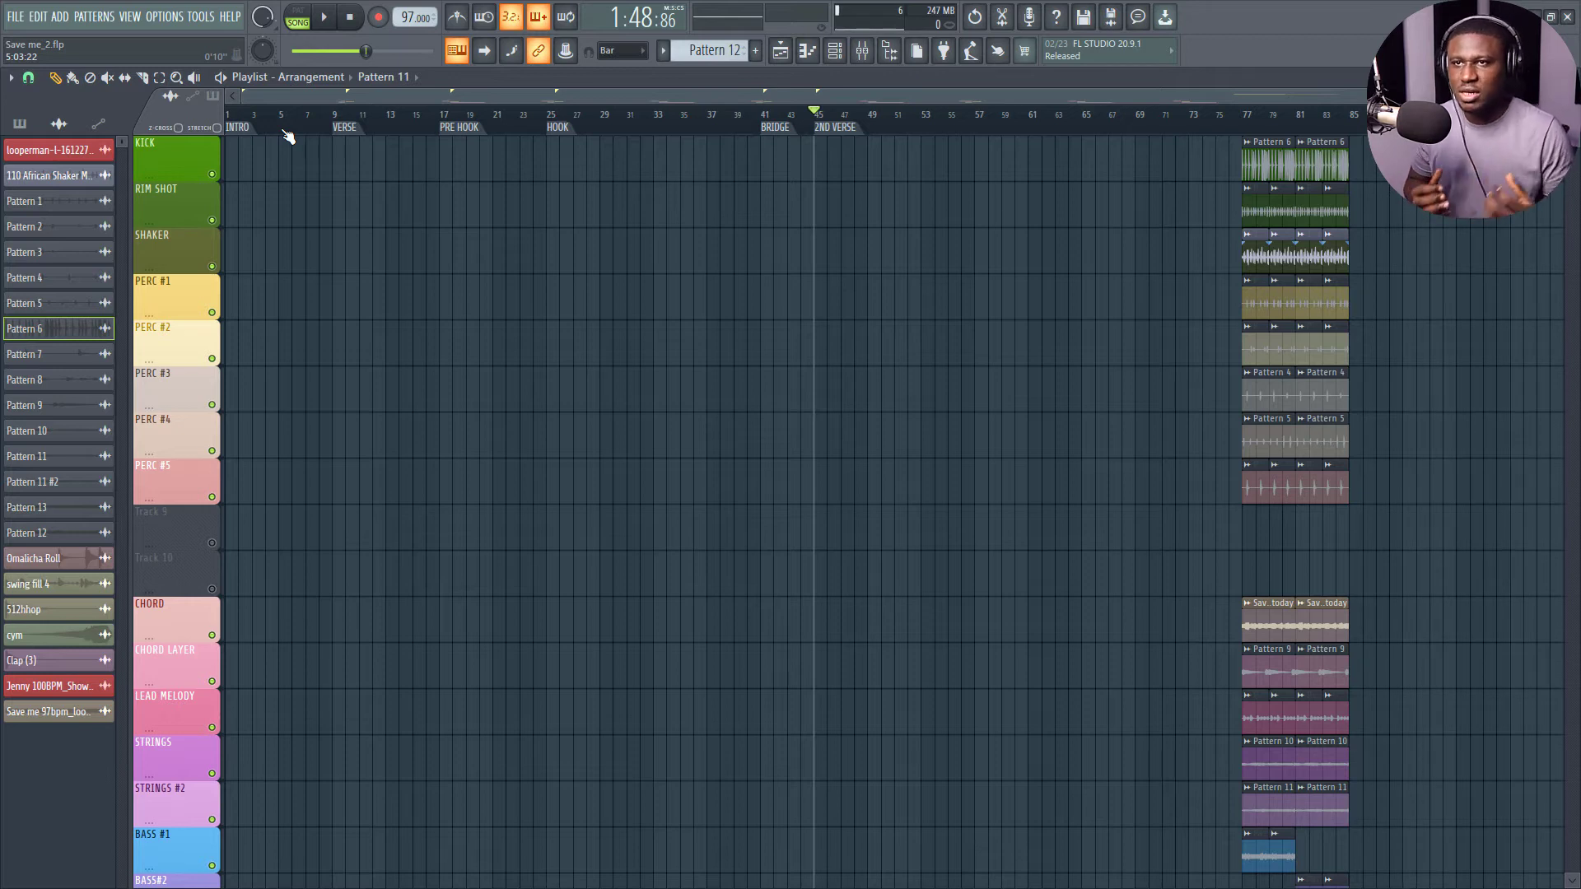
- Scroll down the playlist to review the intro's rim shot, shaker, percussion and chord clips
scroll(down, 3)
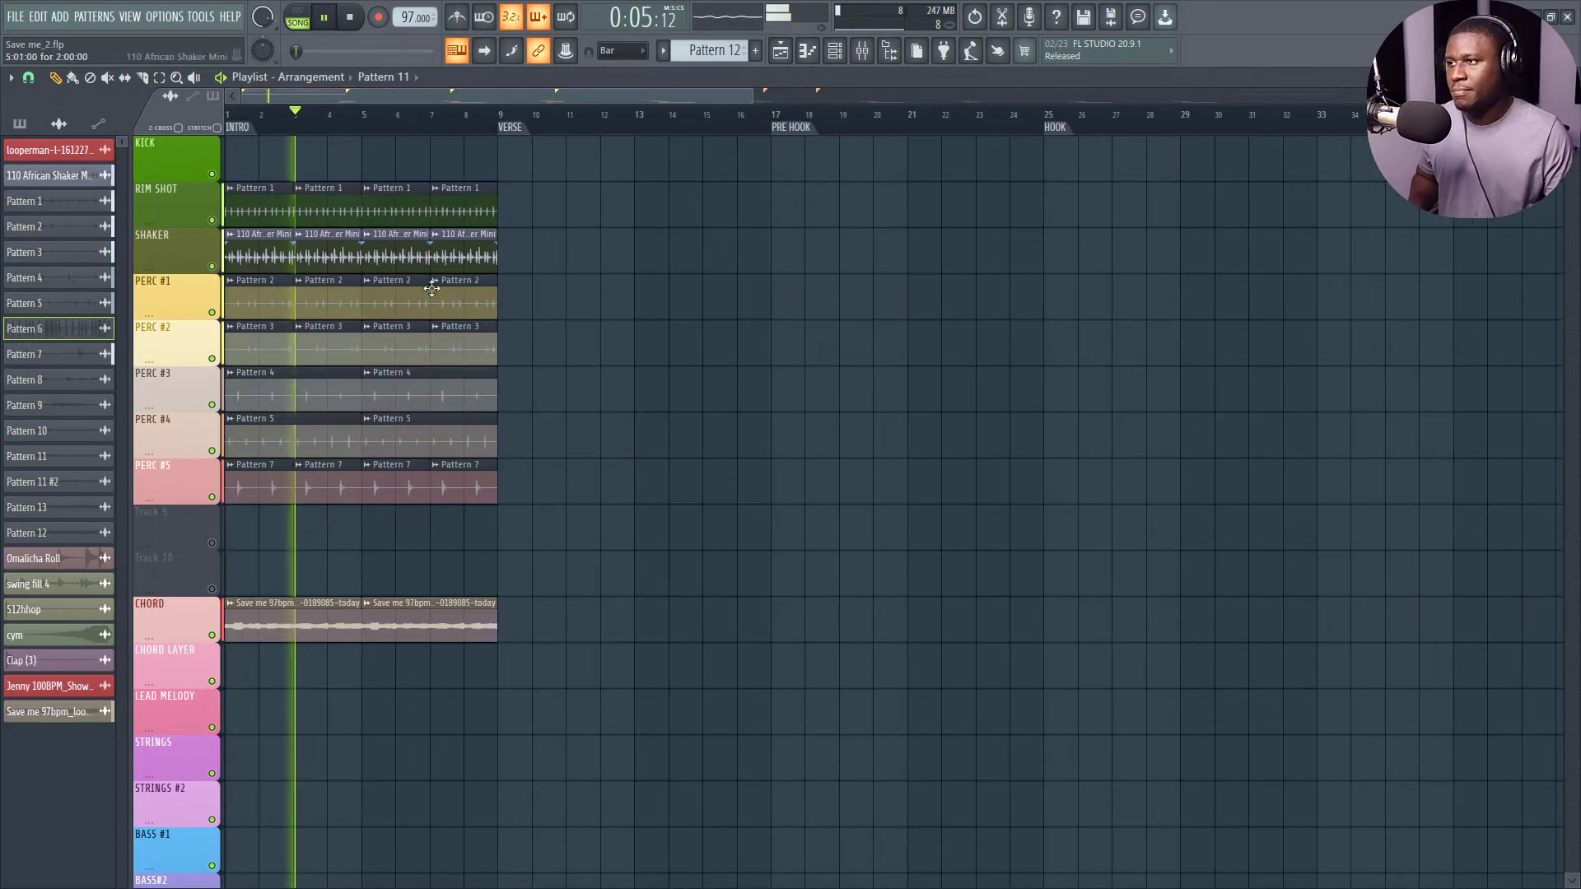
scroll(down, 3)
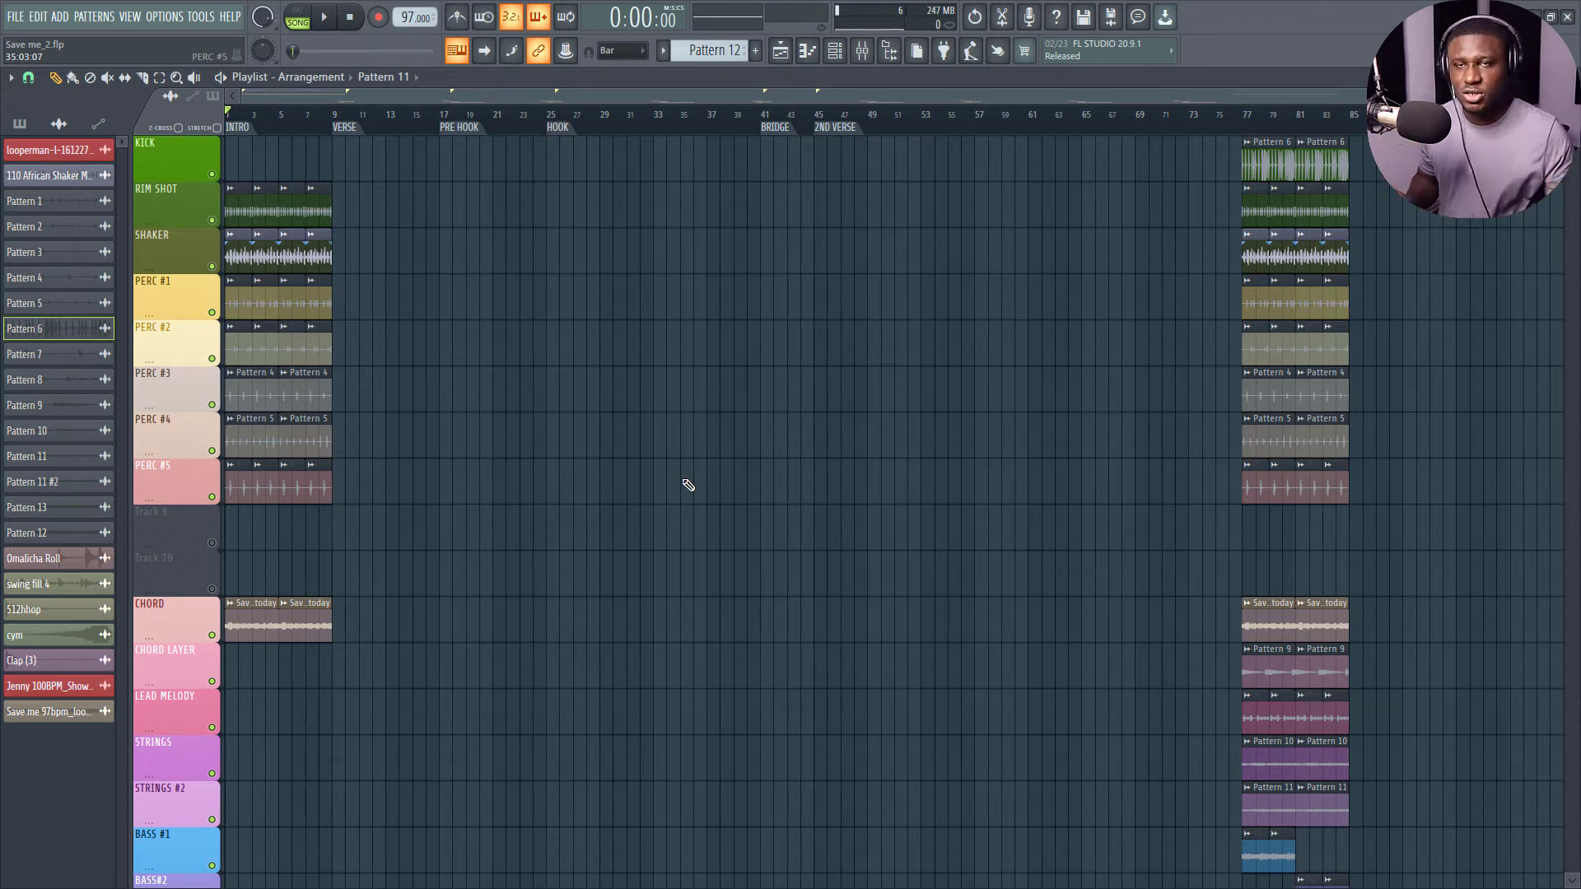
- Start playback from around the verse to audition the copied drum and chord clips
click(328, 18)
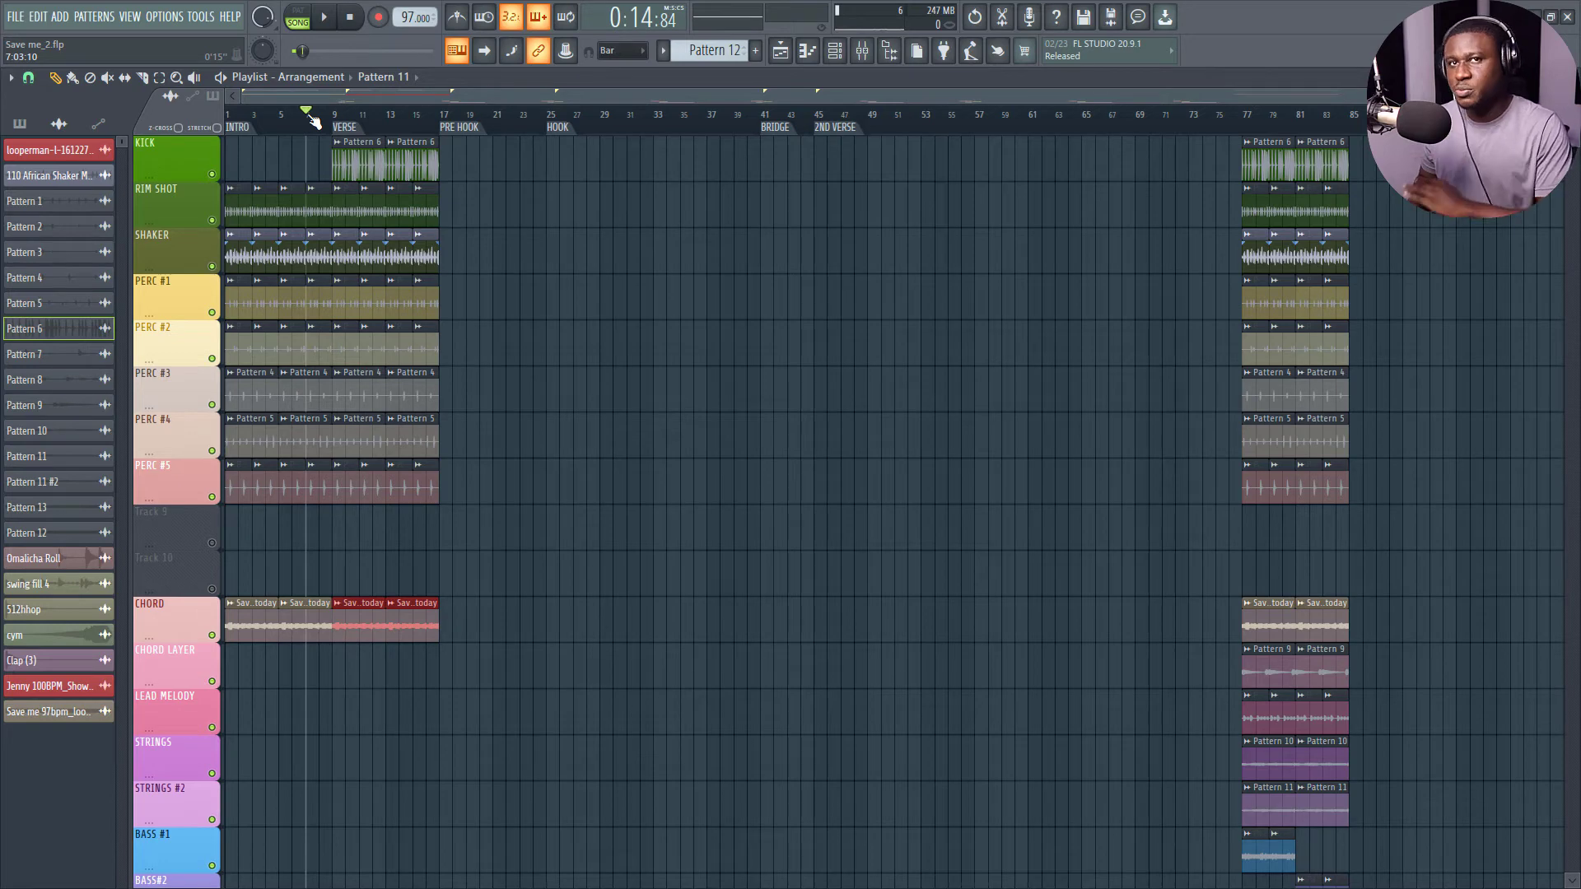
click(328, 18)
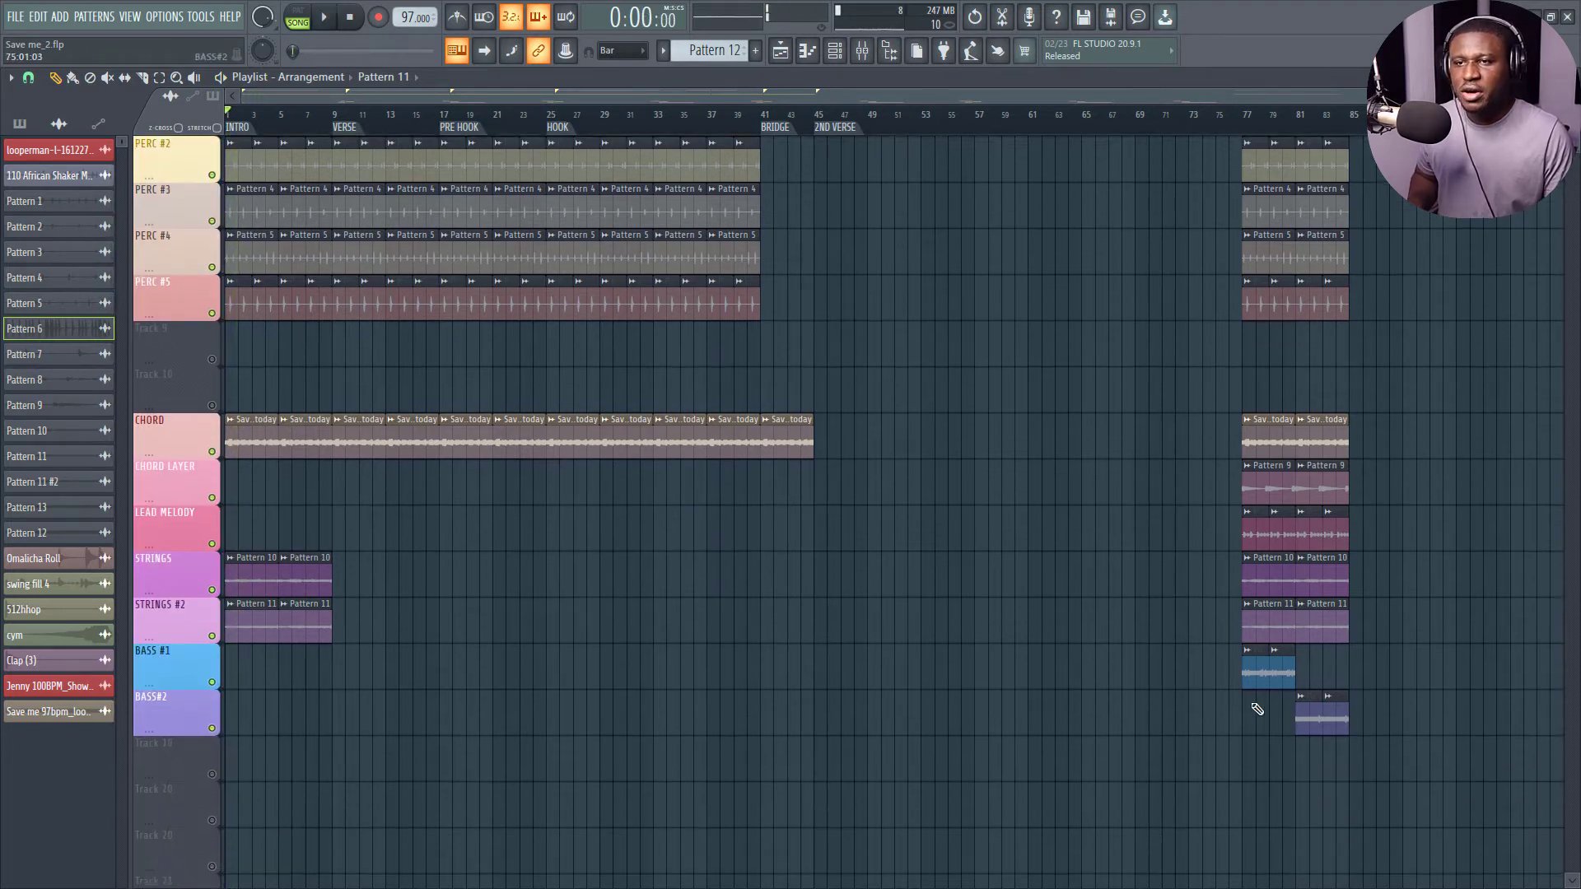
- Open the sample settings of the Pattern 9 chord-layer clip
double_click(1265, 486)
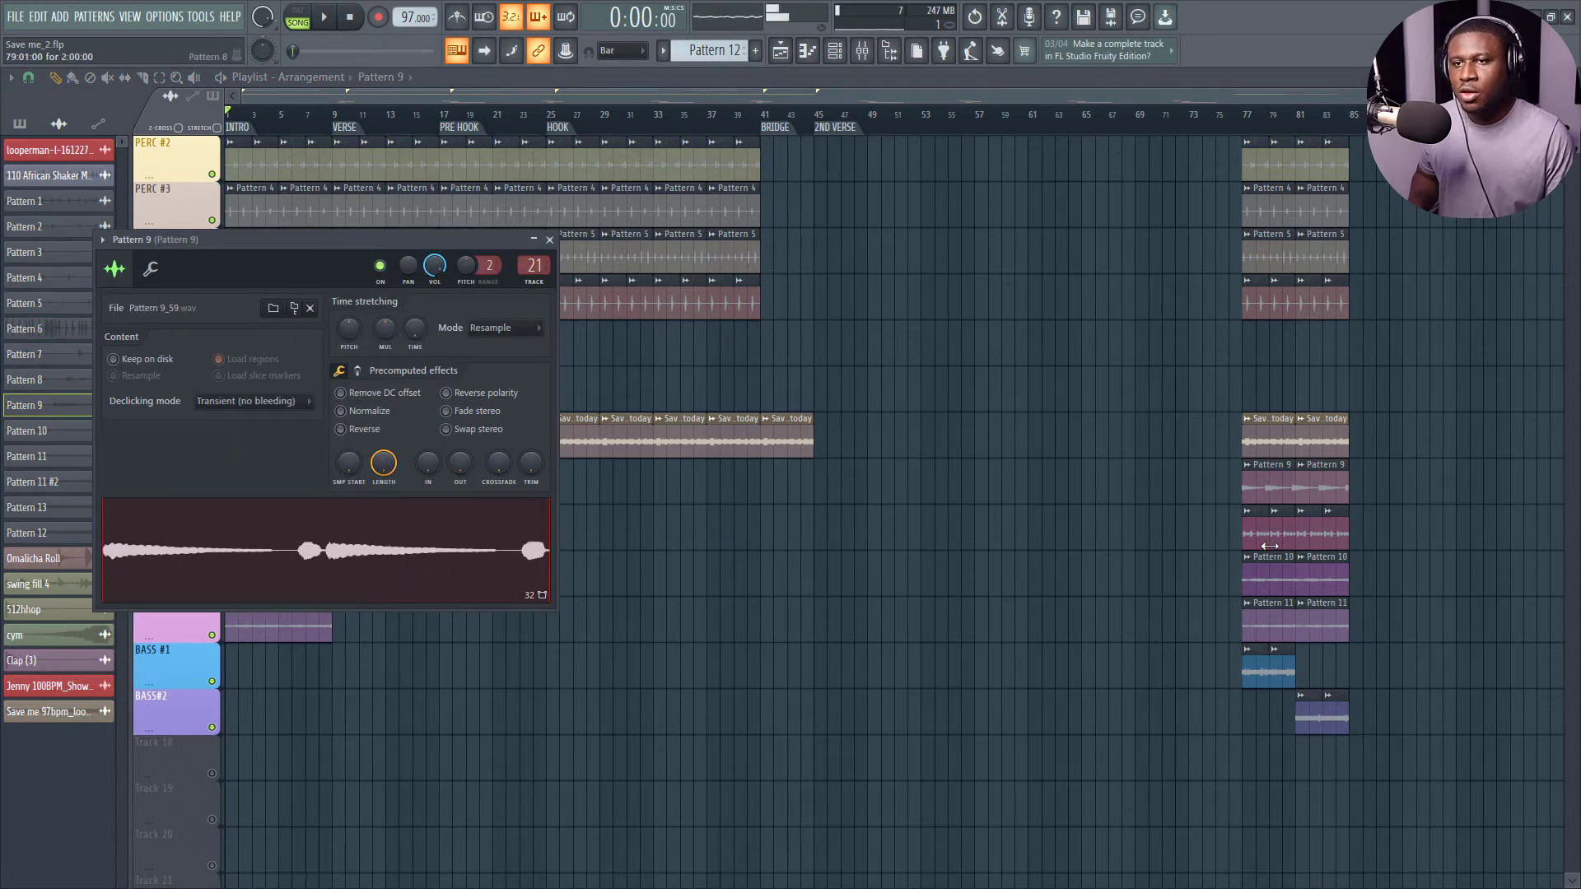
- Close the Pattern 9 sample settings and begin adding the Lead Melody clip at bars 5–9
click(549, 239)
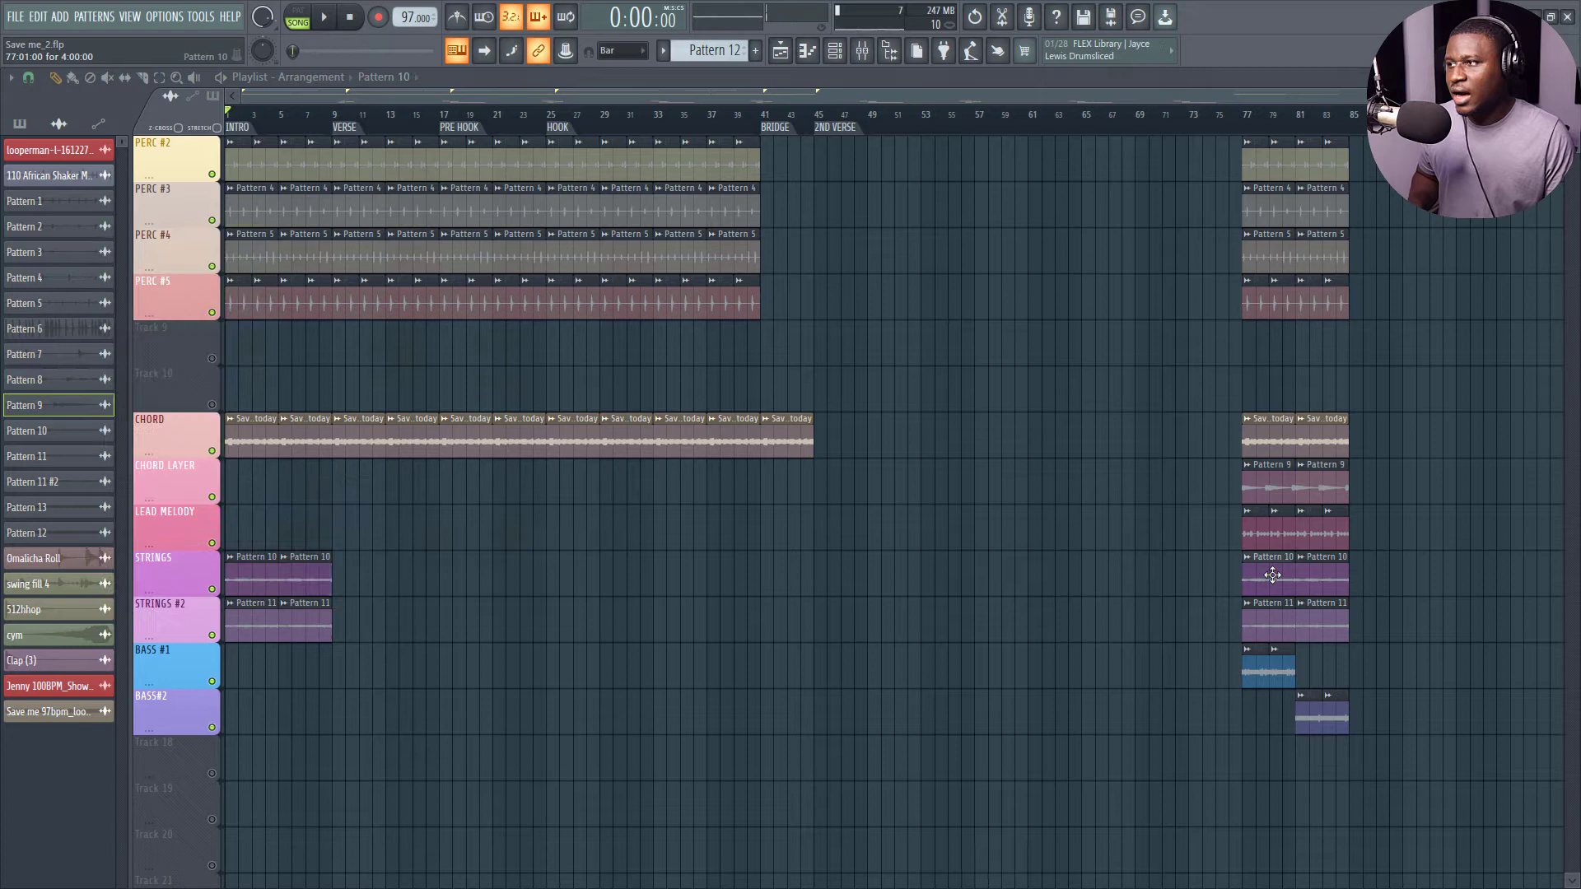
click(49, 379)
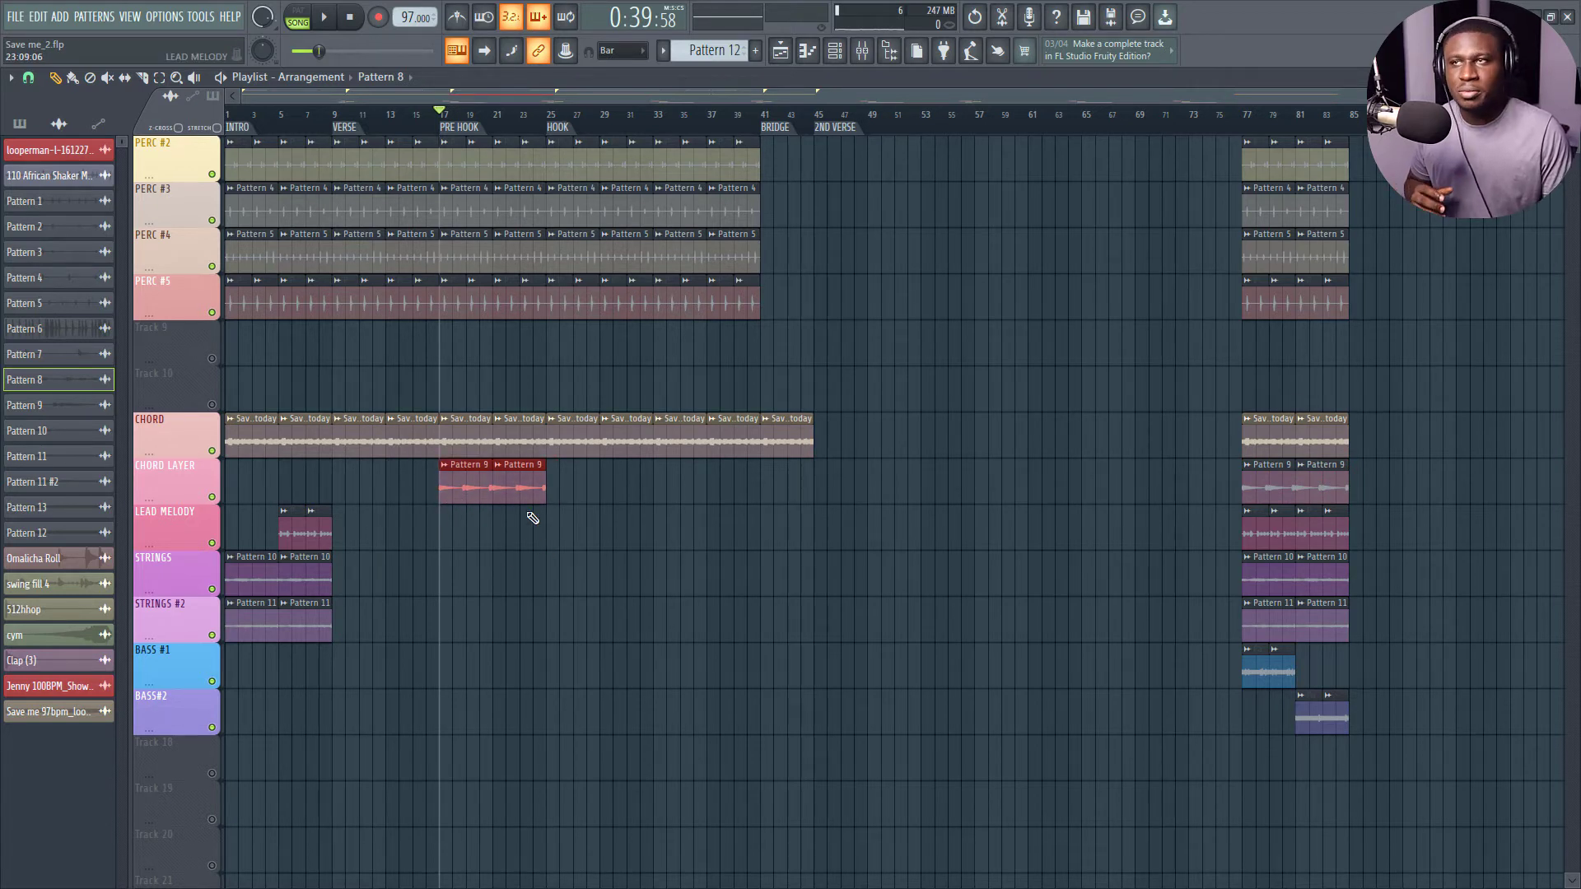
- Play back the pre-hook's chord-layer clips and scroll down the playlist
click(333, 18)
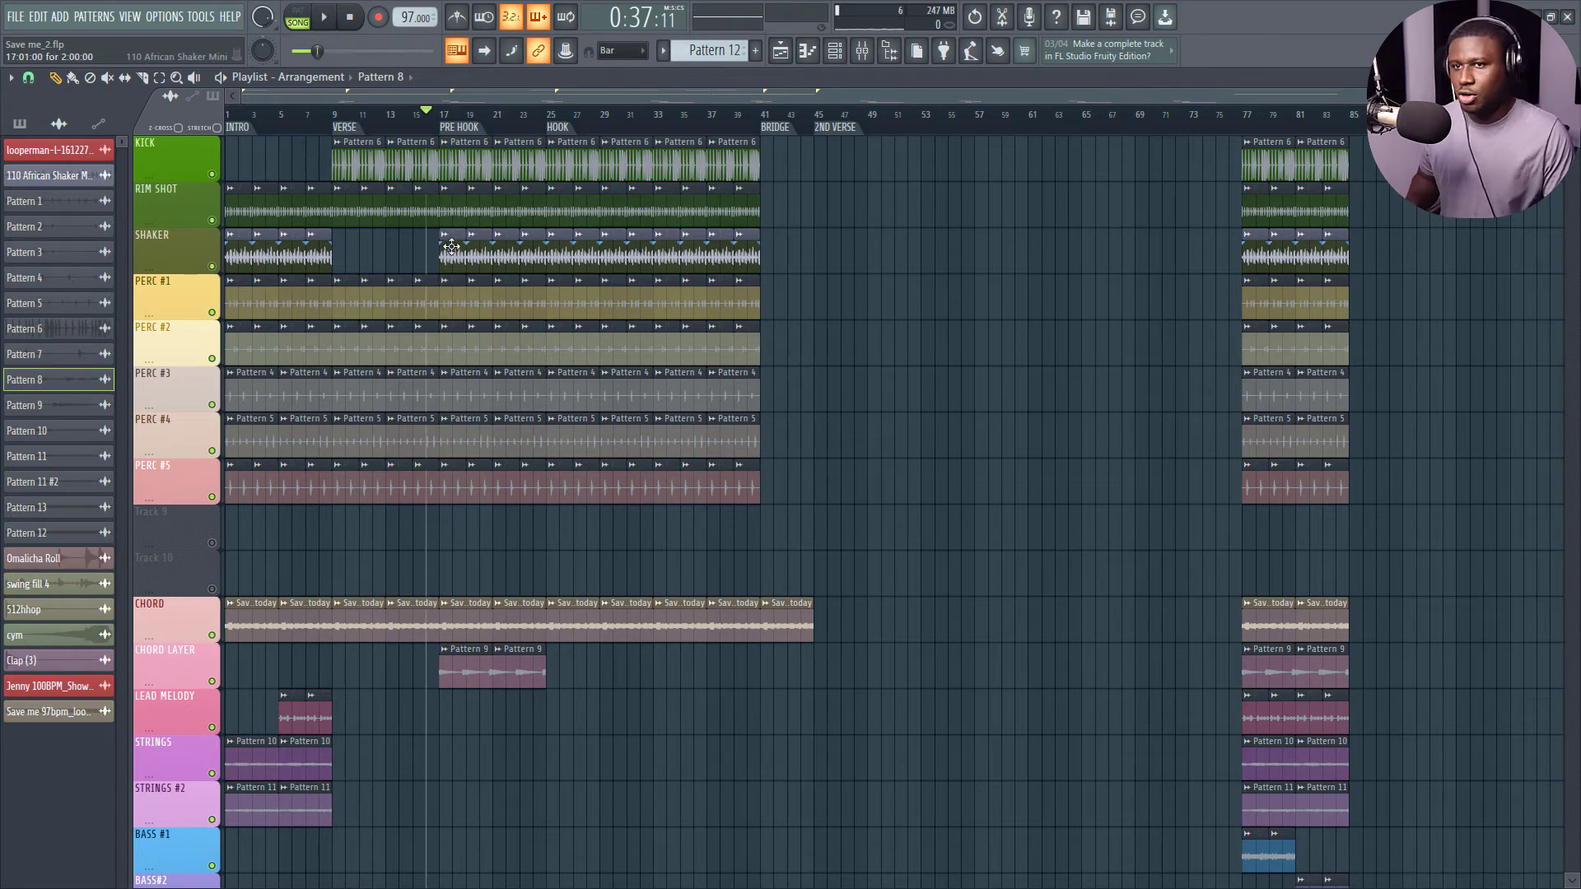
scroll(down, 3)
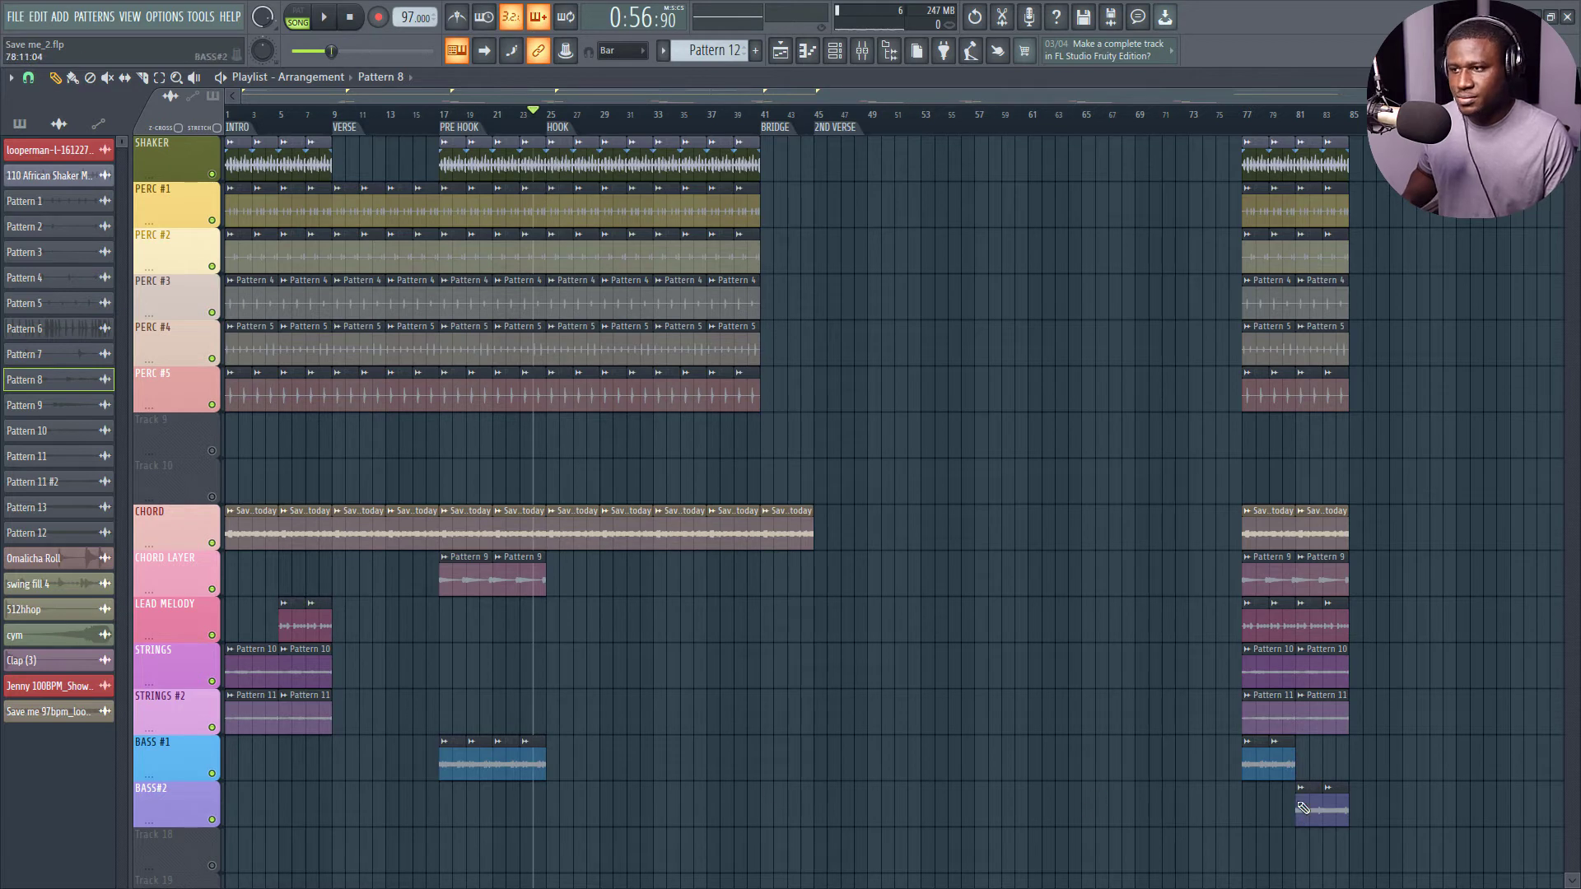
- Start placing Bass#2 clips into the hook
click(1309, 810)
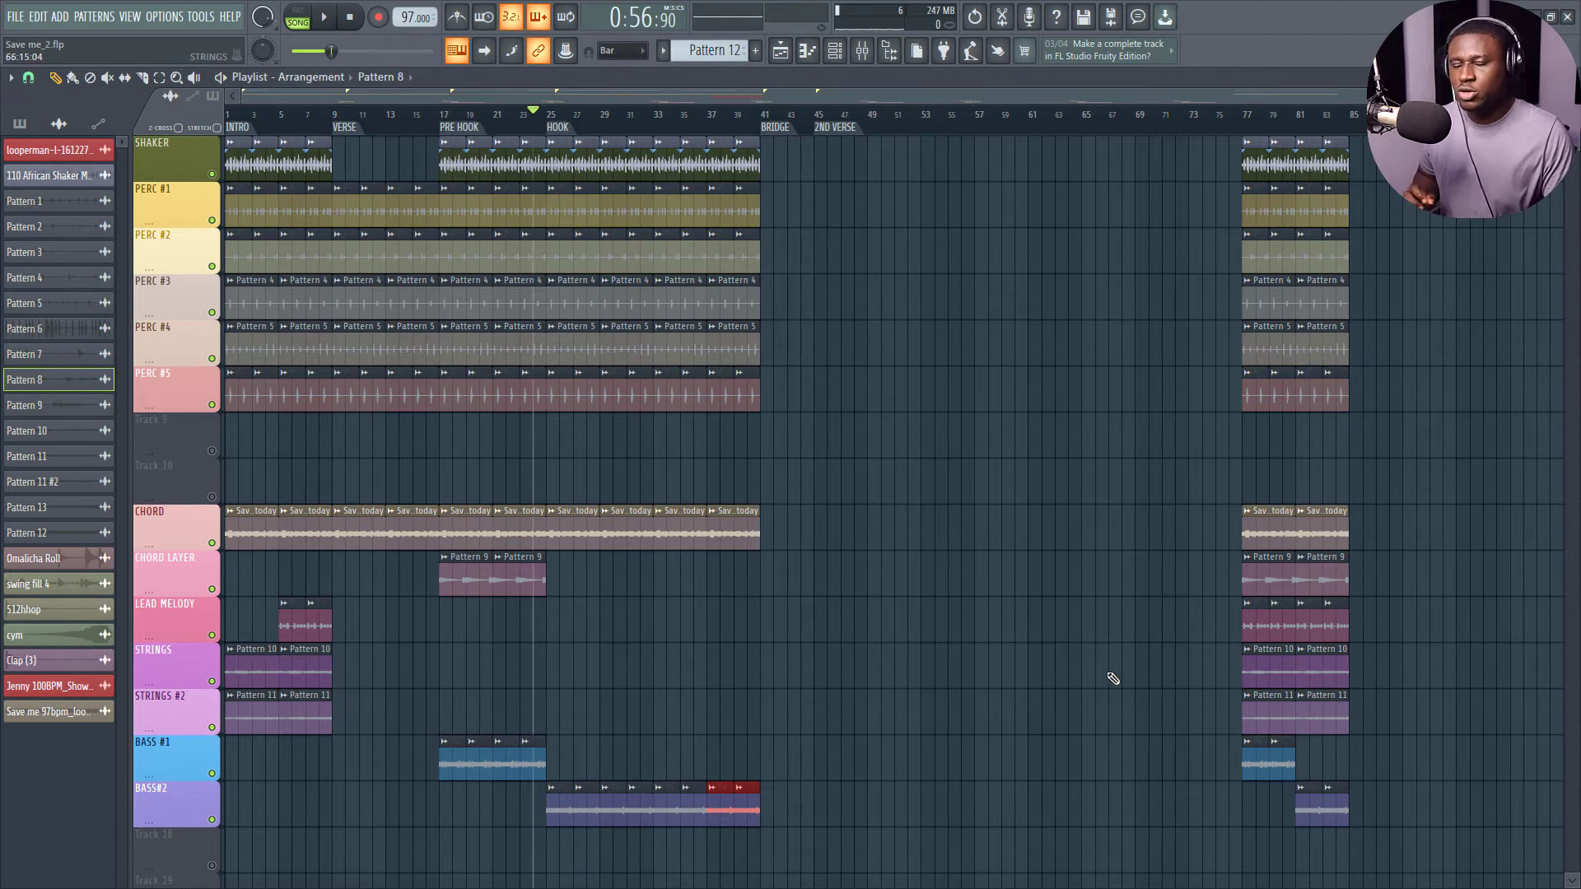
mouse_move(1092, 678)
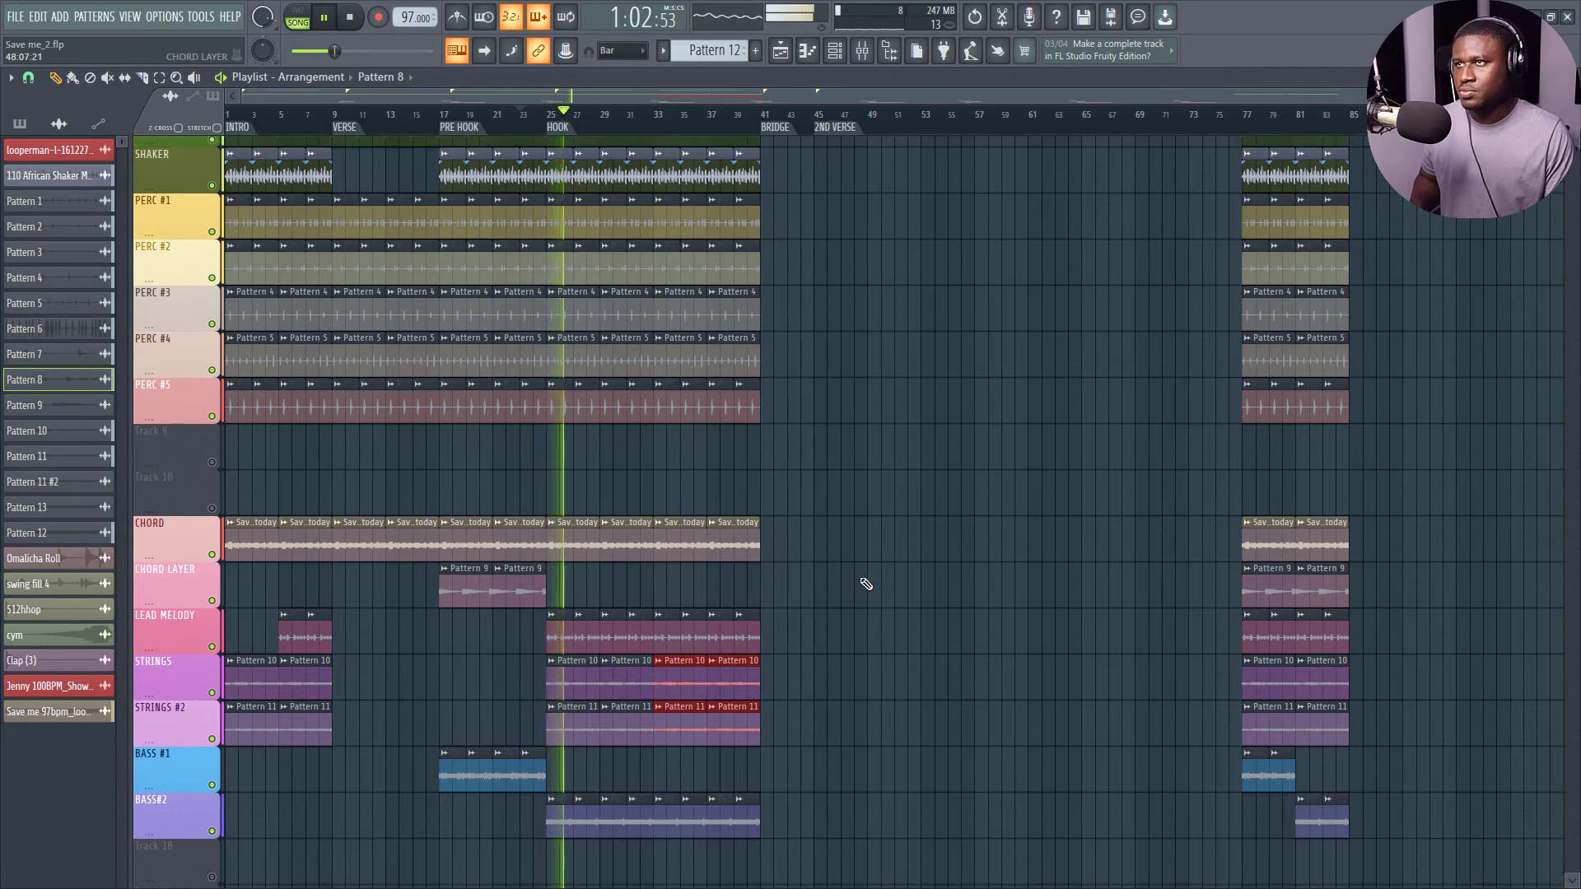
- Scroll down the playlist to check the hook's Bass#2, lead melody and strings clips
scroll(down, 3)
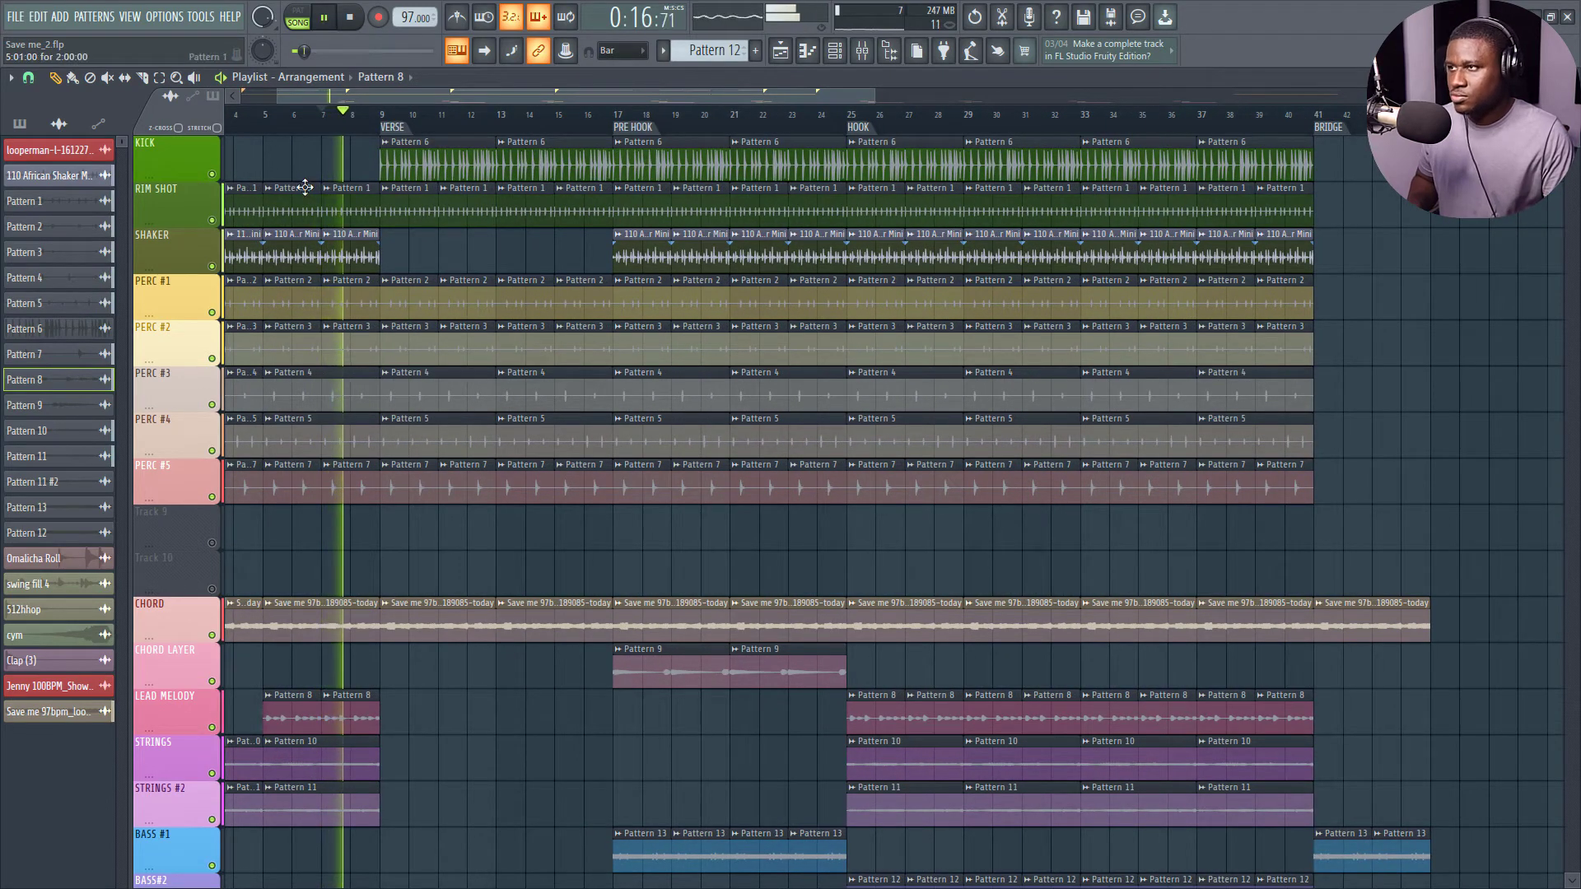
- Scroll the playlist to carry the Chord clip and Bass #1 past bar 41
scroll(down, 3)
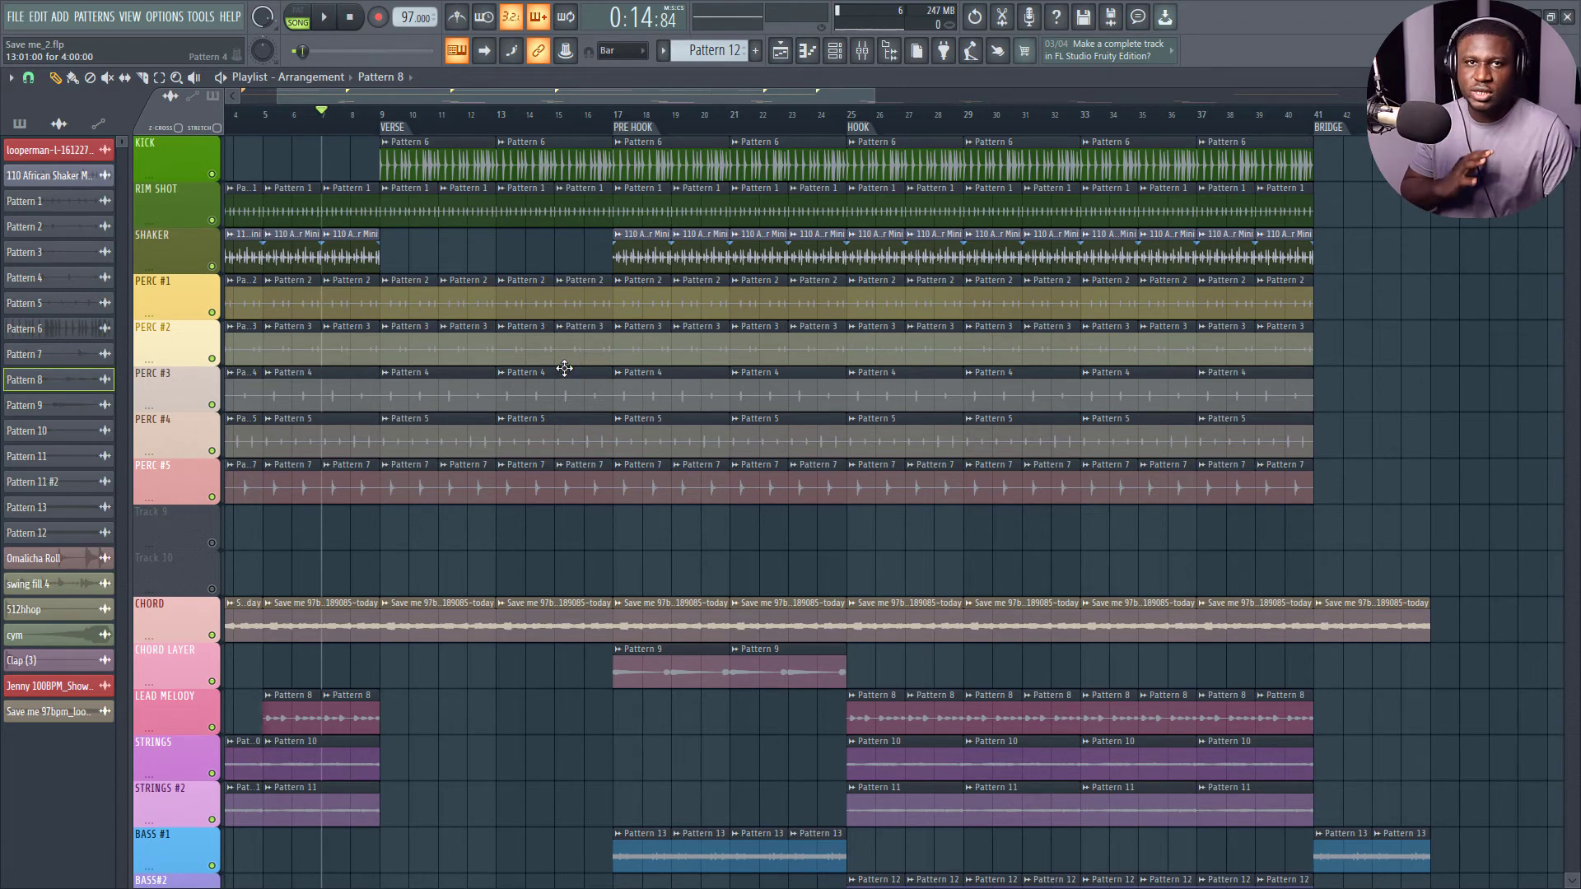
mouse_move(551, 393)
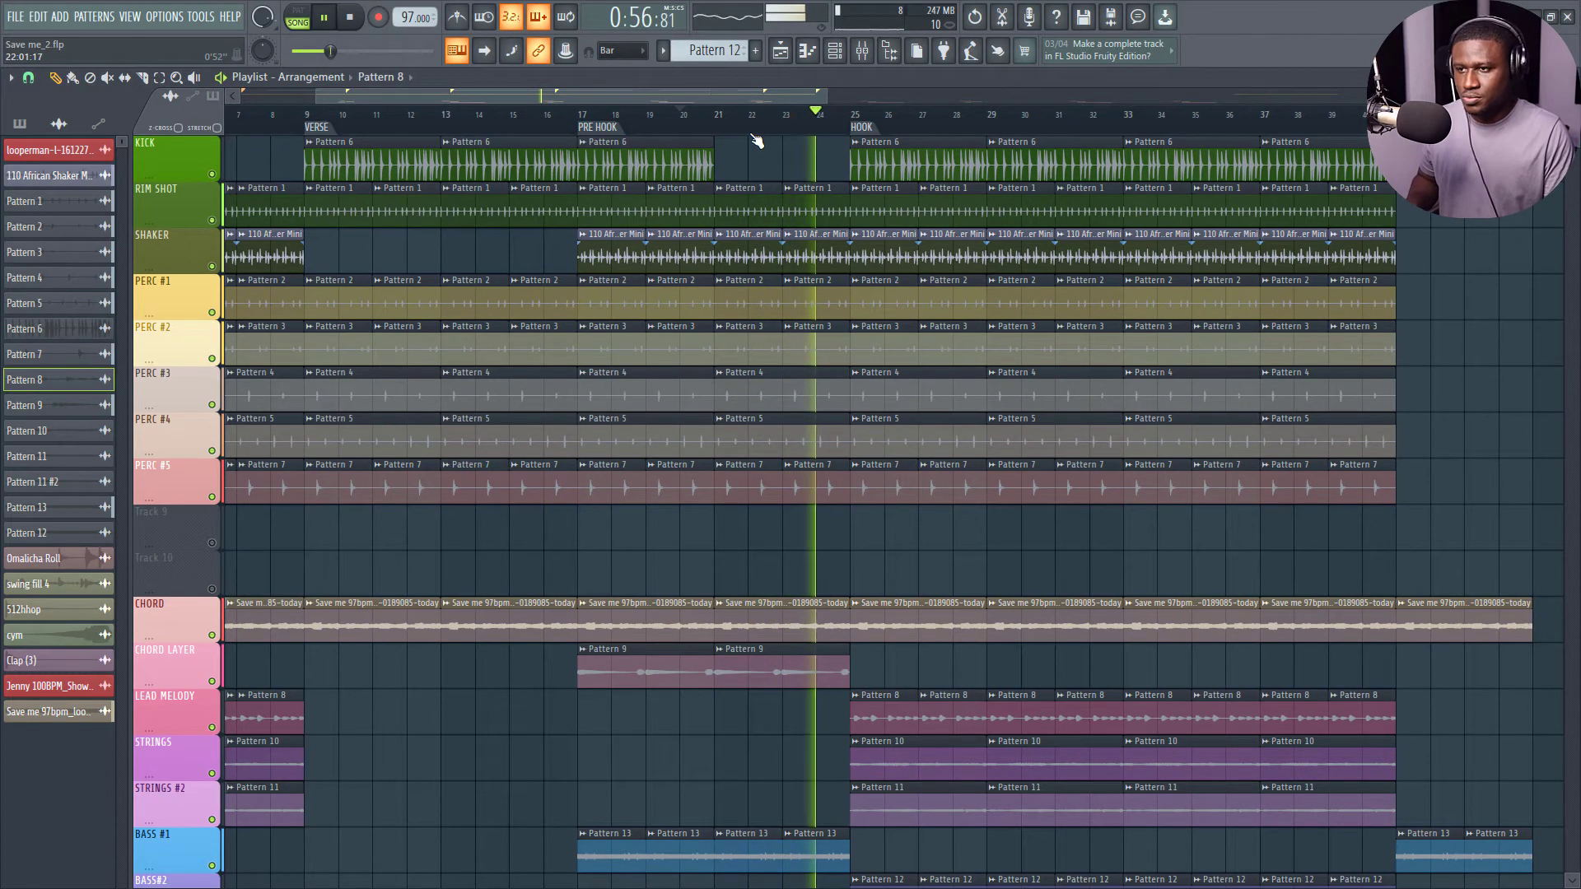
- Remove the Kick clips between bars 21 and 25, scrolling the playlist view
scroll(down, 3)
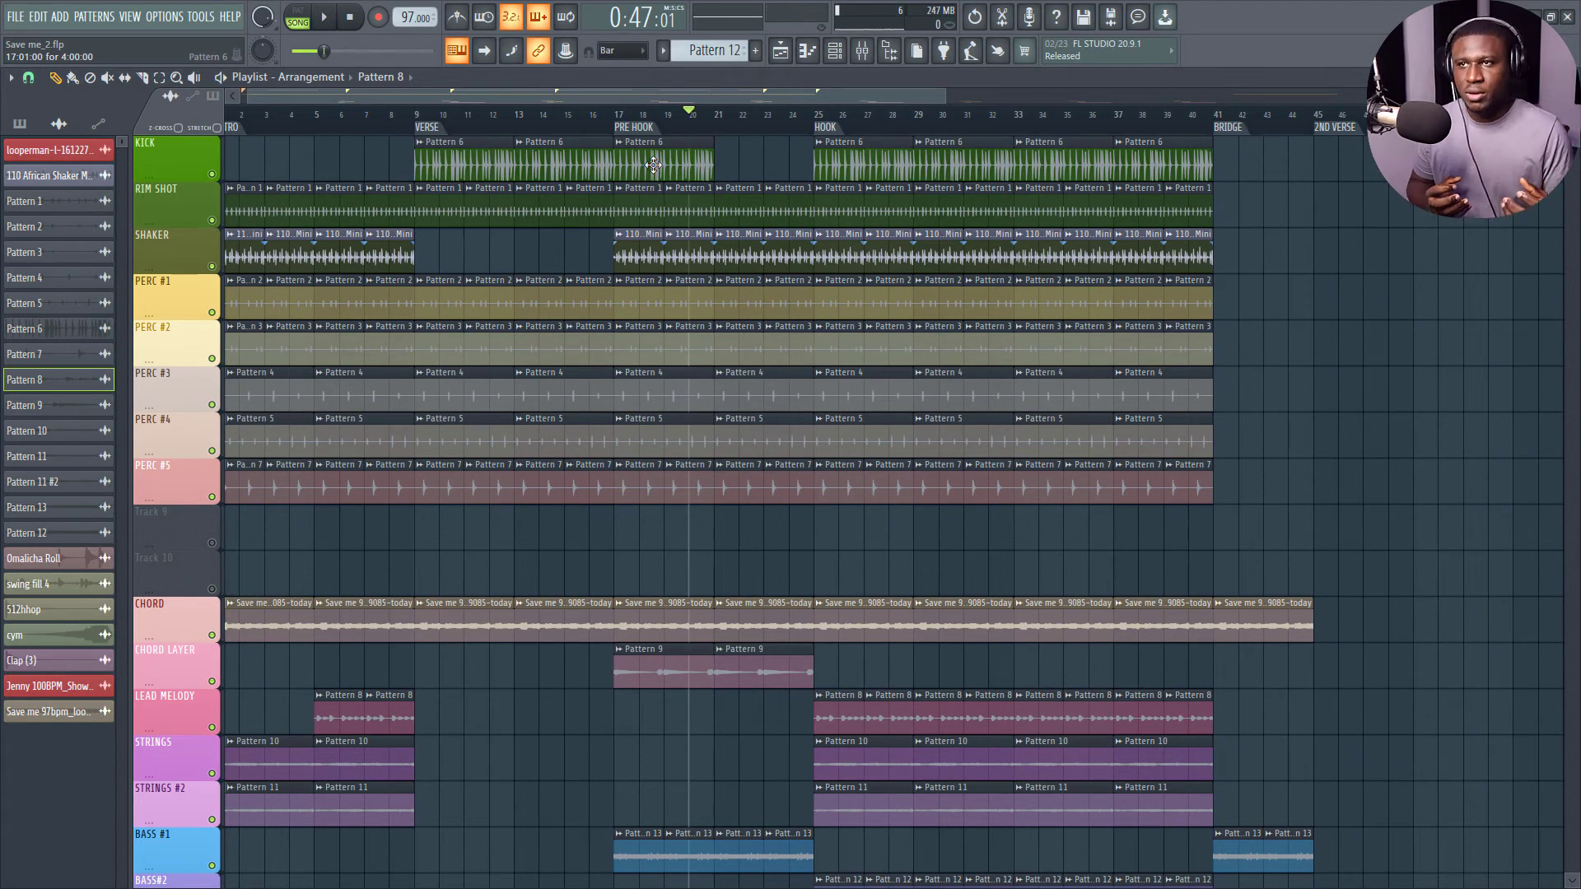
mouse_move(643, 173)
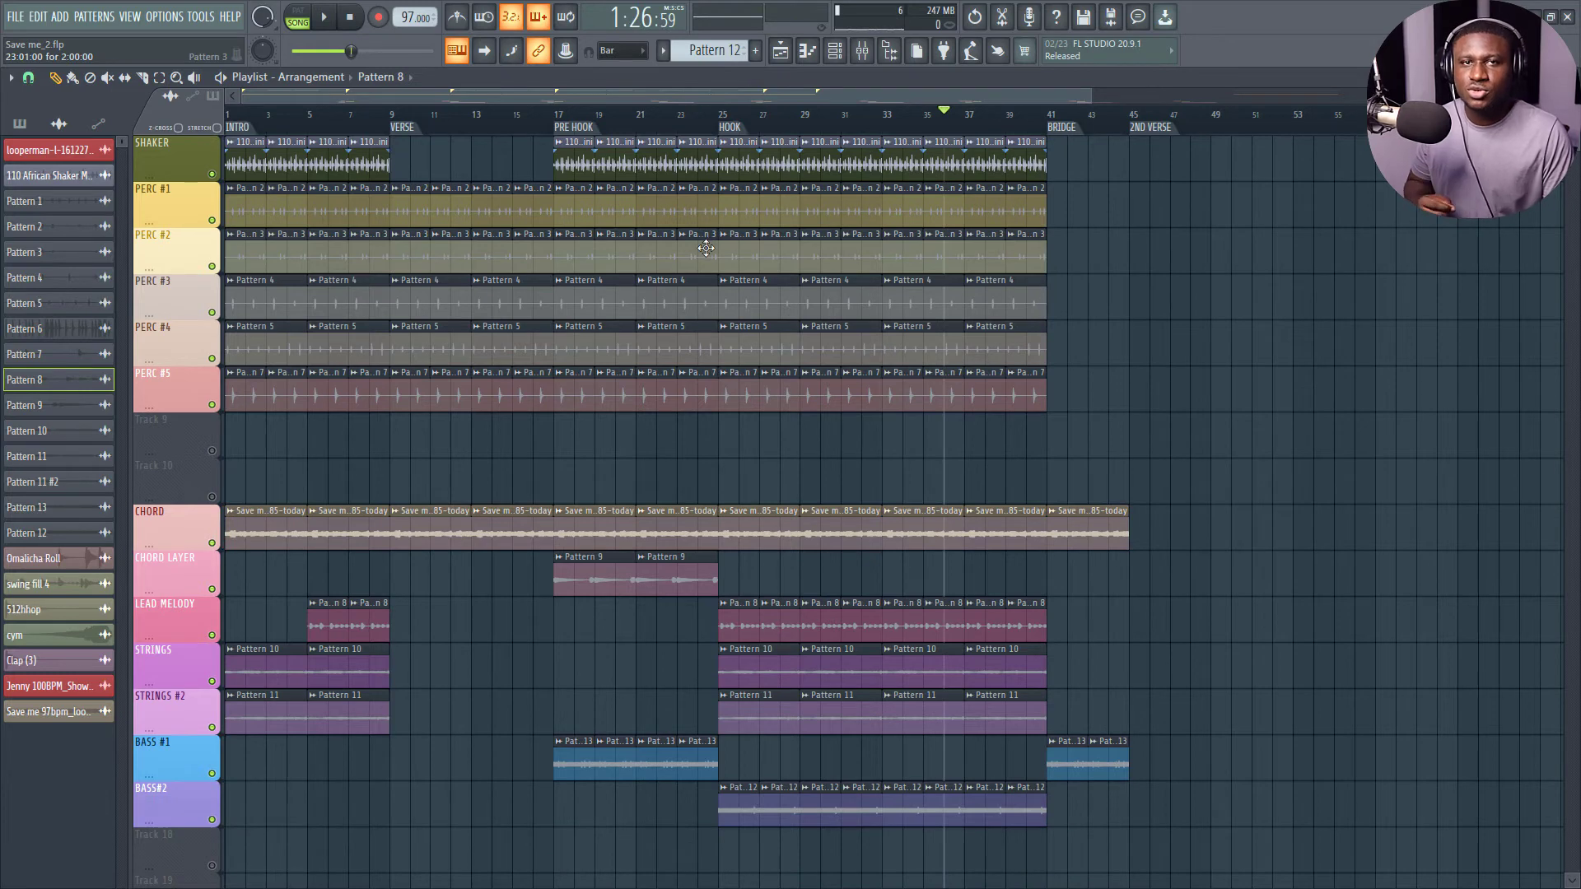
- Drop Omalicha Roll, 512hiphop, cym and Clap (3) one-shots onto Tracks 18–21 near bar 9
scroll(down, 3)
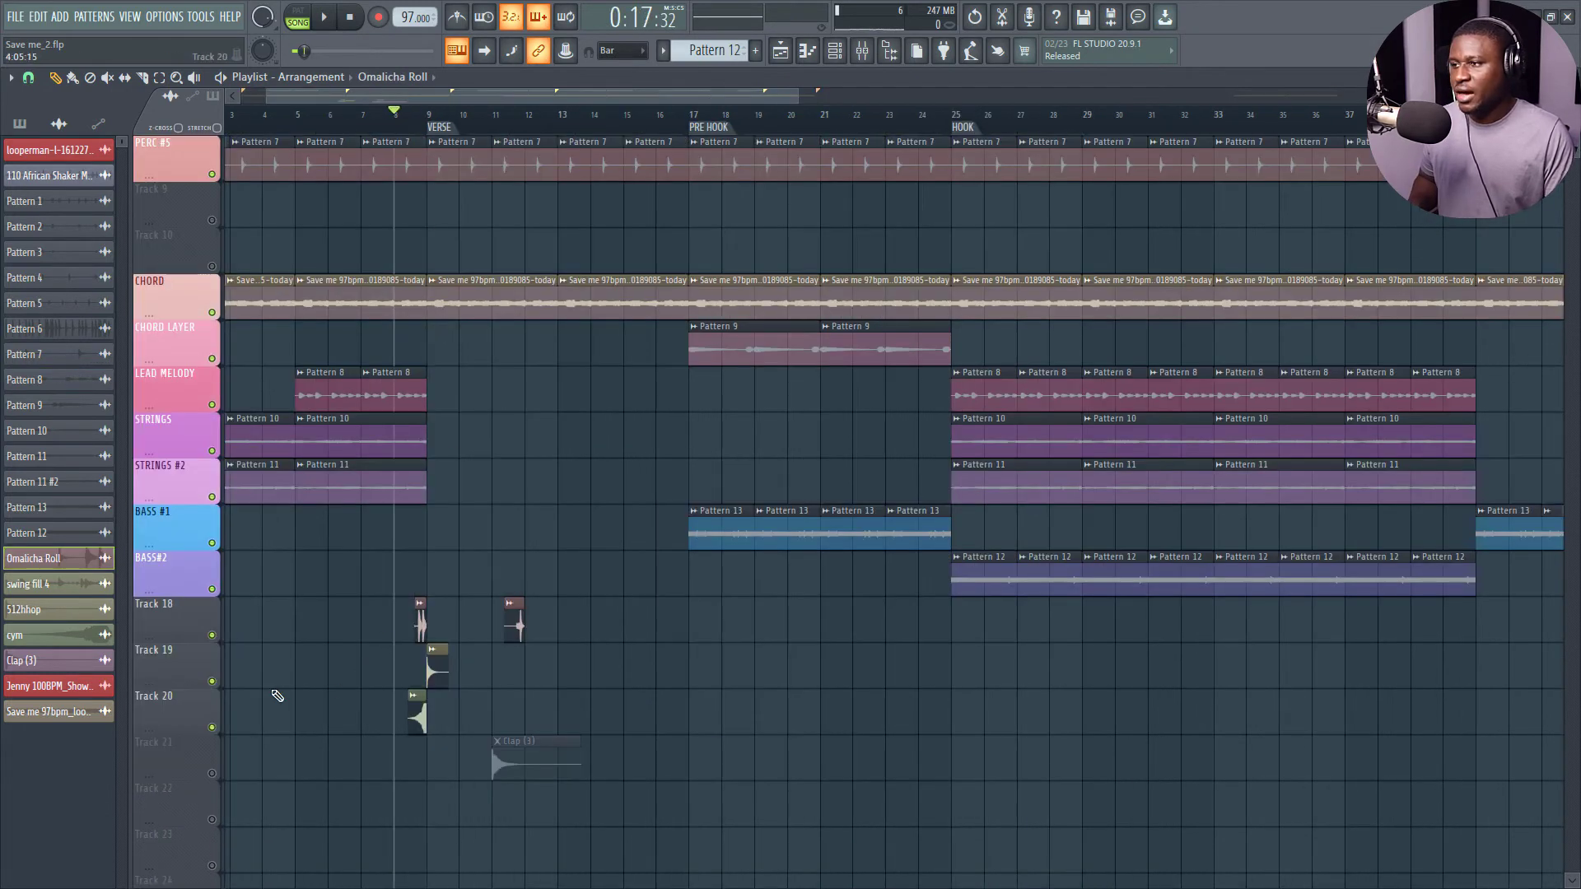
scroll(down, 3)
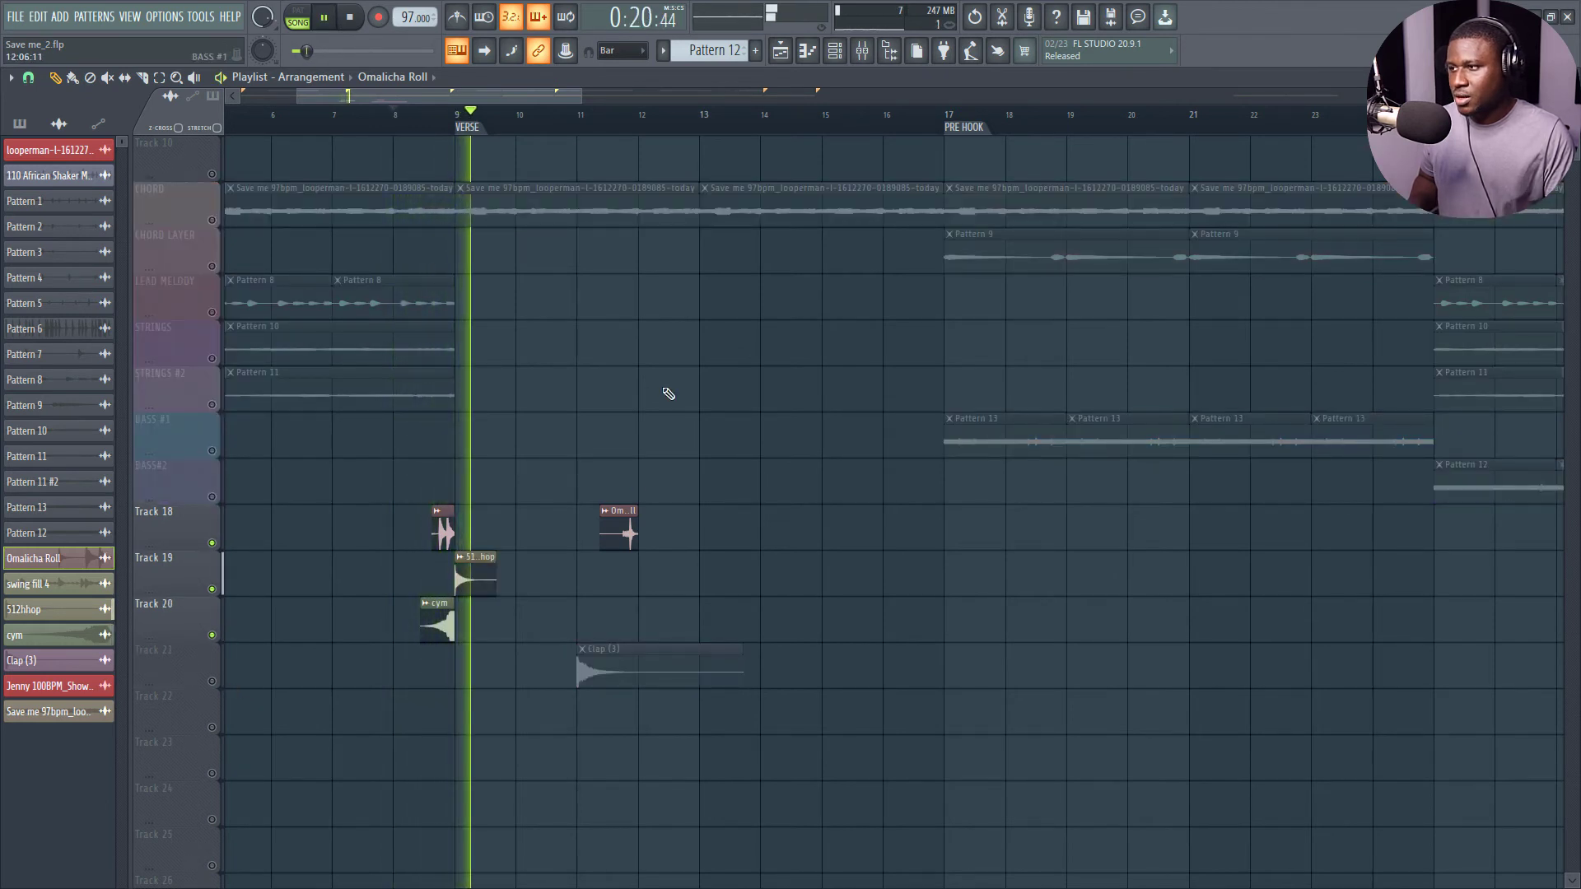
click(579, 115)
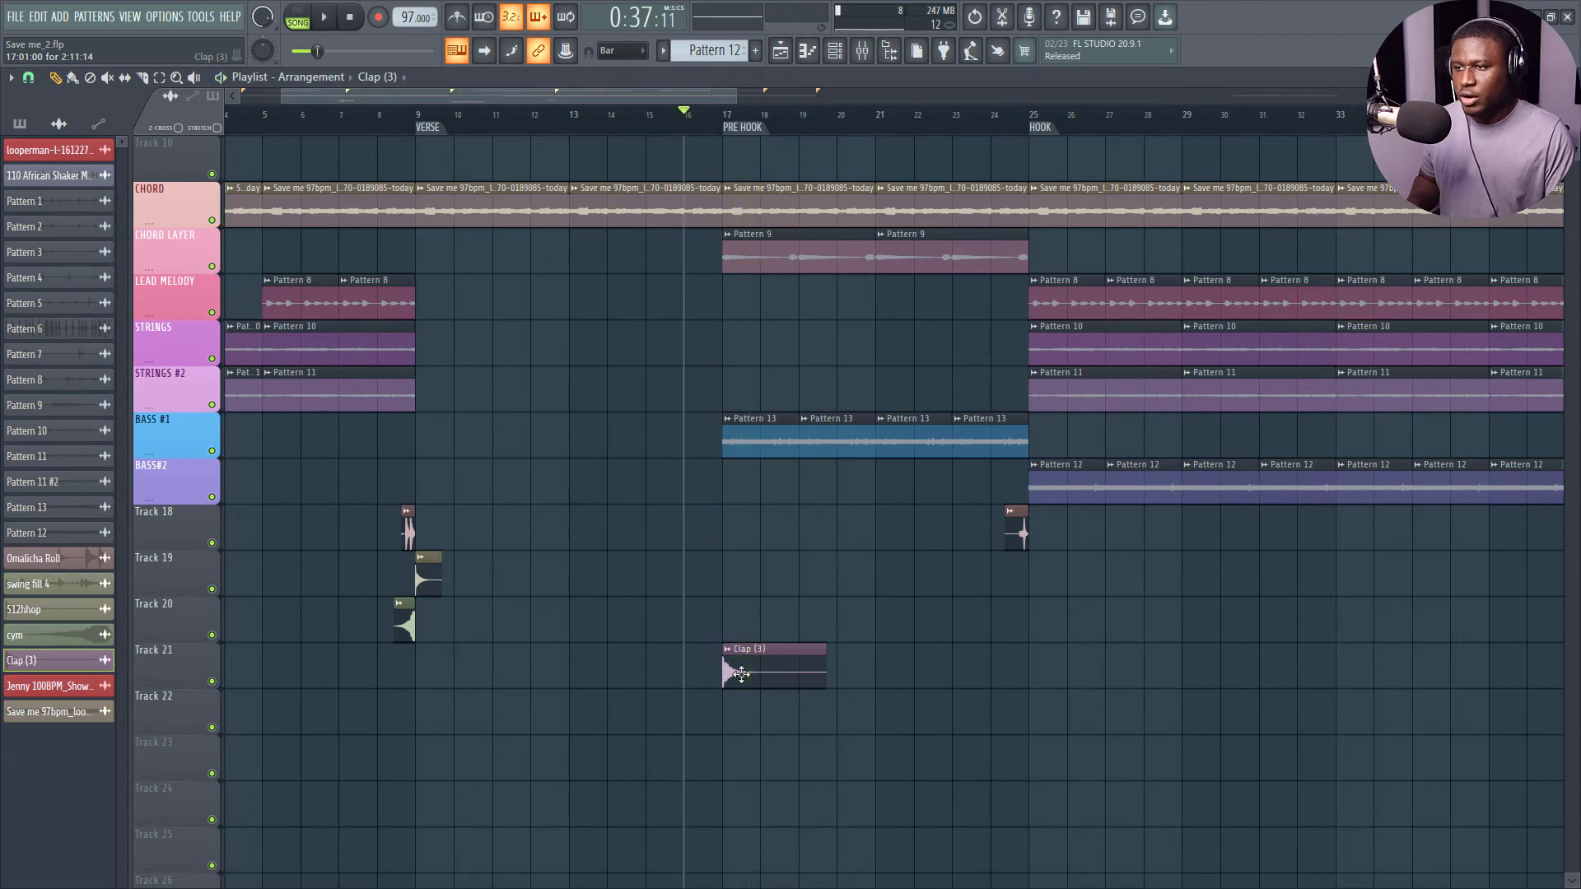
- Make the Clap (3) clip unique as a separate copy for Track 22
right_click(740, 672)
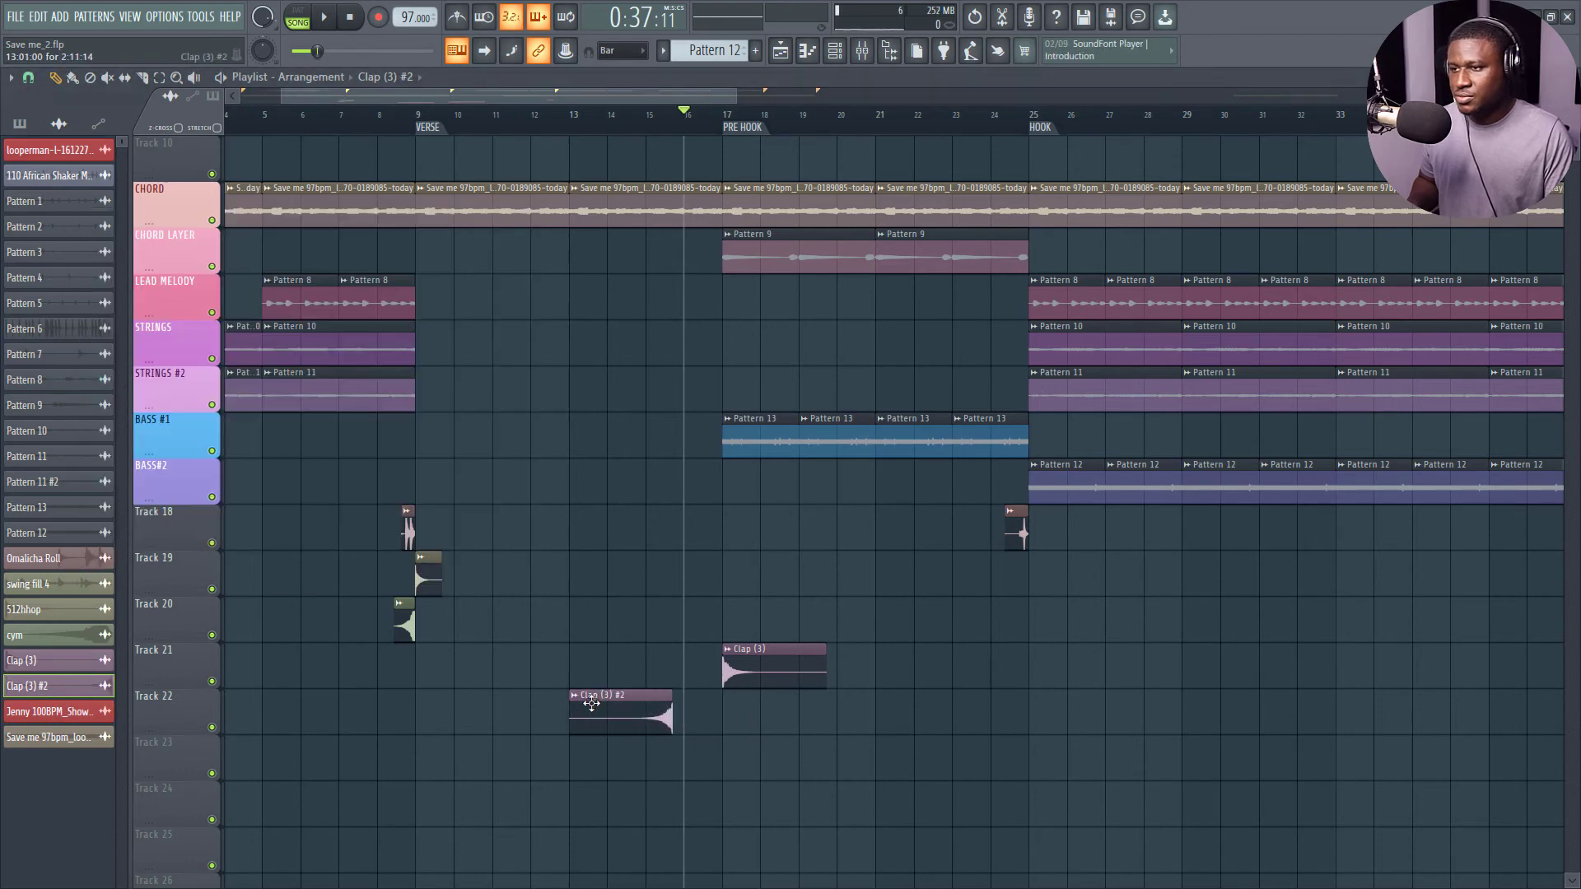
- Paint Clap (3) #2 on Track 22, ending right at the PRE HOOK marker
double_click(596, 695)
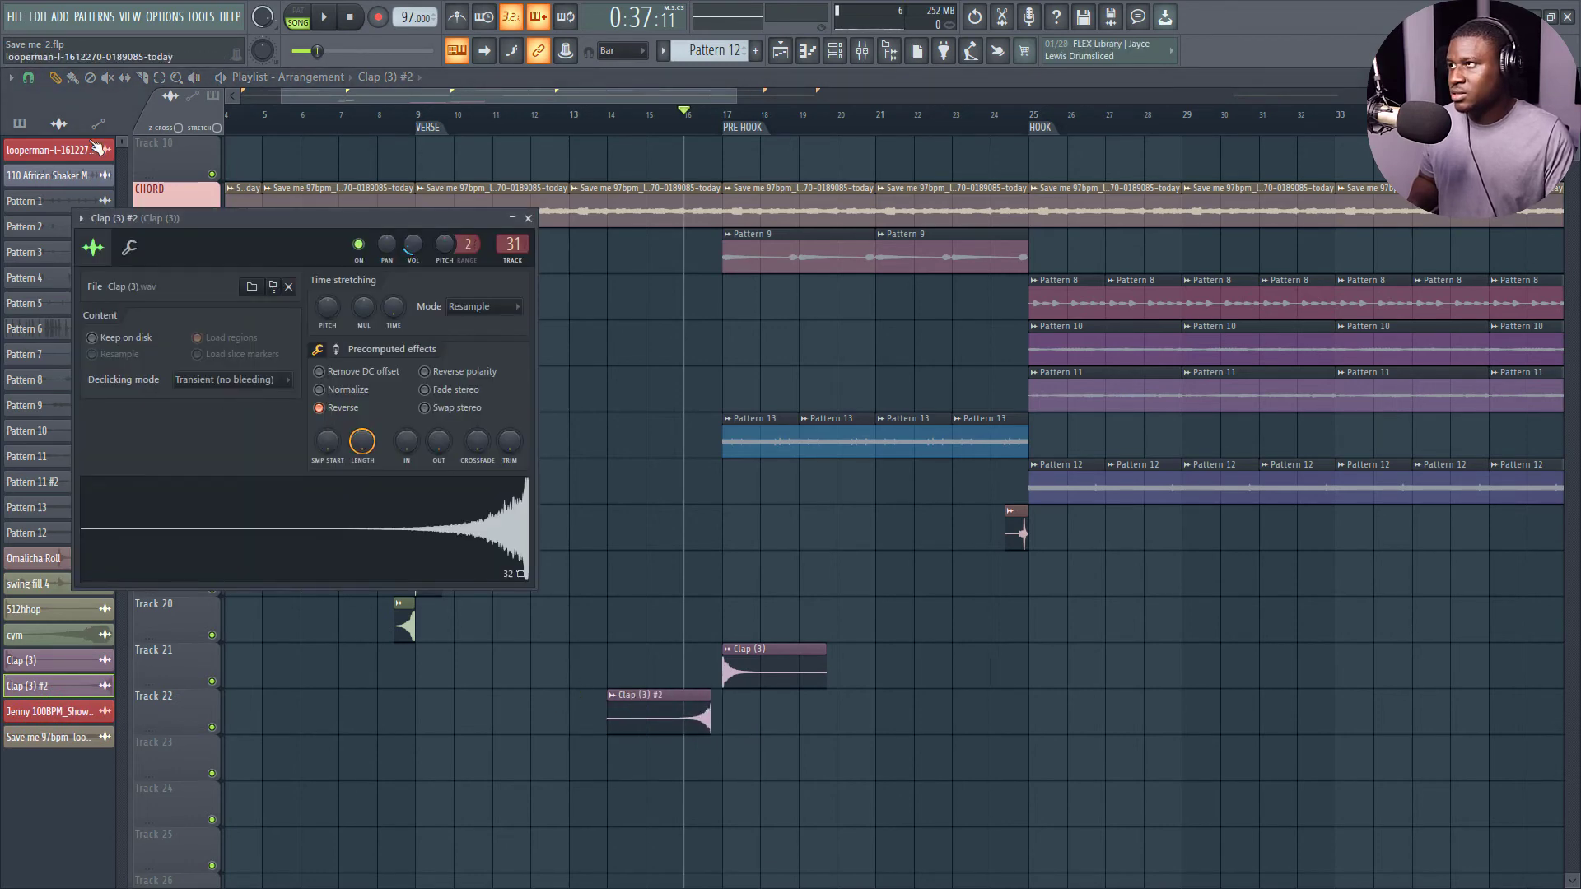
click(527, 217)
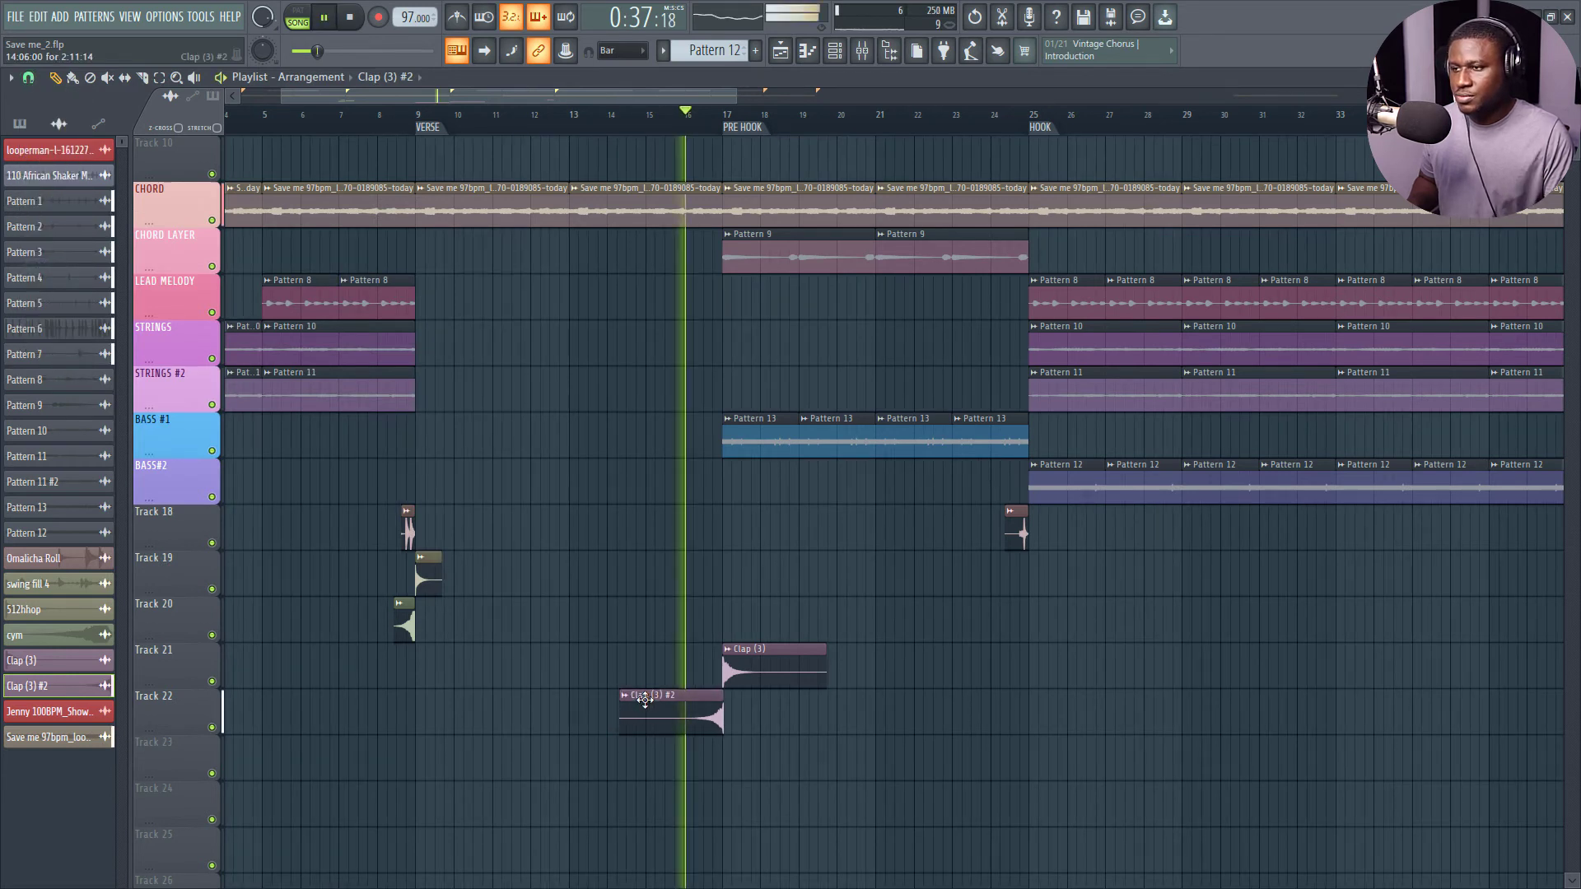
double_click(645, 695)
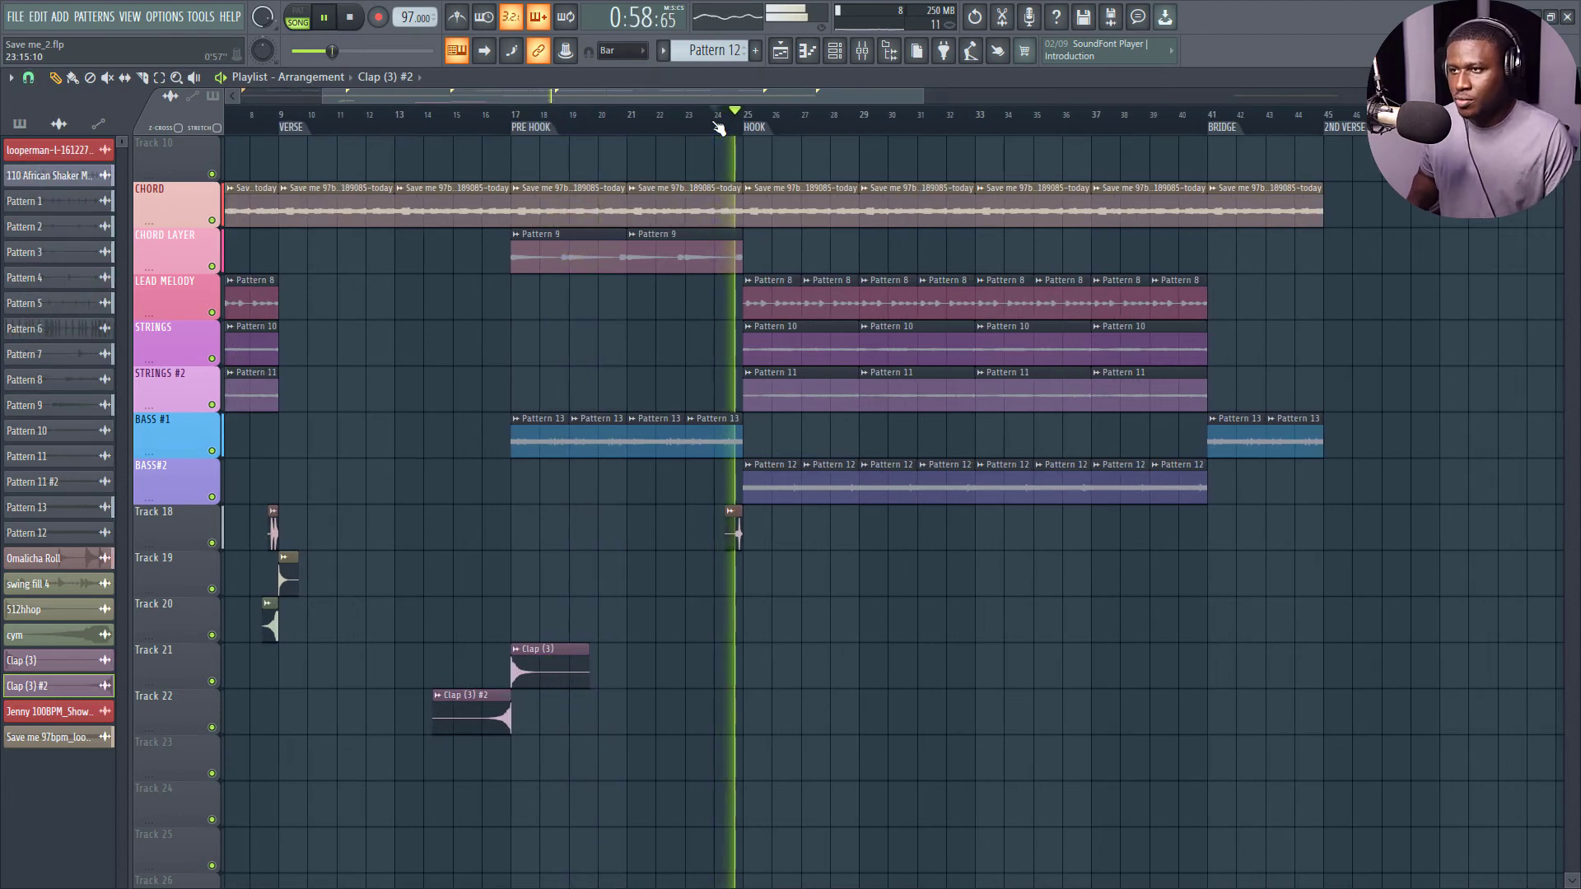
- Place a clap hit at the HOOK marker and Track 18/19 hits at bar 33
click(681, 718)
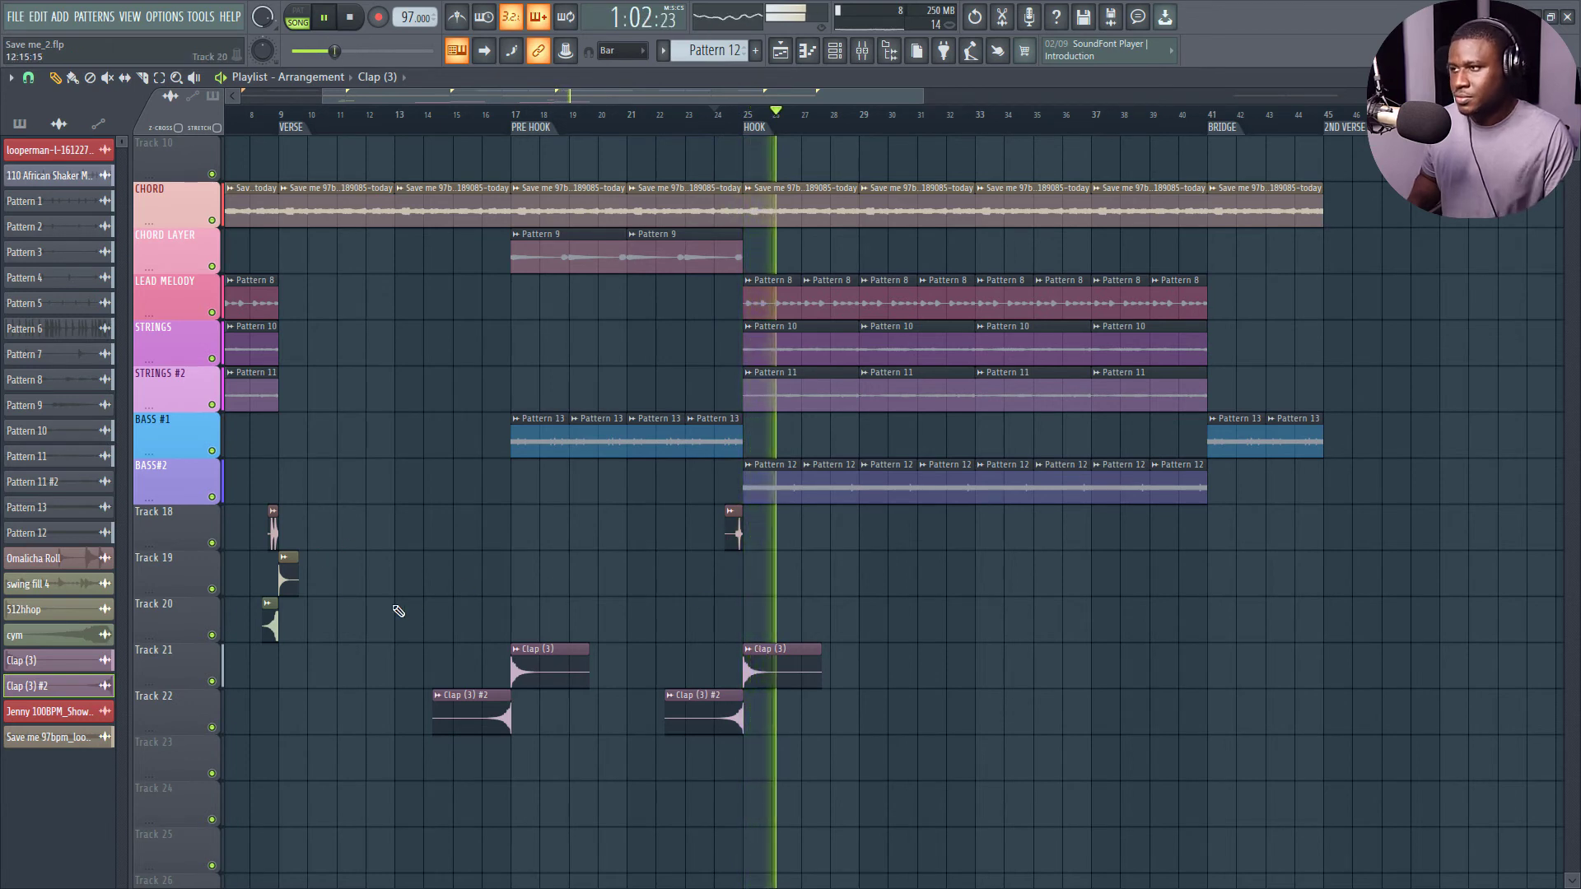
click(278, 114)
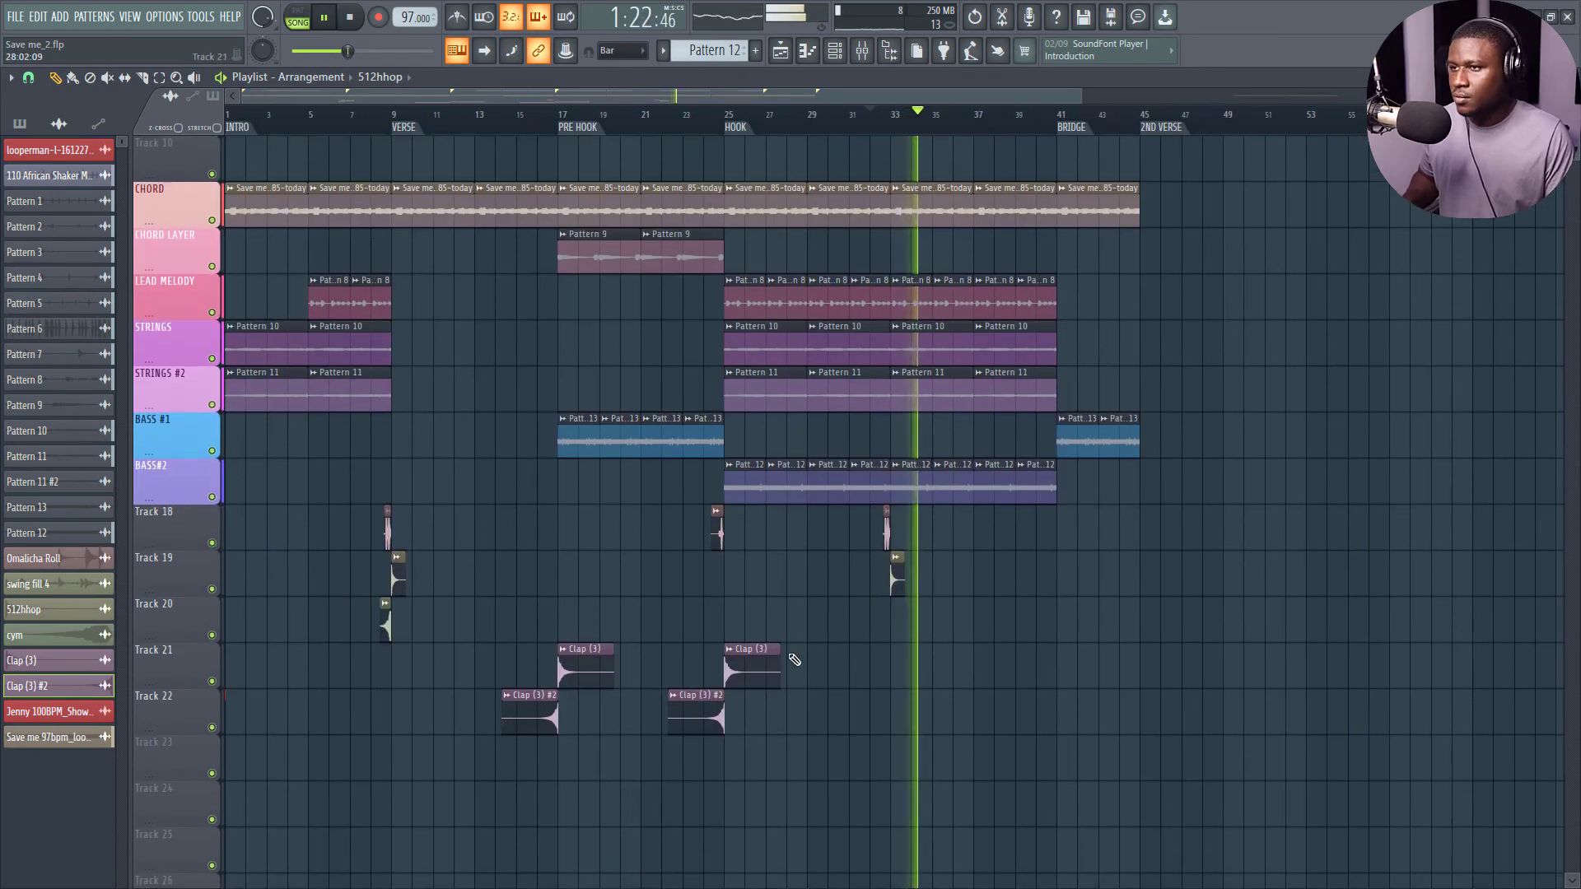
- Paint Track 18, Track 19, Clap (3) and Clap (3) #2 clips at the BRIDGE marker
drag(386, 509, 442, 549)
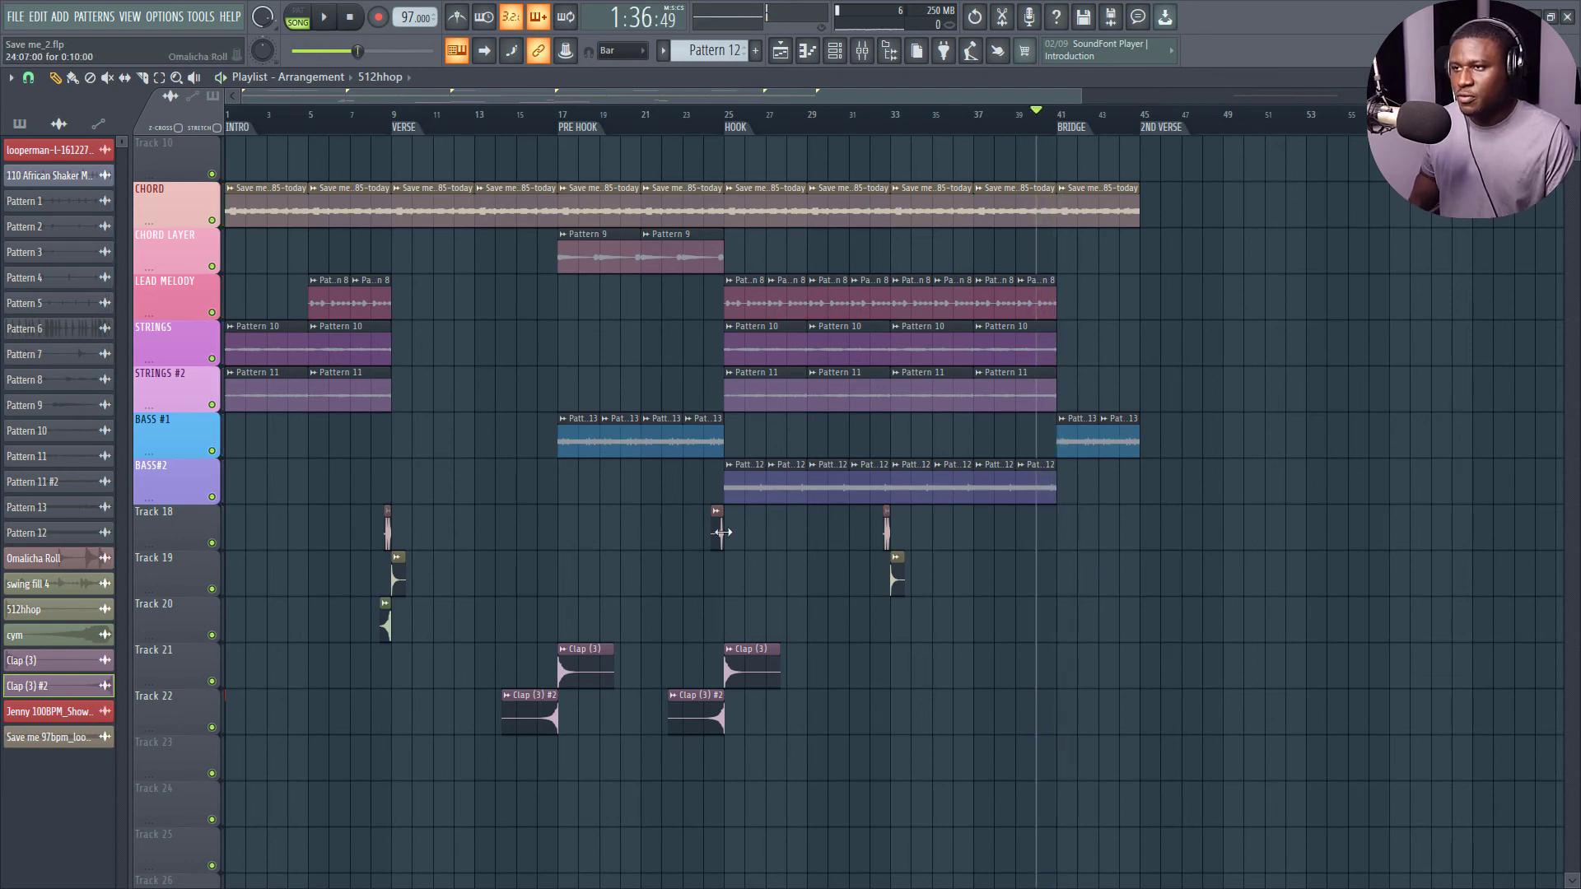
click(329, 18)
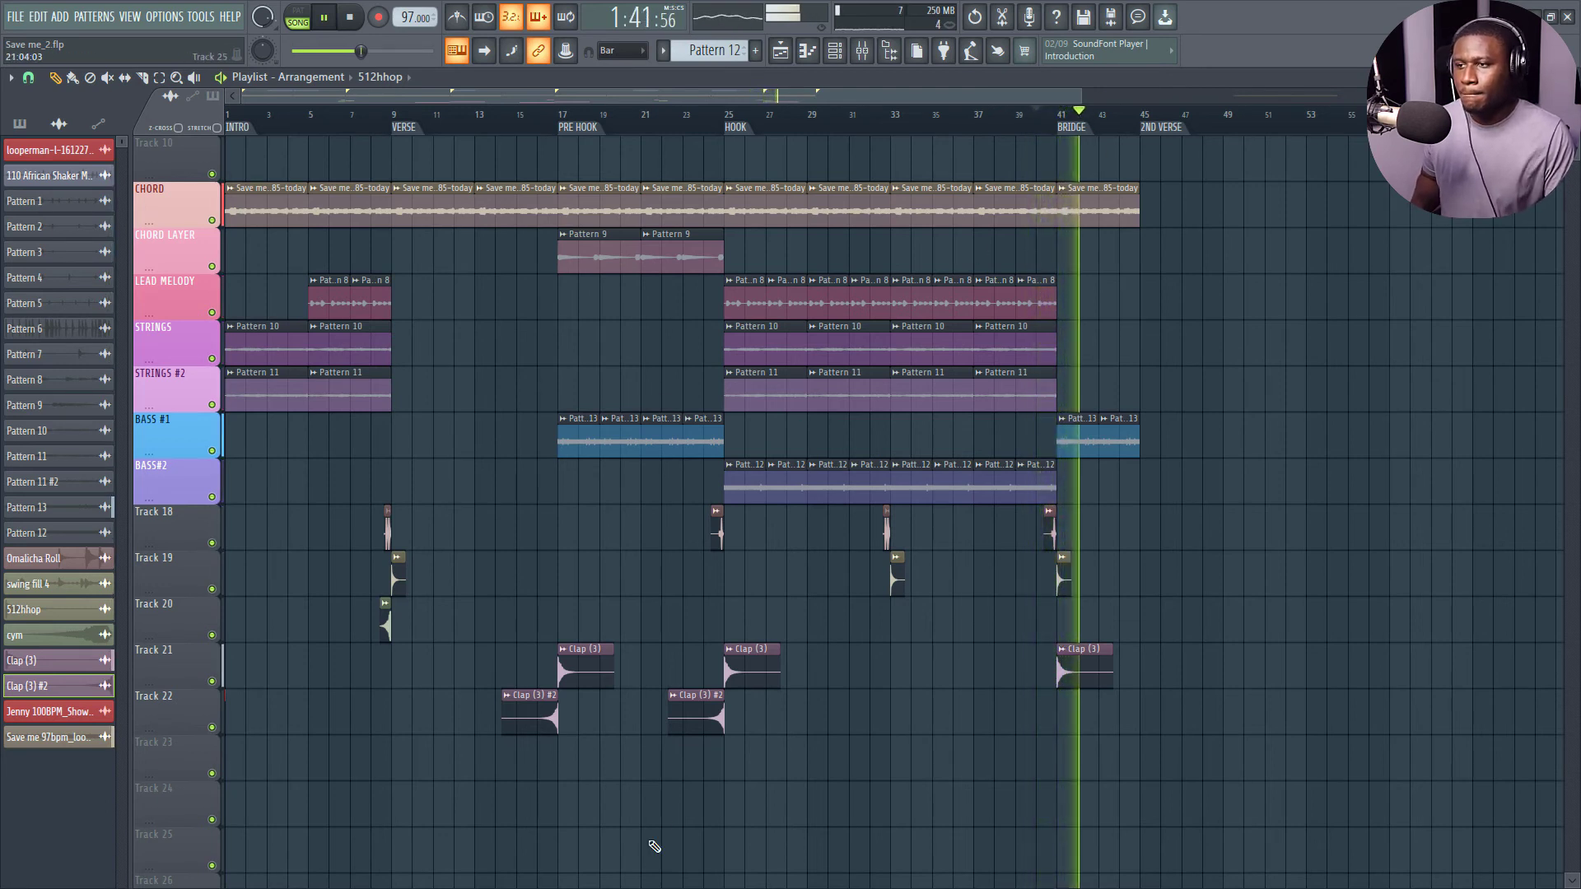
click(1112, 730)
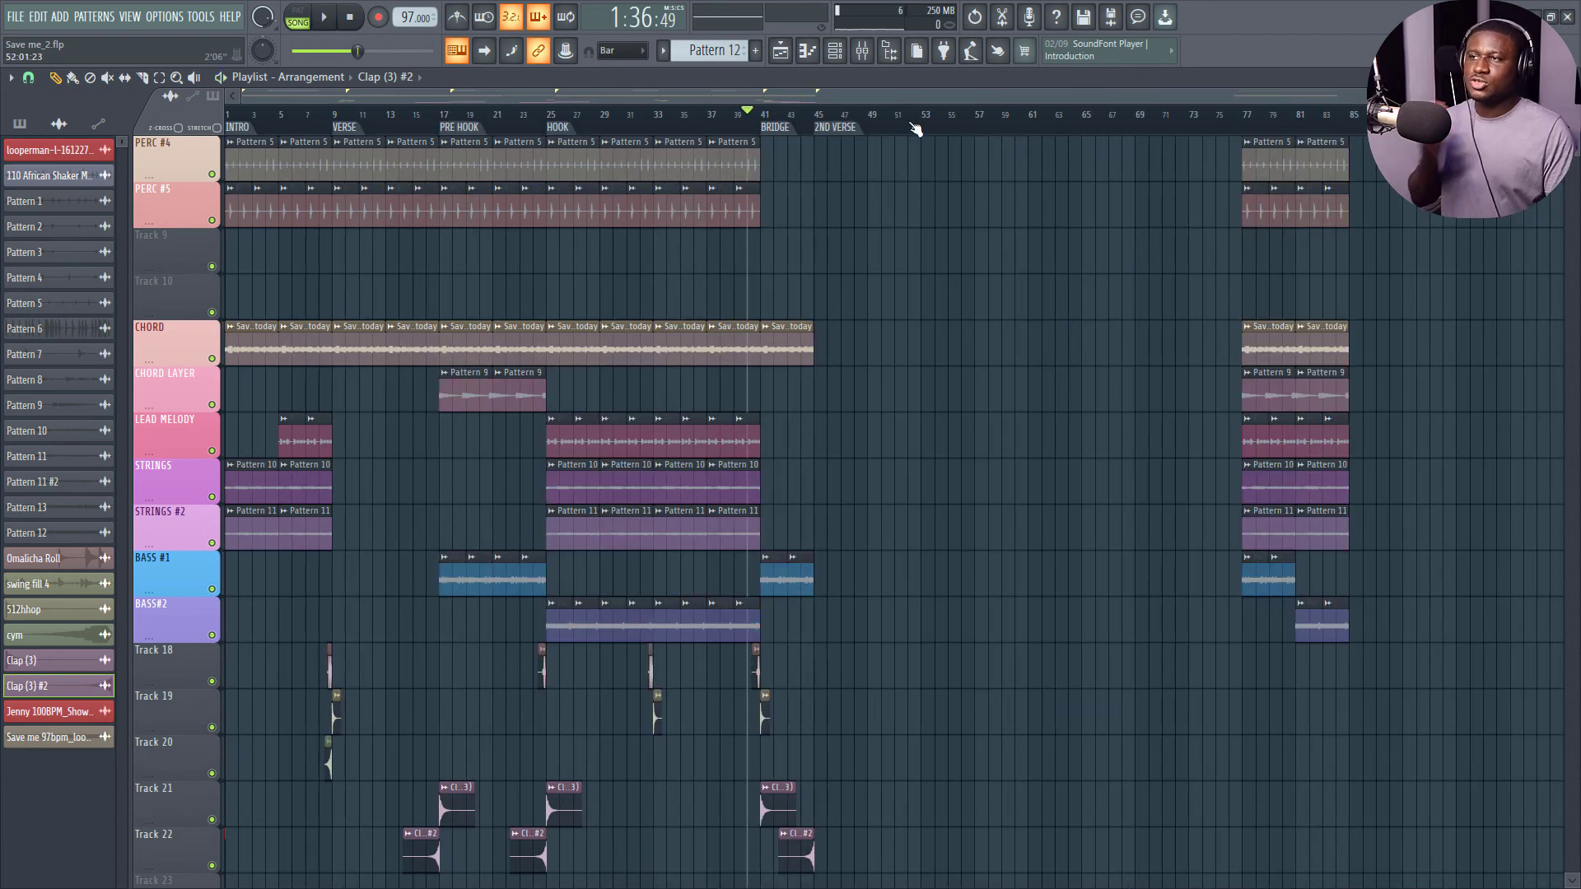
mouse_move(905, 136)
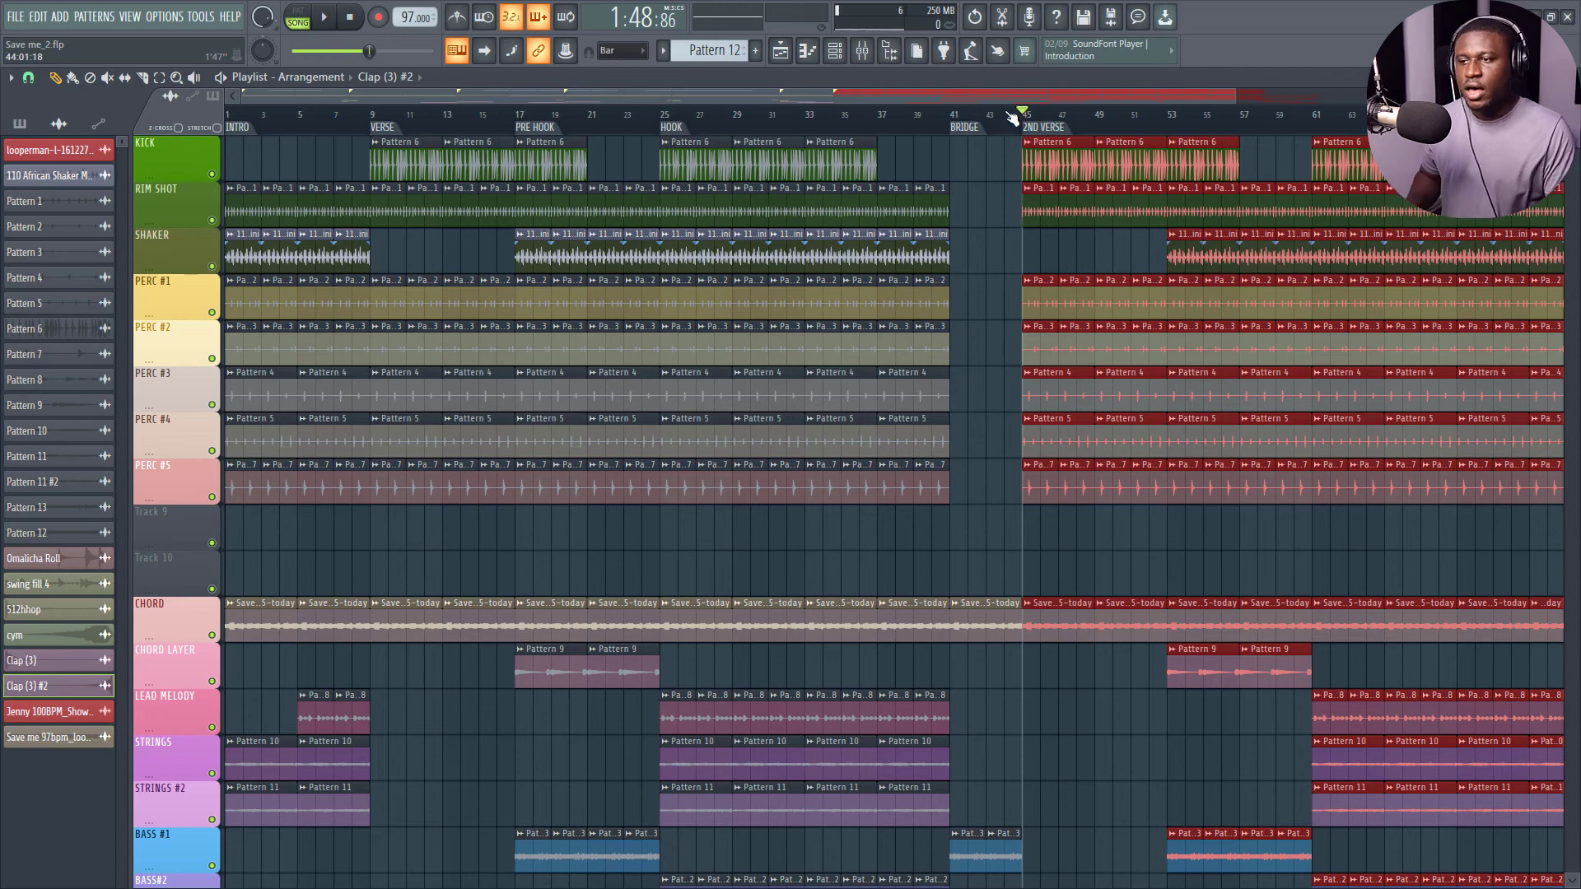
- Paste the verse-through-hook clips after the 2ND VERSE marker and add the clap hits
scroll(down, 3)
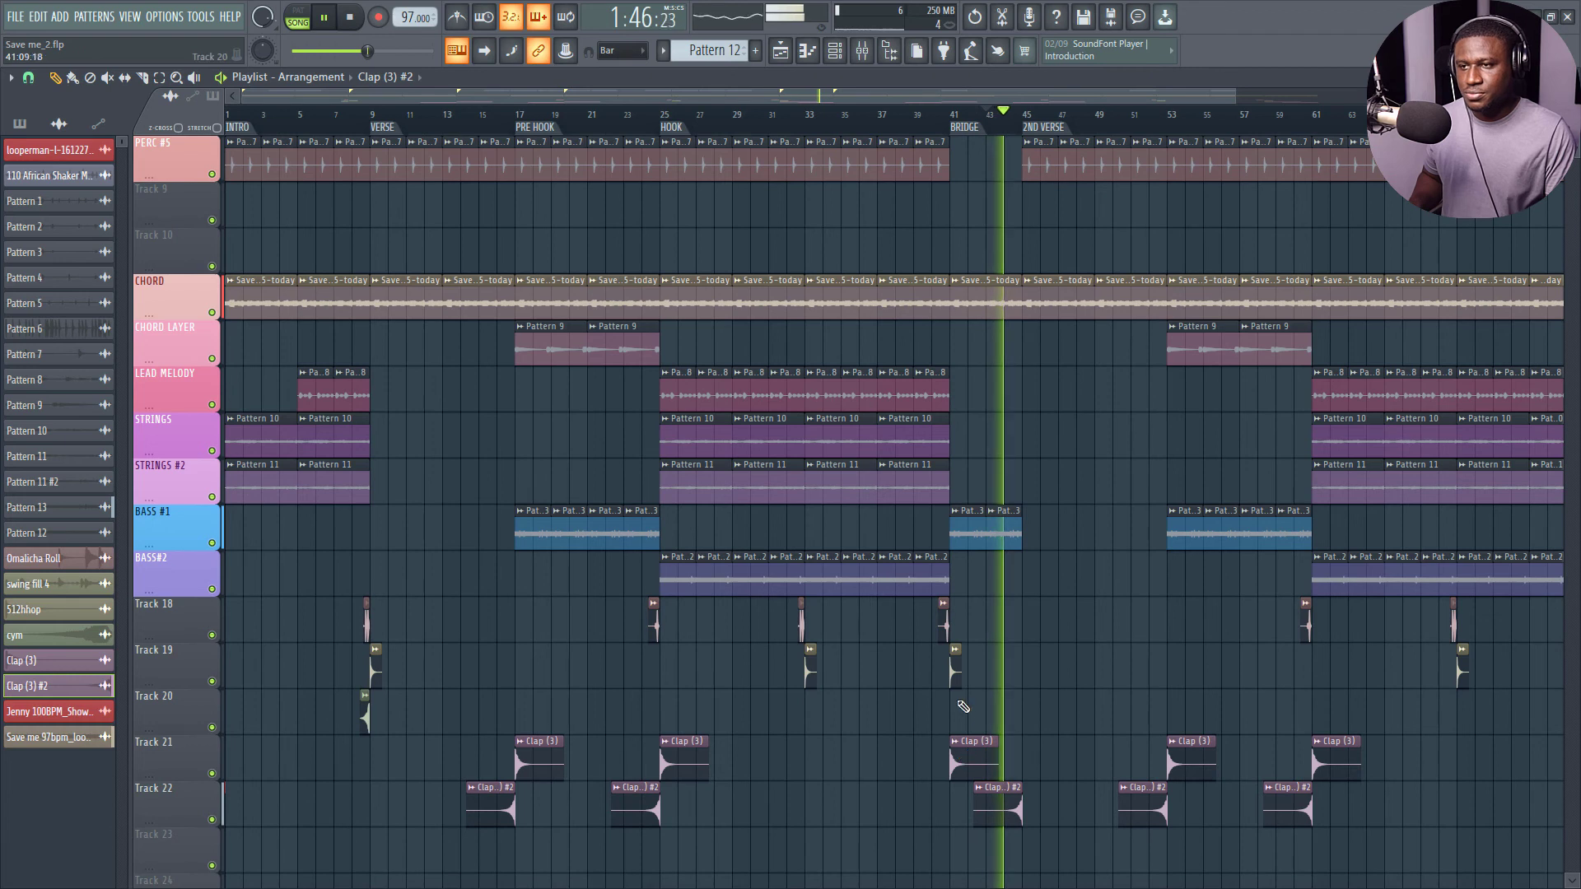
click(1046, 741)
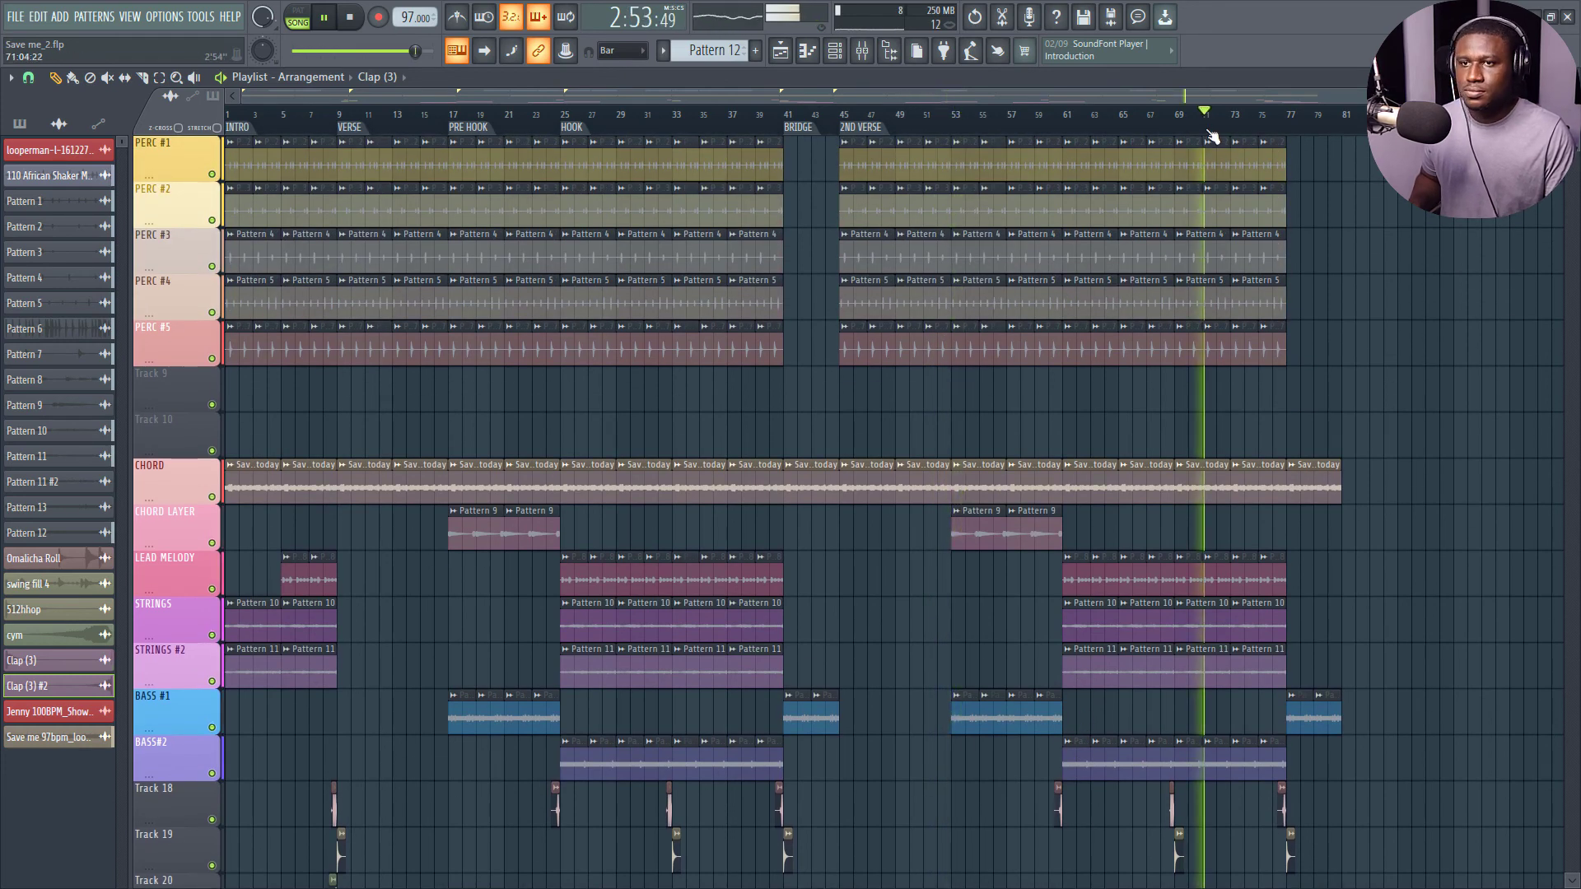
- Add time markers named OUTRO at bar 77 and 2ND PRE HOOK at bar 53
scroll(down, 3)
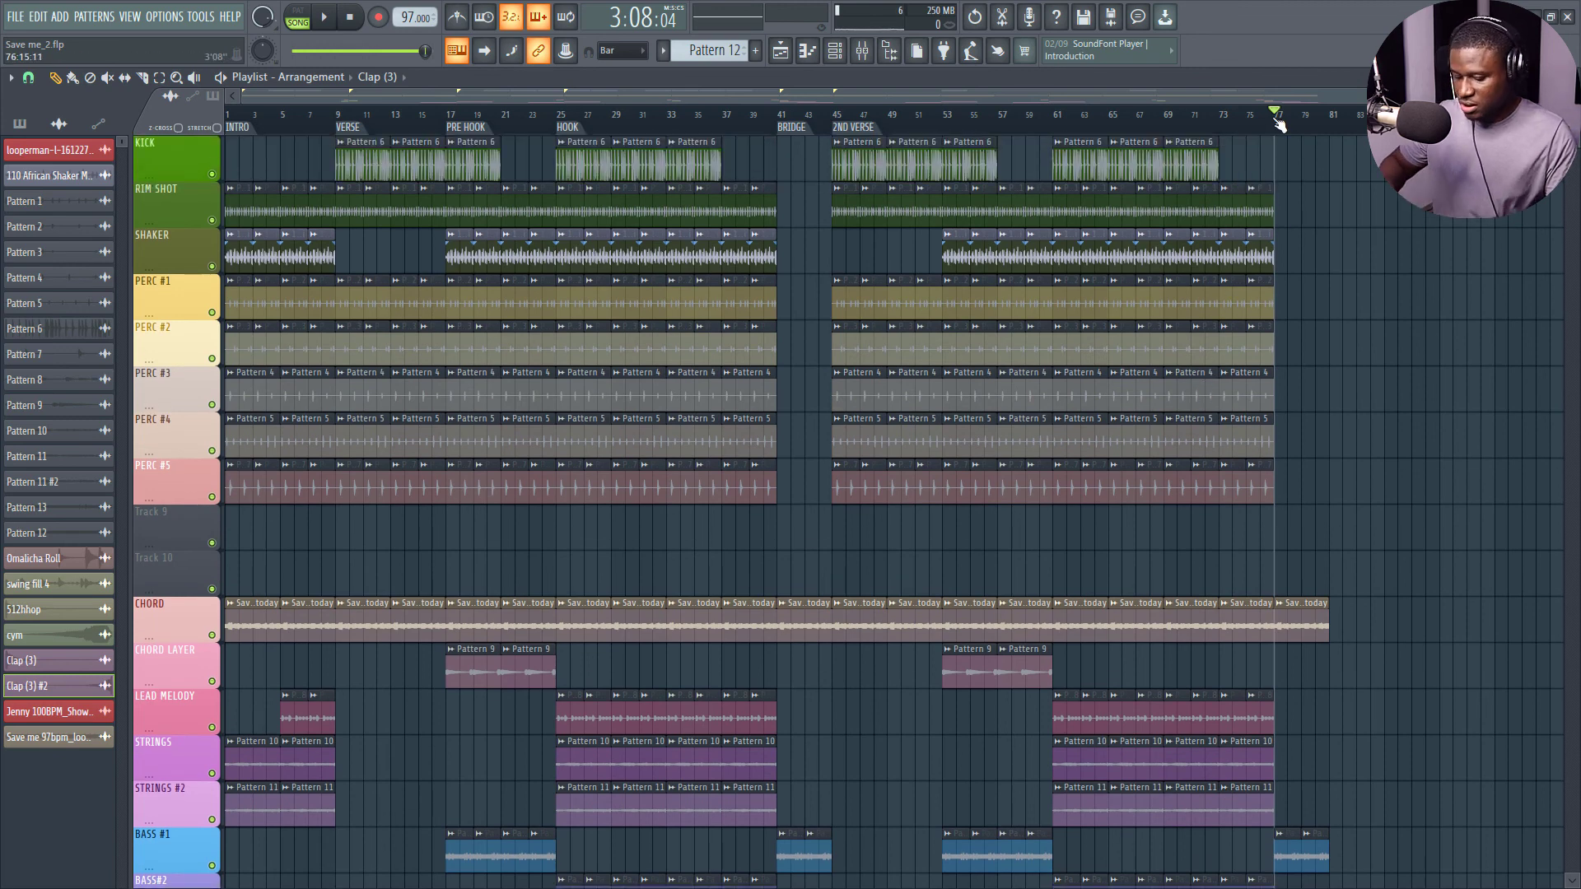
text(OUTRO)
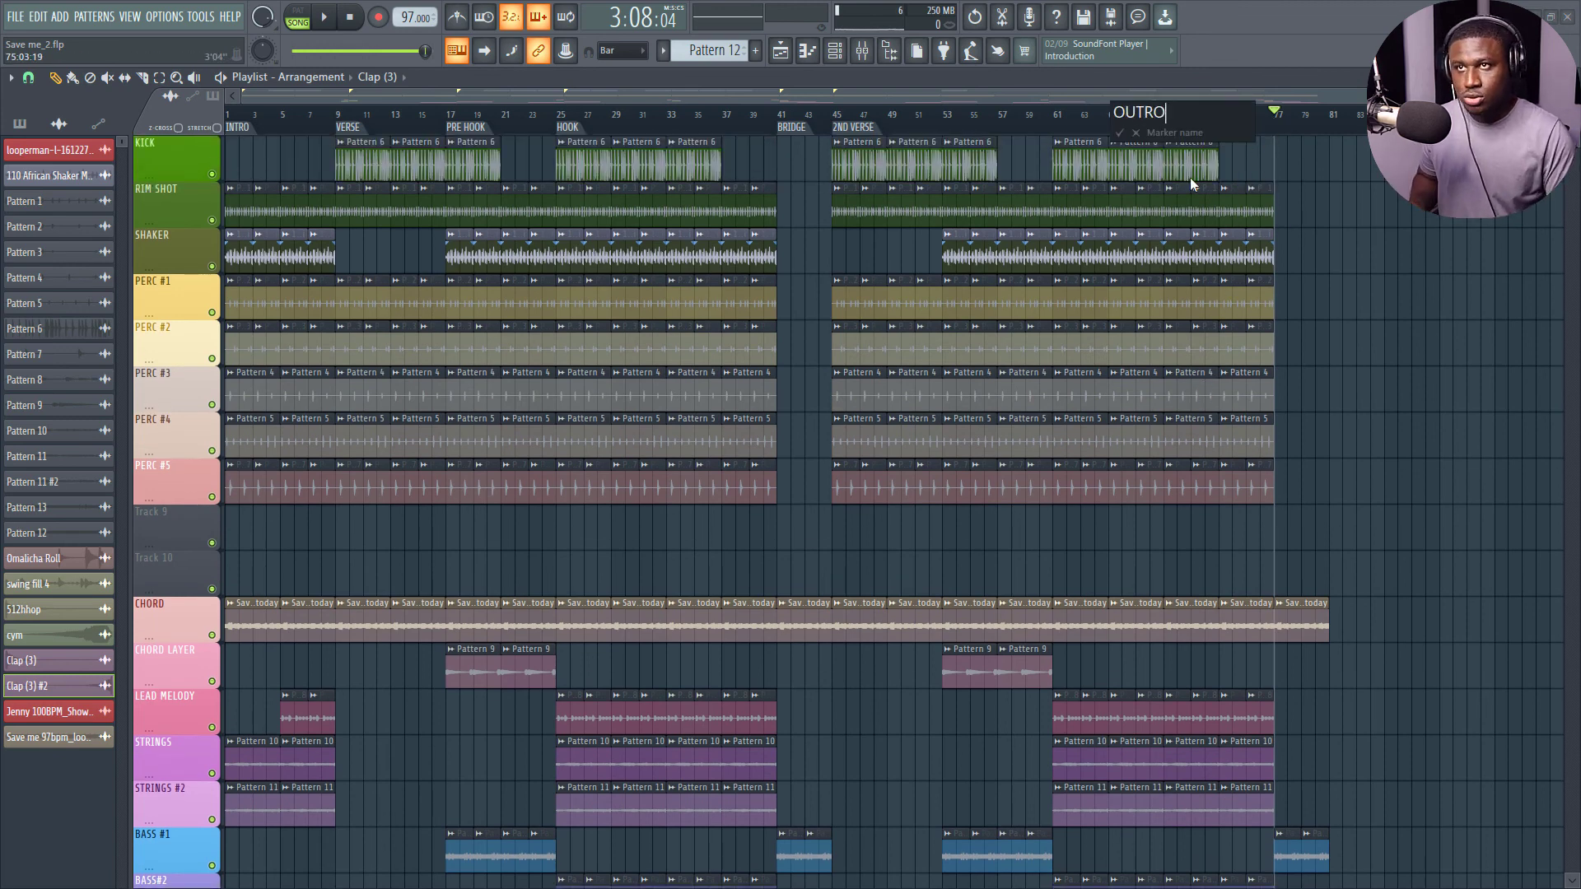
key(Enter)
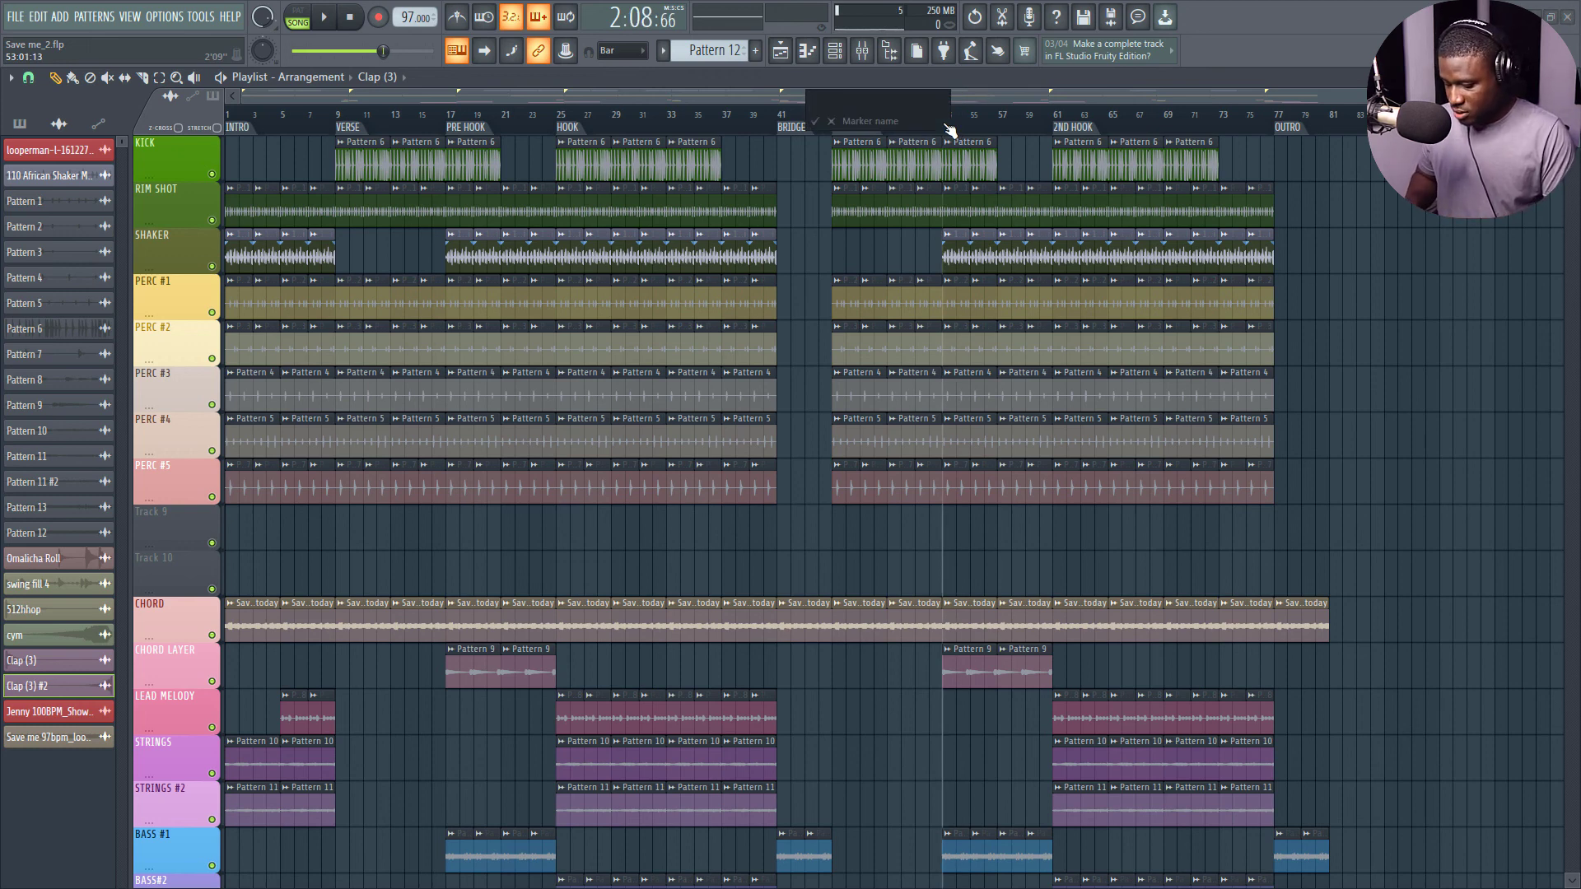
text(2ND PRE)
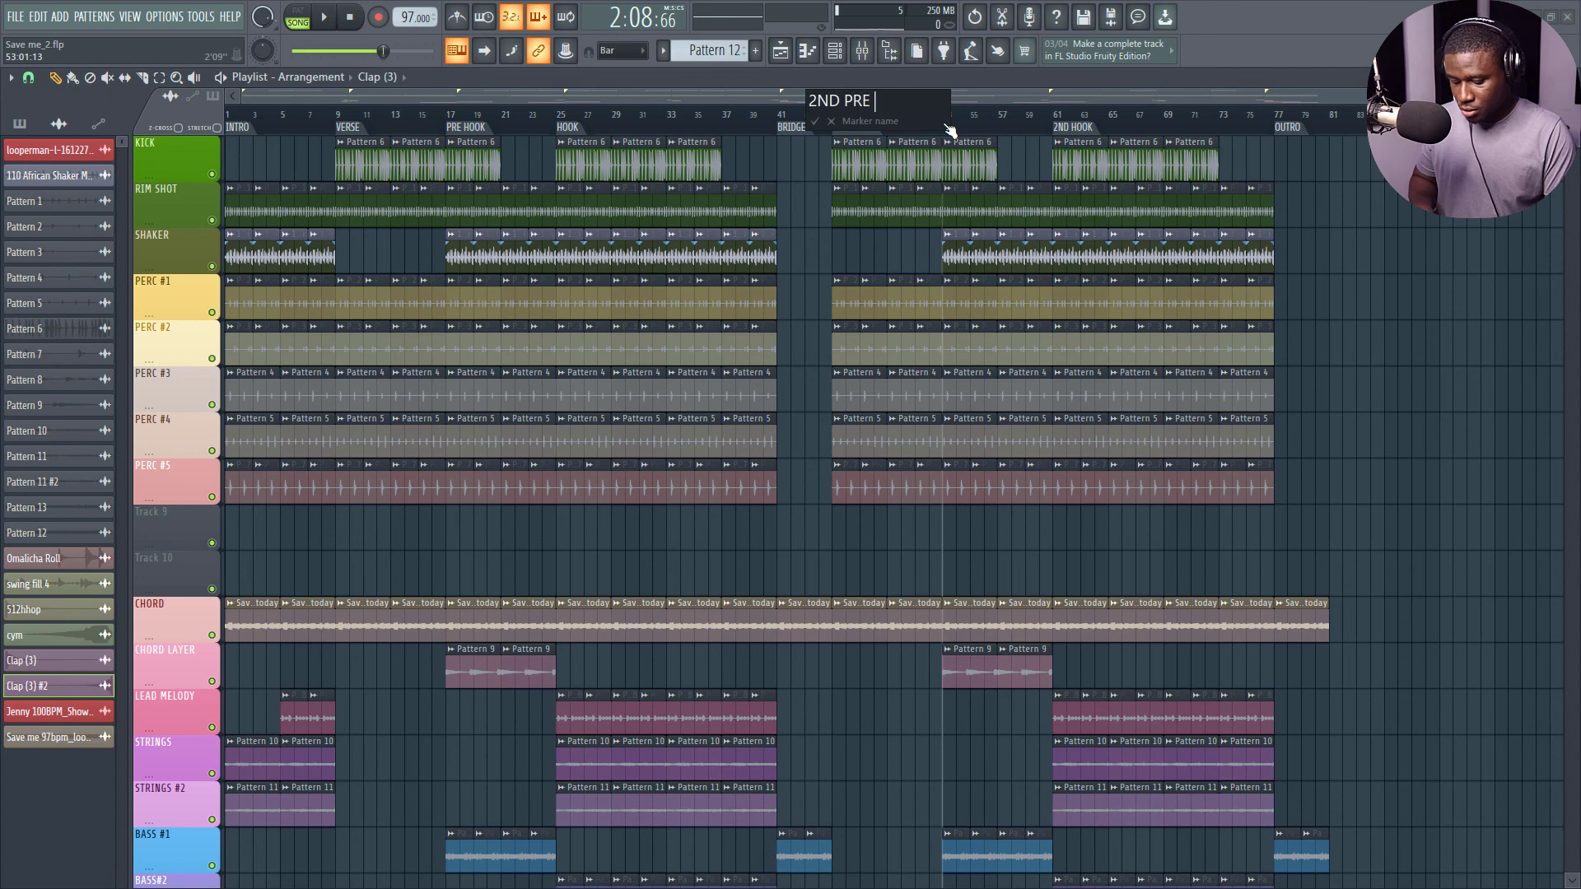
key(Enter)
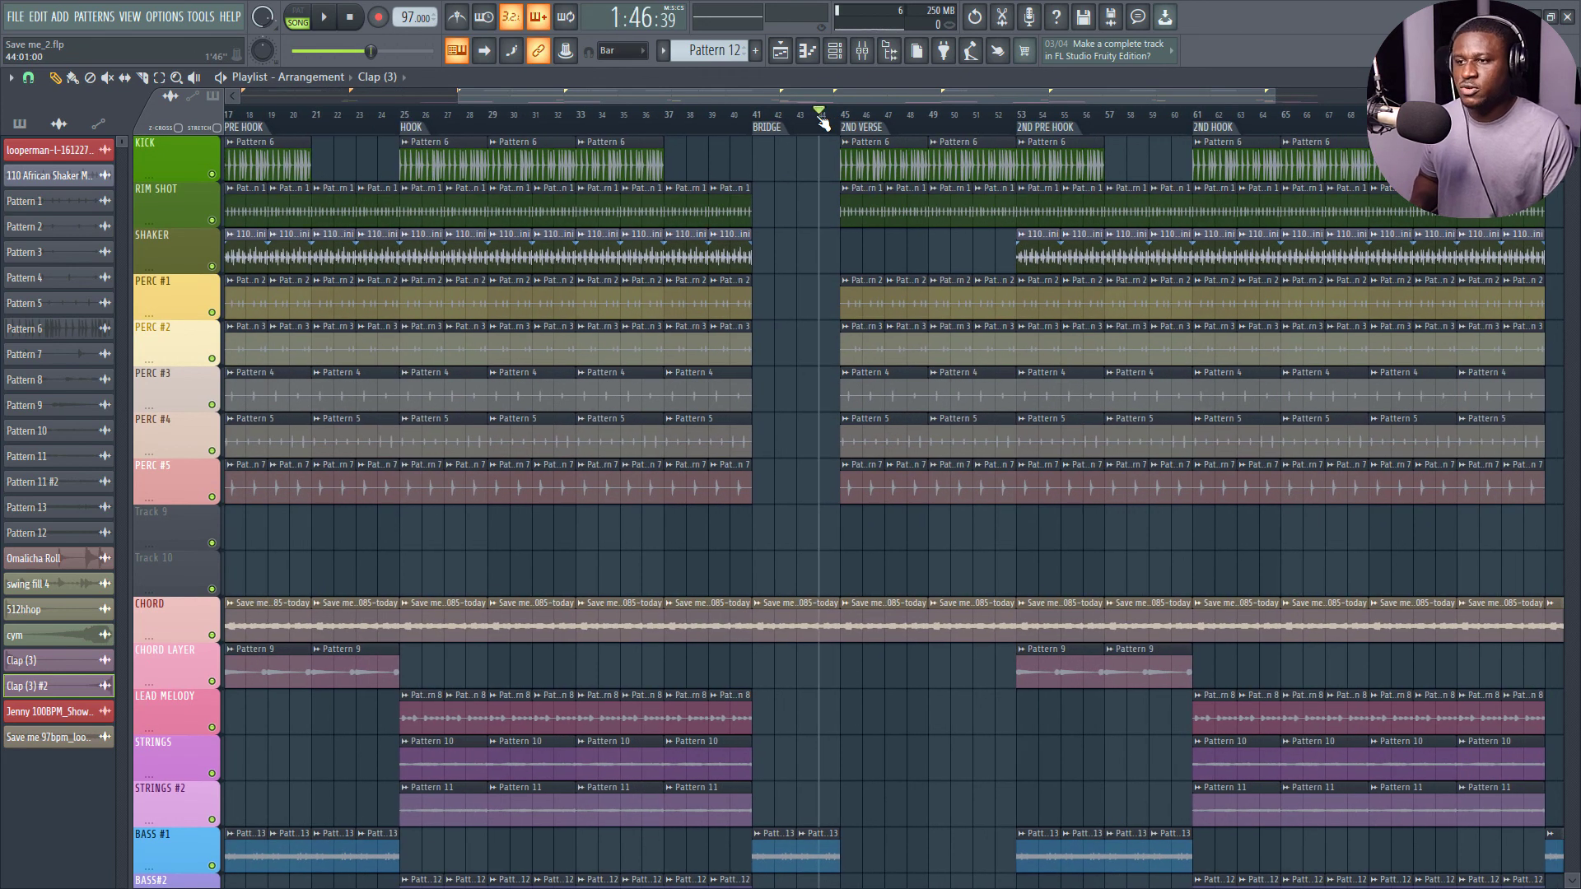
- Extend the Bass #1 clips back to bar 49 and add a Clap (3) #2 there
click(327, 18)
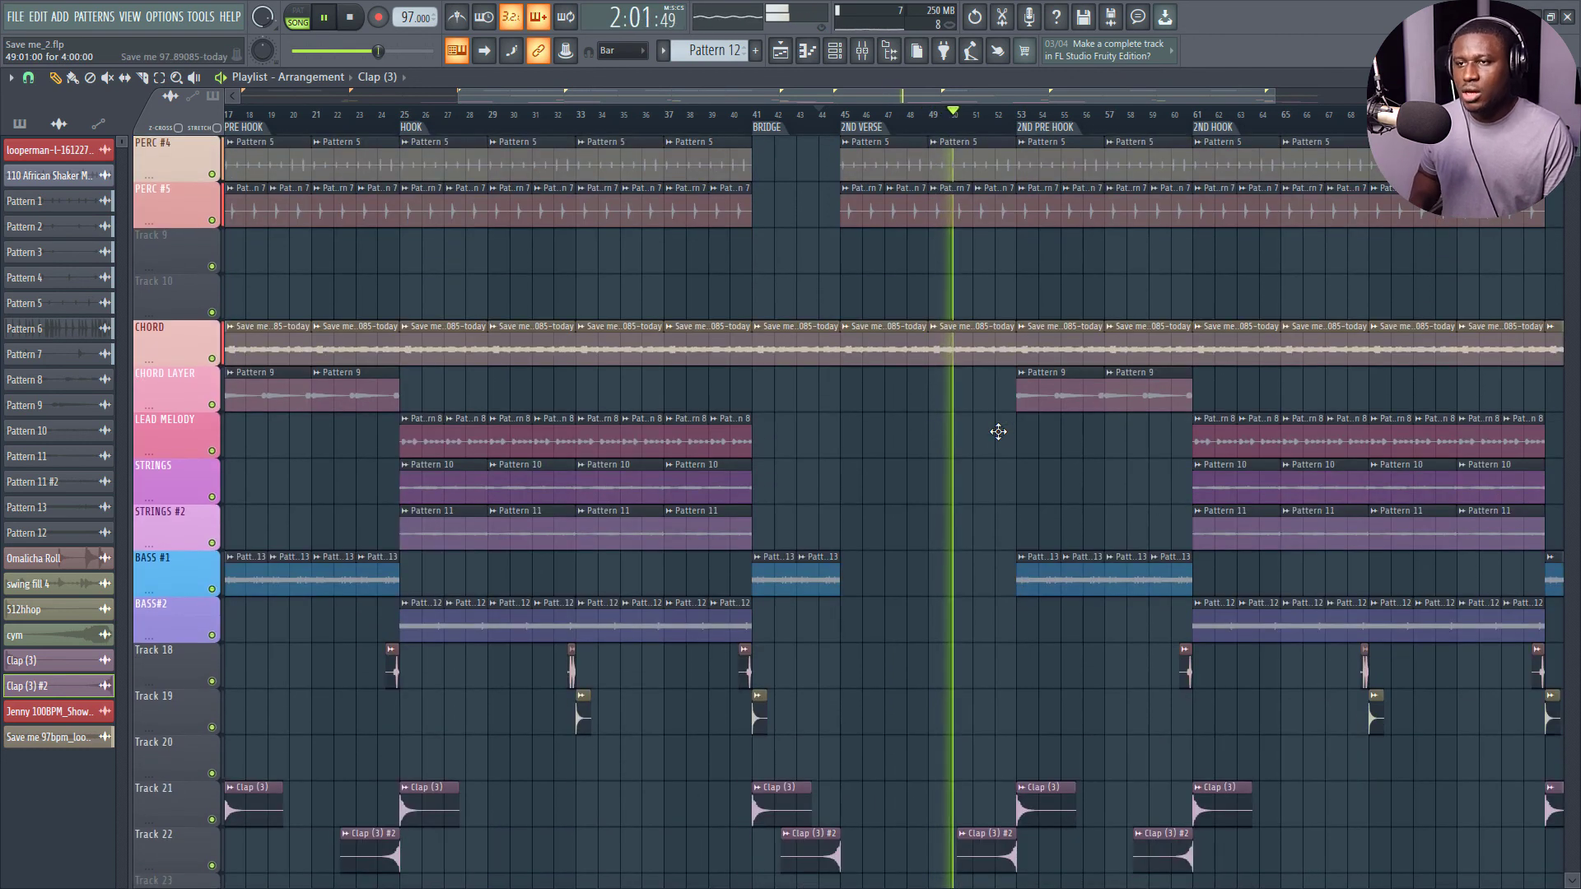
click(947, 576)
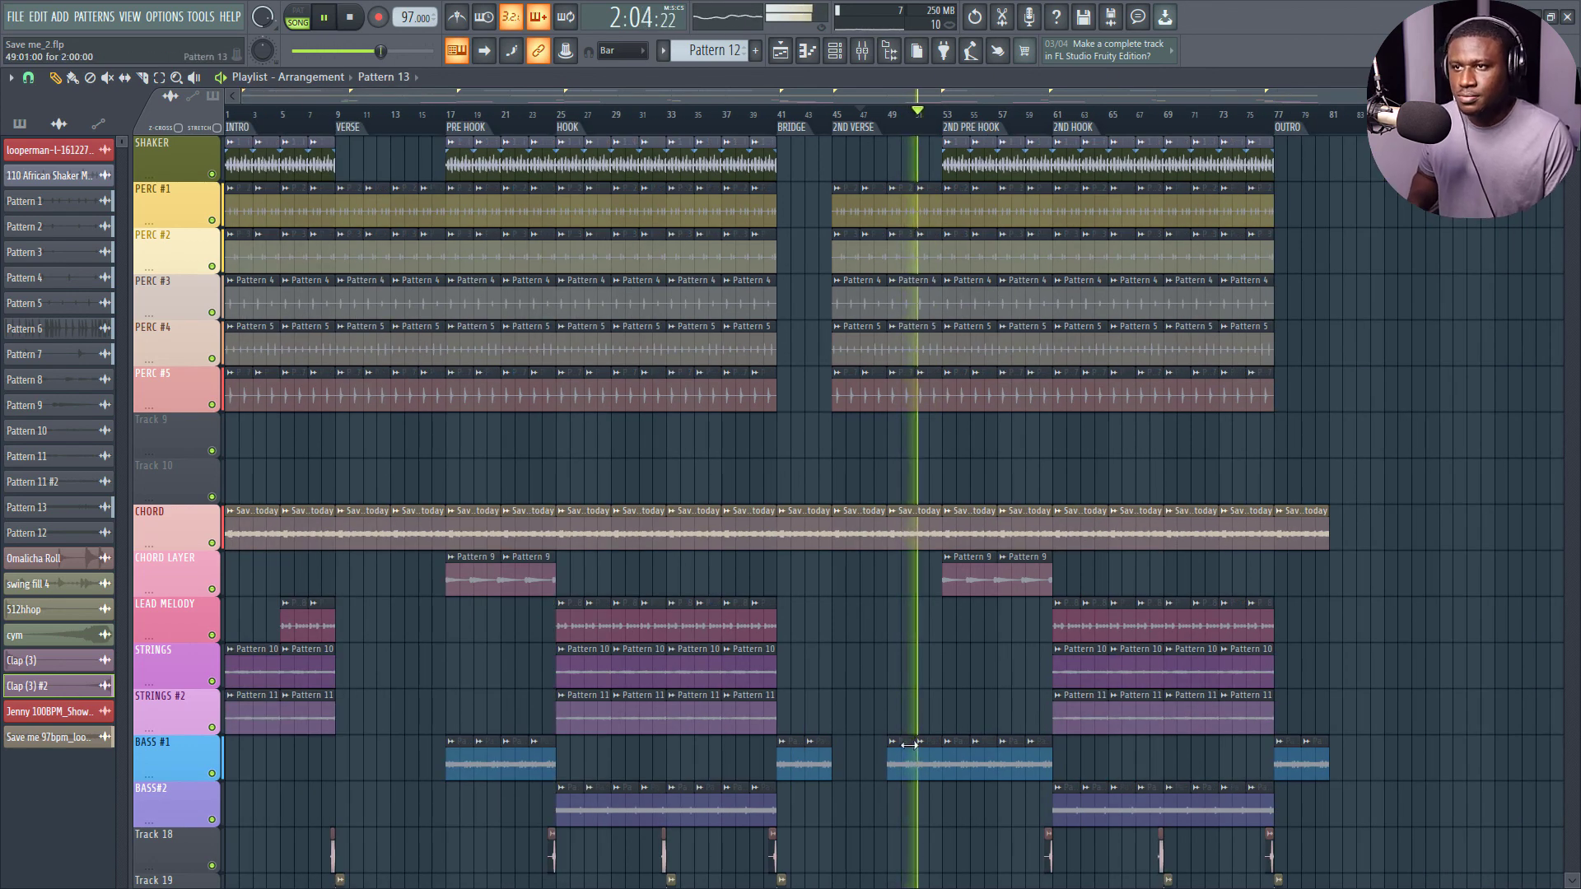
scroll(down, 3)
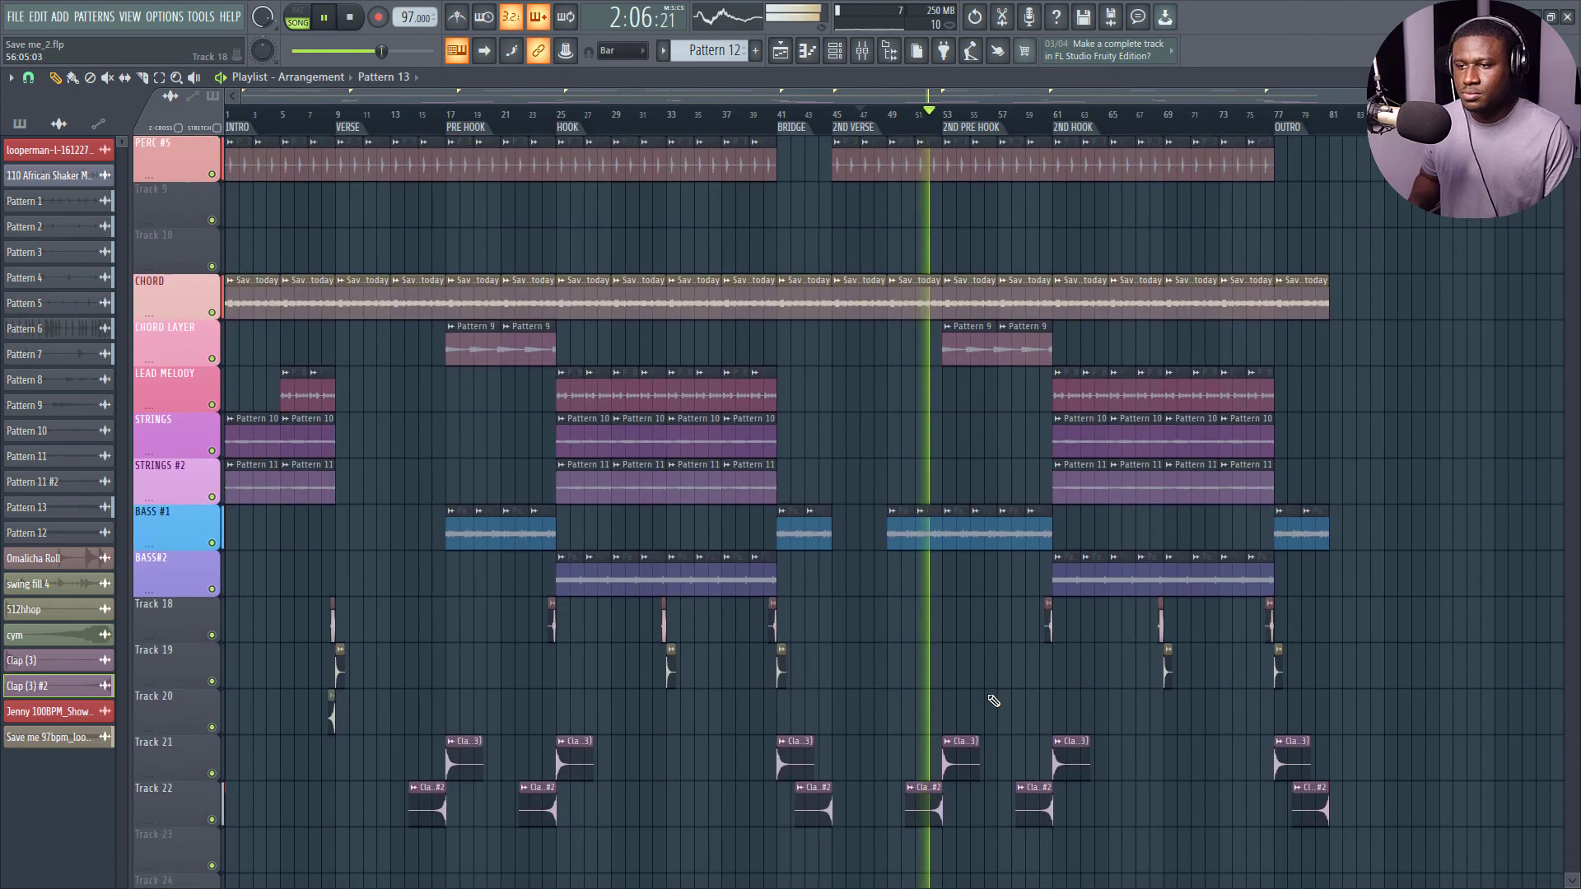